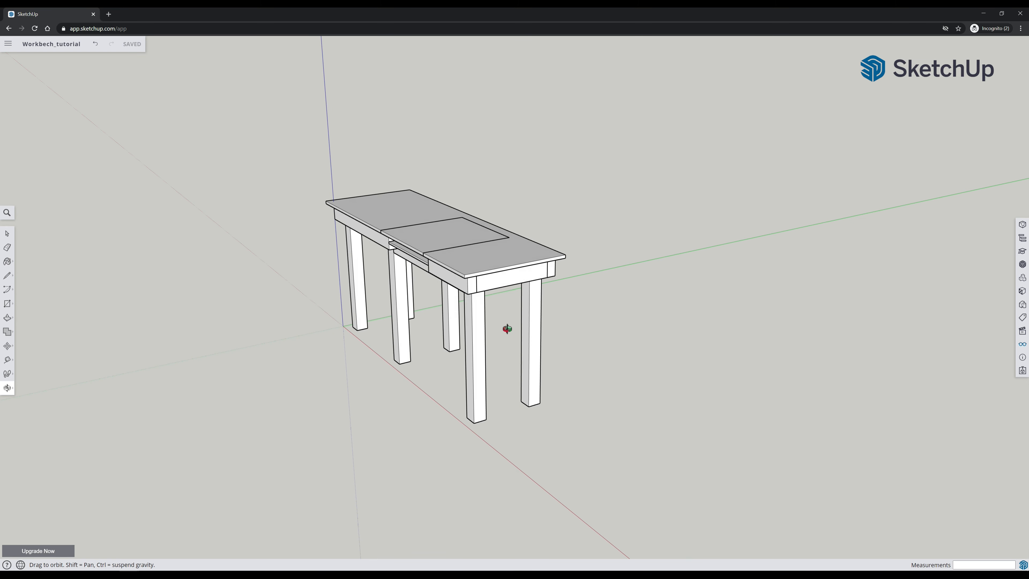
# Orbit around the finished workbench to inspect it from the front, ends and underneath.
pyautogui.moveTo(507, 328); pyautogui.dragTo(341, 316)
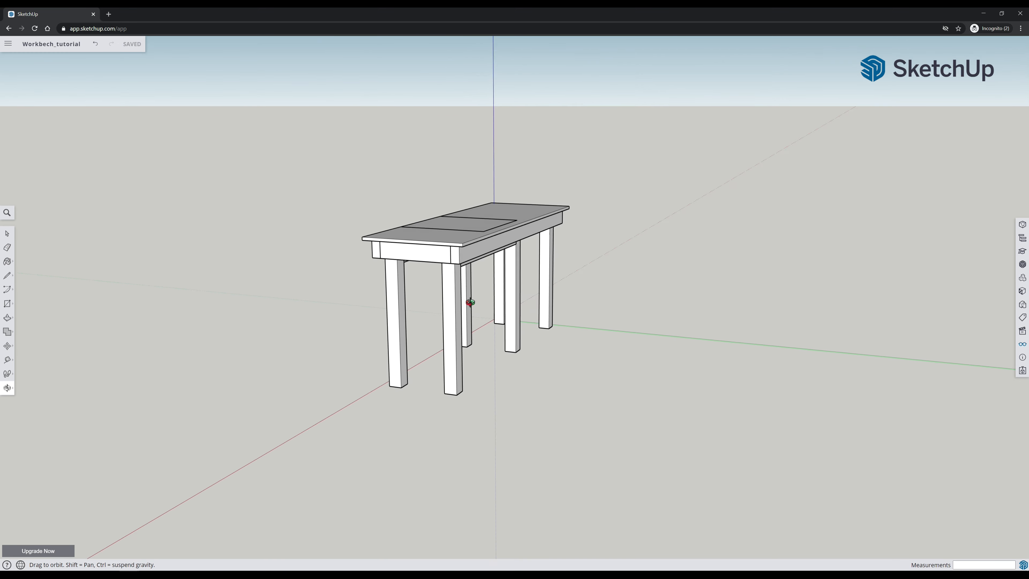
pyautogui.moveTo(468, 301); pyautogui.dragTo(515, 351)
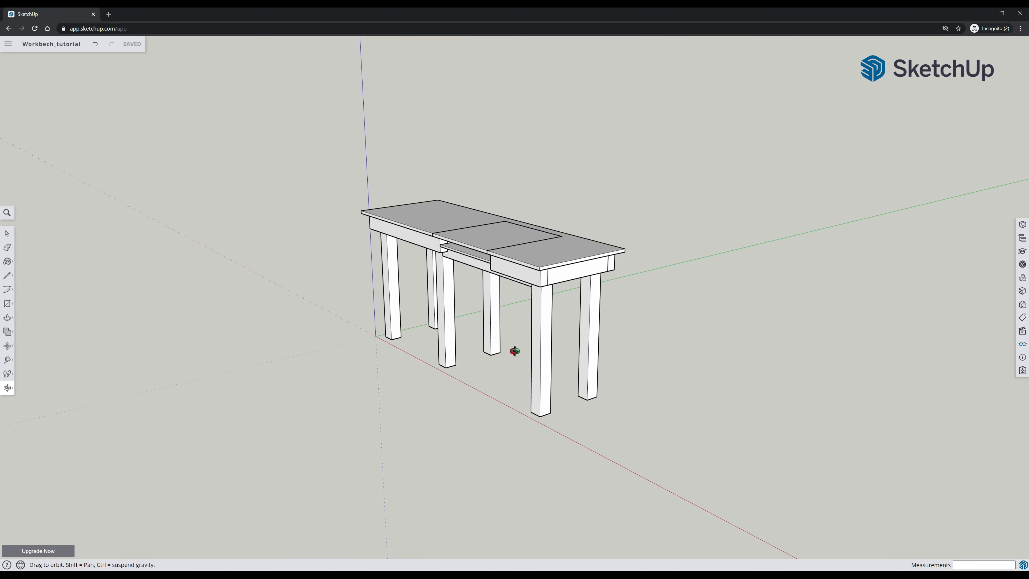
pyautogui.moveTo(516, 352); pyautogui.dragTo(507, 329)
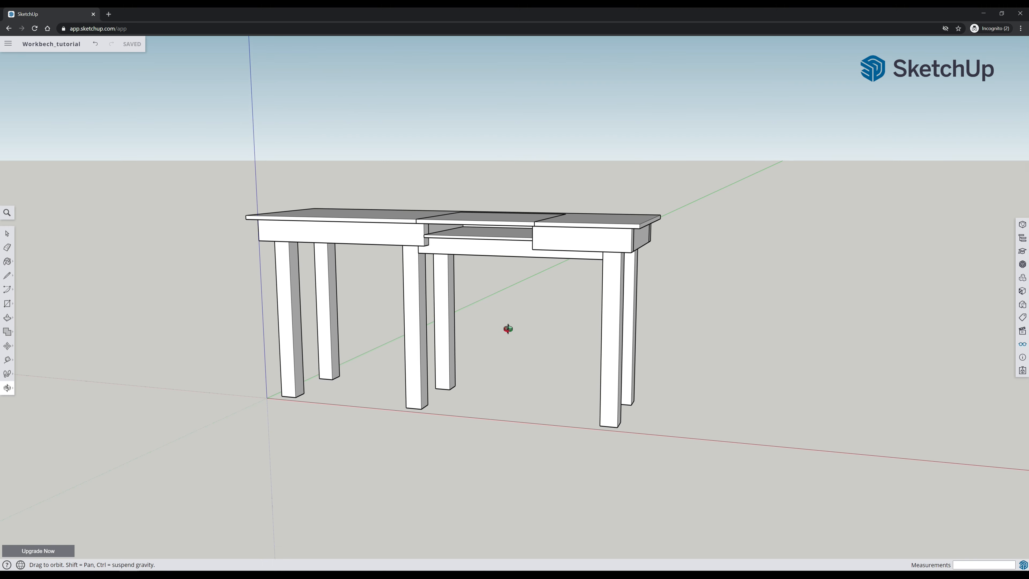
pyautogui.moveTo(508, 328); pyautogui.dragTo(695, 300)
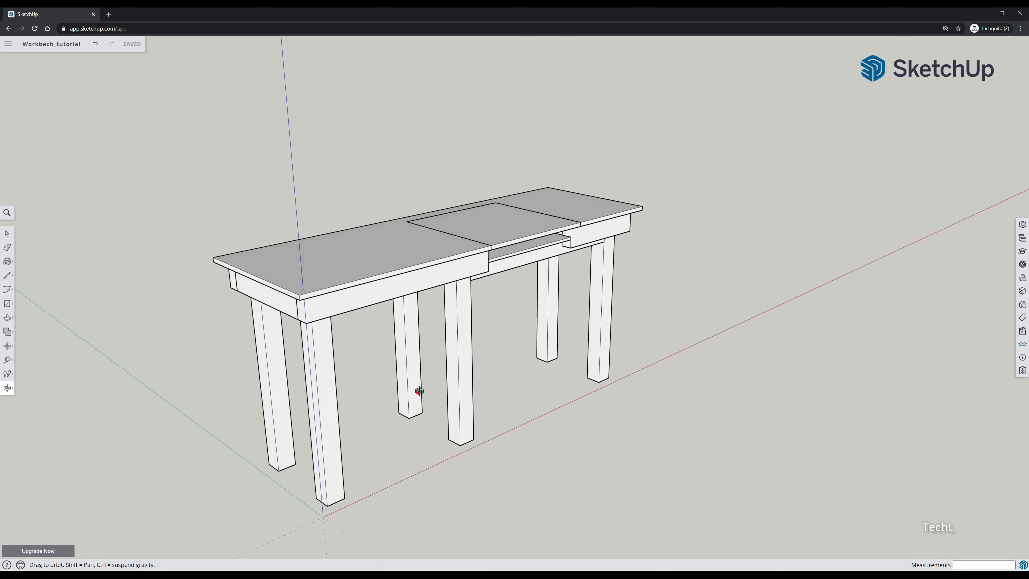
pyautogui.moveTo(421, 391); pyautogui.dragTo(463, 409)
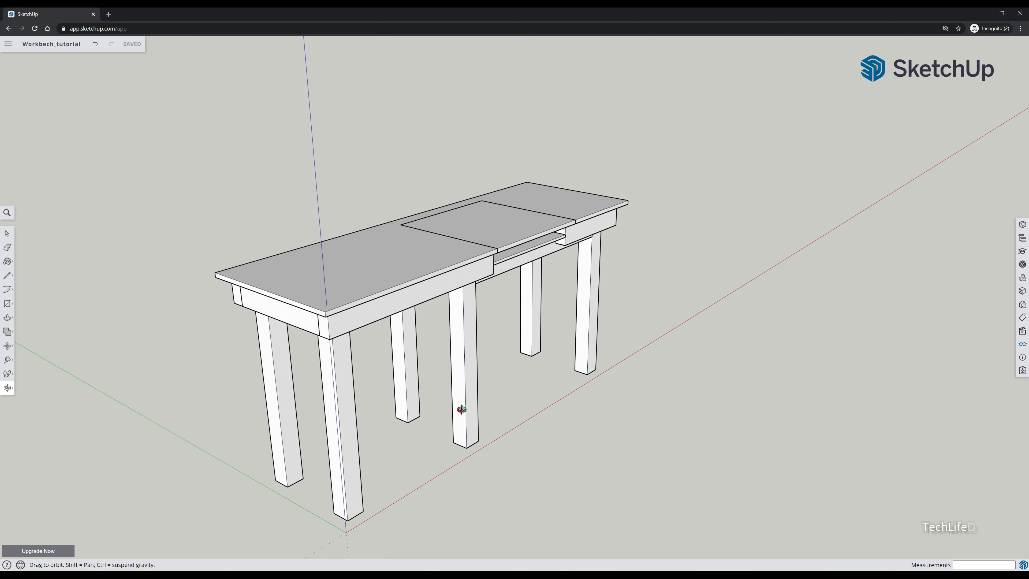
pyautogui.moveTo(461, 409); pyautogui.dragTo(477, 325)
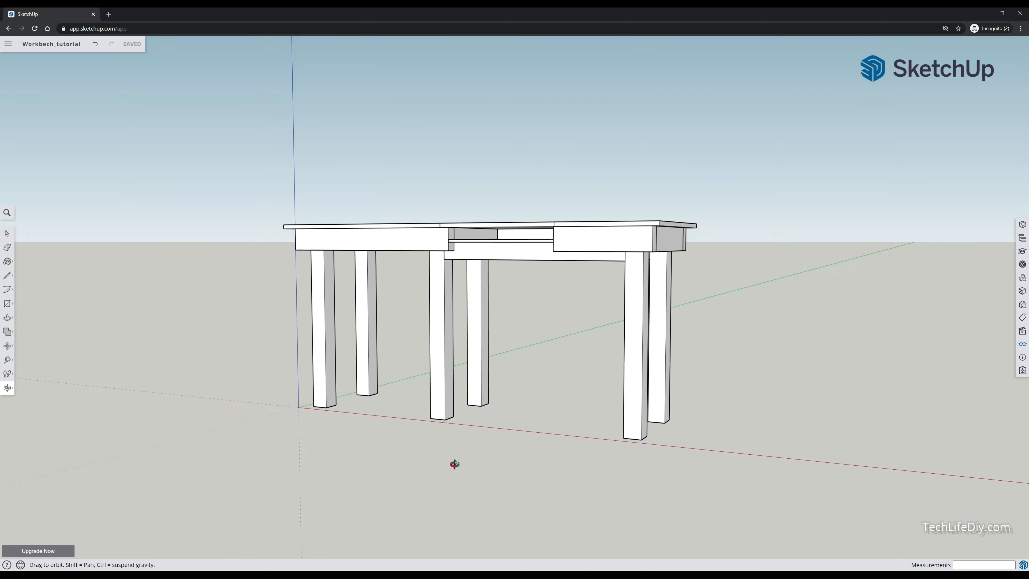
pyautogui.moveTo(454, 465); pyautogui.dragTo(502, 363)
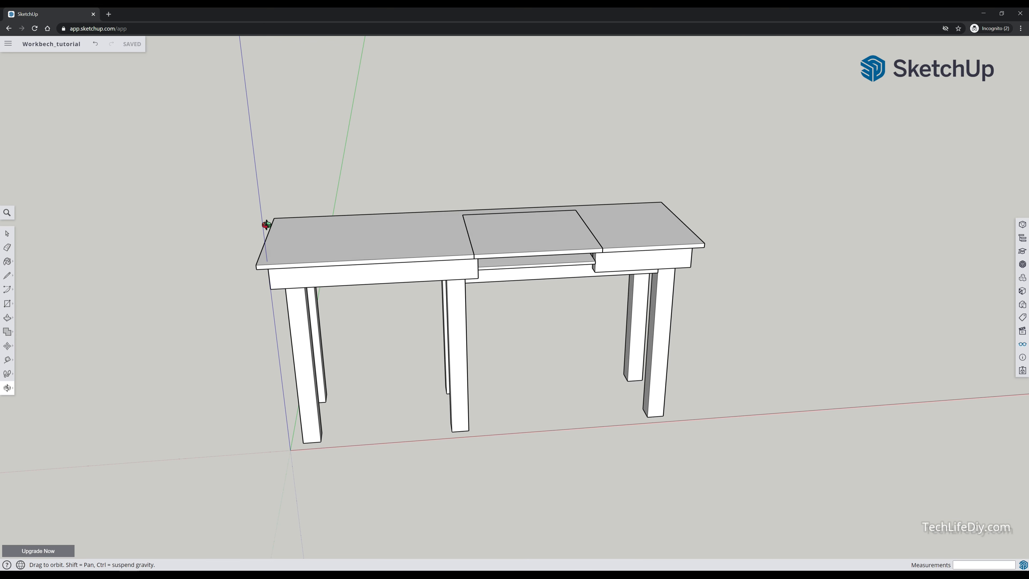
pyautogui.moveTo(327, 362)
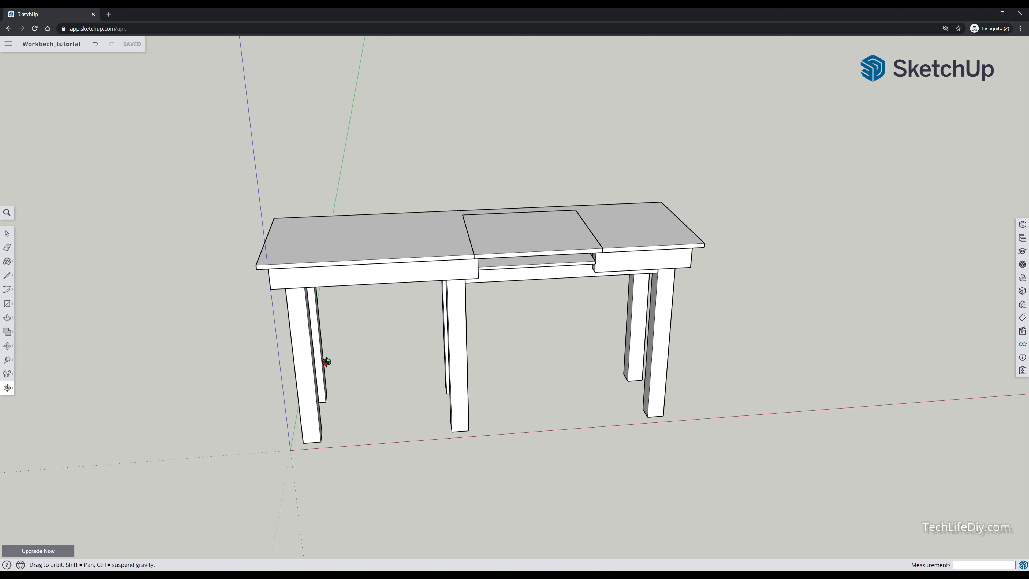
pyautogui.moveTo(325, 362); pyautogui.dragTo(535, 360)
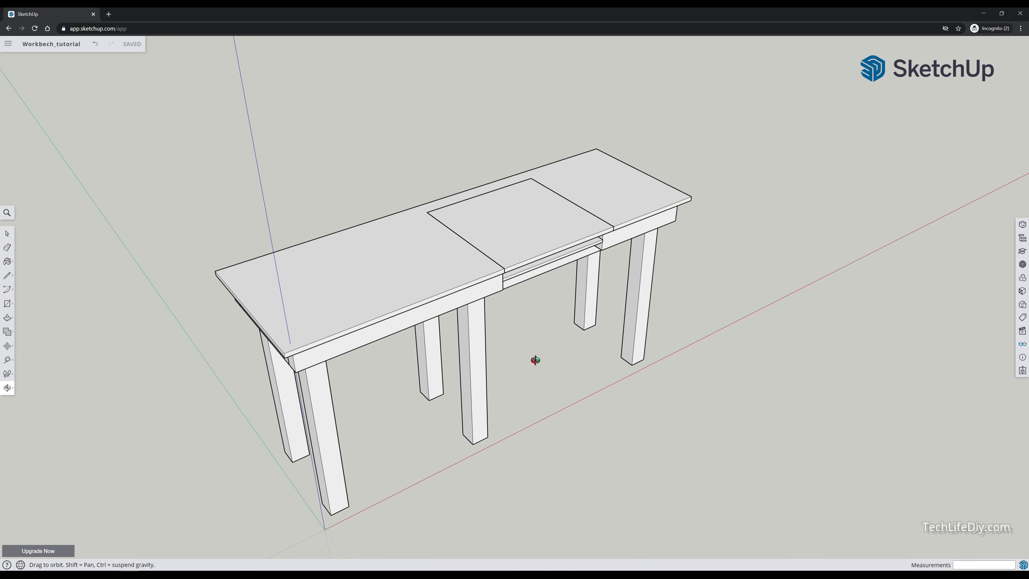
pyautogui.moveTo(535, 359); pyautogui.dragTo(561, 341)
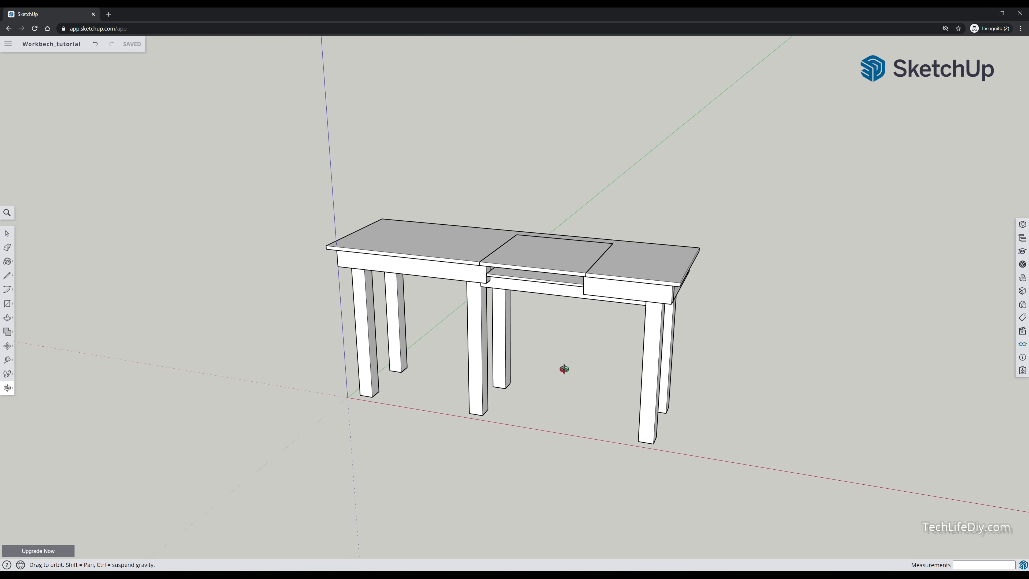
pyautogui.moveTo(564, 369); pyautogui.dragTo(591, 358)
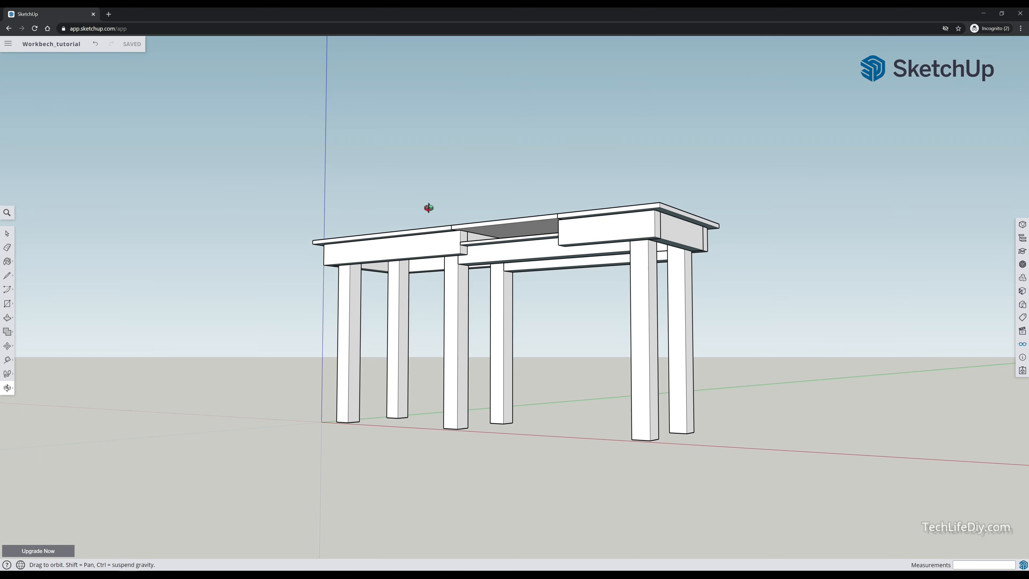
pyautogui.moveTo(429, 208); pyautogui.dragTo(509, 356)
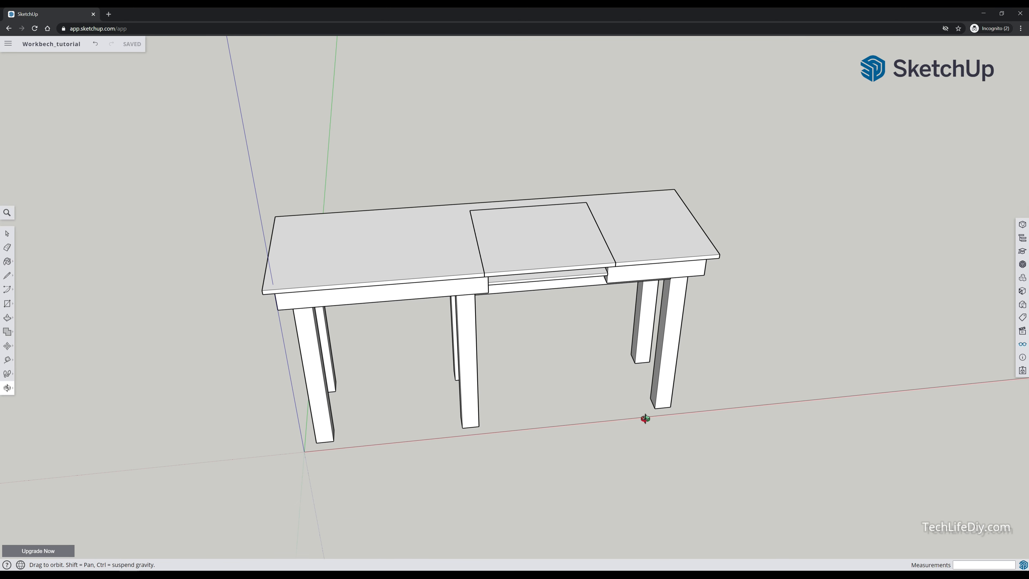
pyautogui.moveTo(644, 419); pyautogui.dragTo(417, 391)
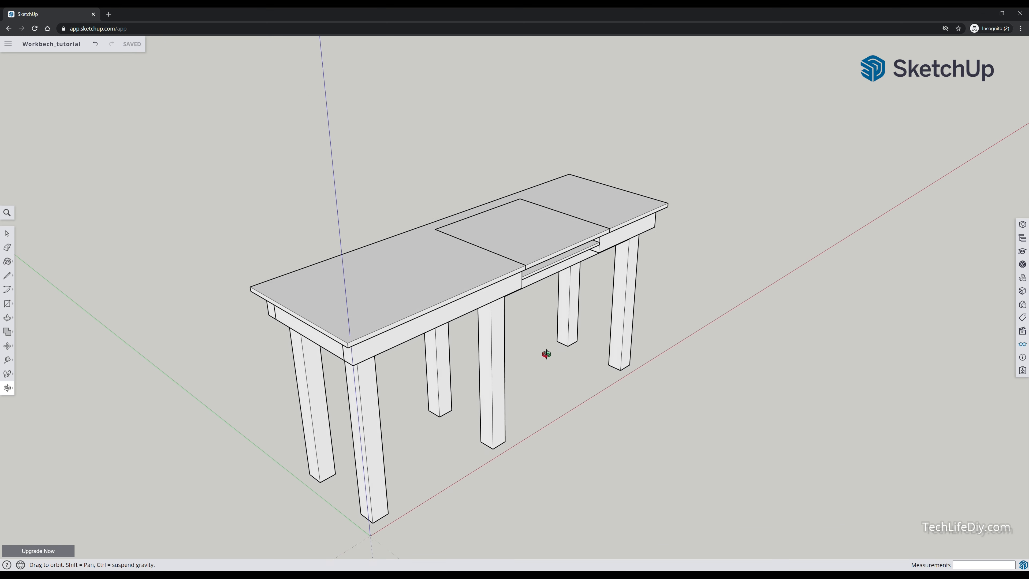
# Inspect the tabletop from above and close up, then hide the middle tabletop cover.
pyautogui.moveTo(545, 354); pyautogui.dragTo(538, 371)
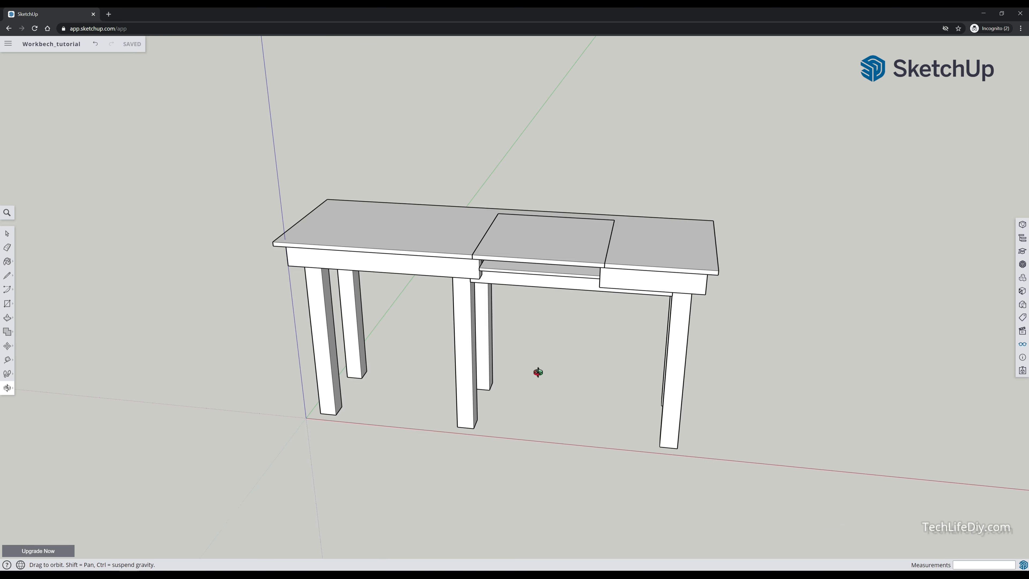
pyautogui.moveTo(538, 372); pyautogui.dragTo(640, 384)
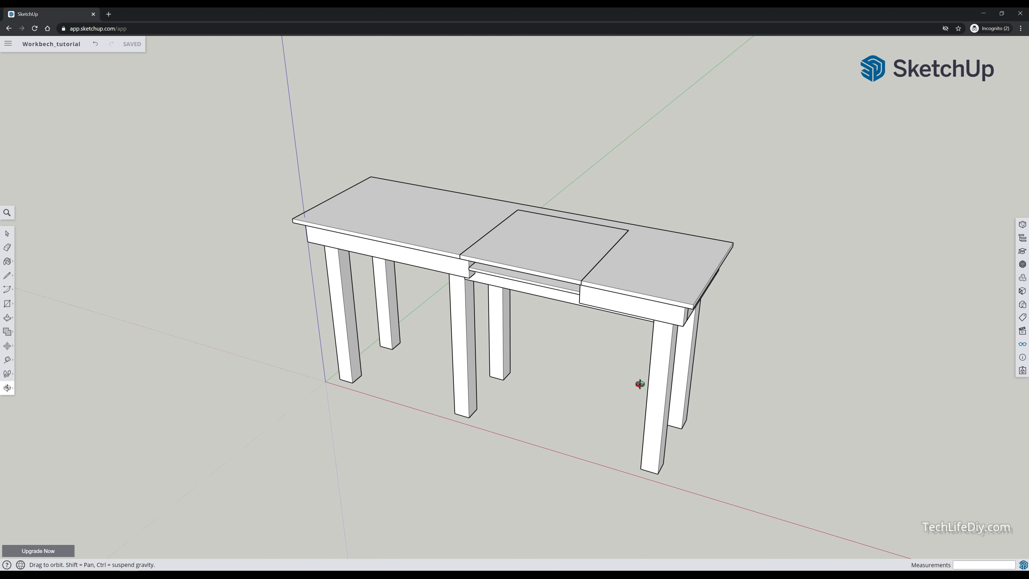
pyautogui.moveTo(640, 384); pyautogui.dragTo(577, 434)
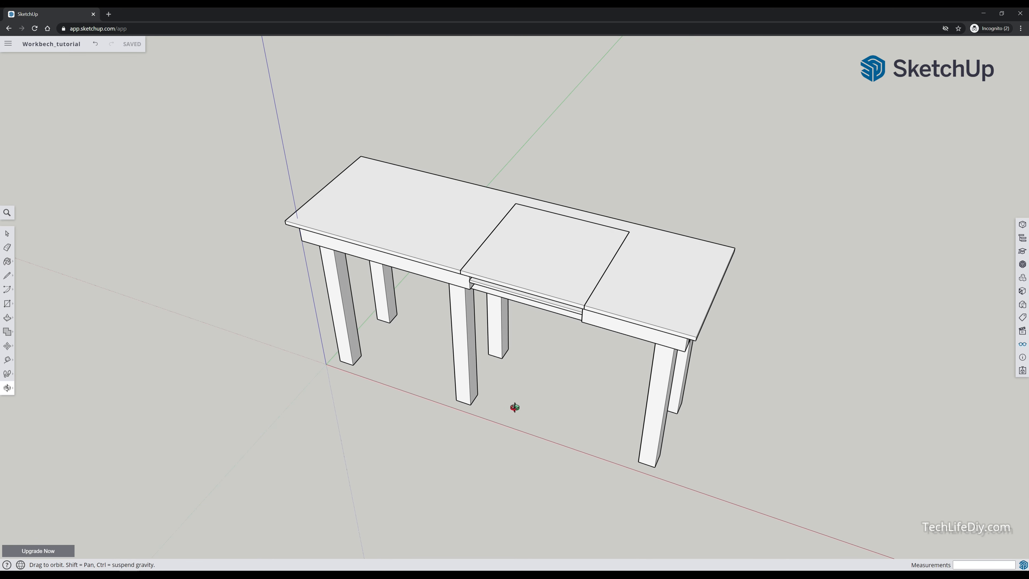
pyautogui.moveTo(515, 407); pyautogui.dragTo(649, 438)
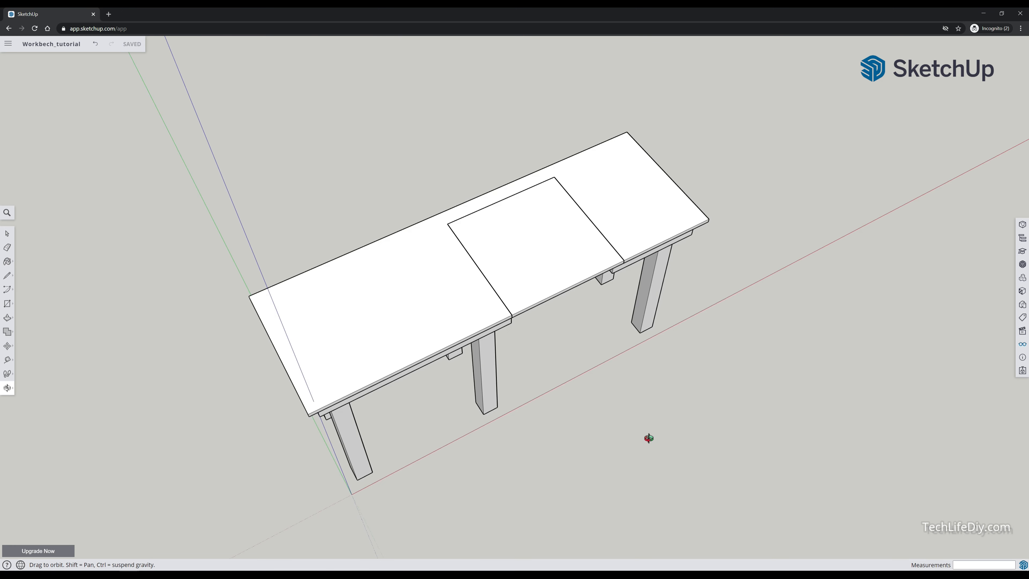
pyautogui.moveTo(649, 438); pyautogui.dragTo(476, 365)
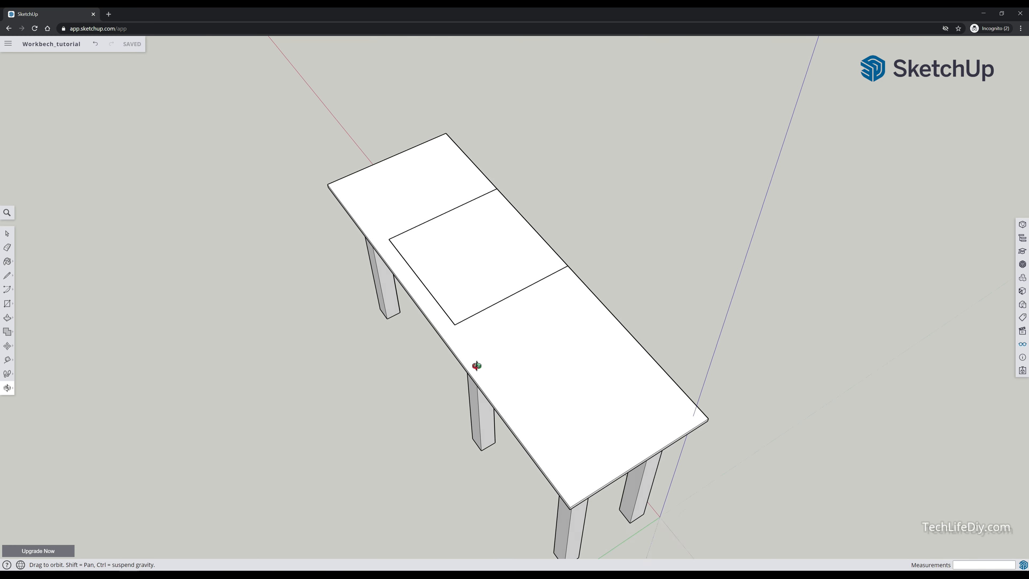
pyautogui.moveTo(476, 366); pyautogui.dragTo(600, 225)
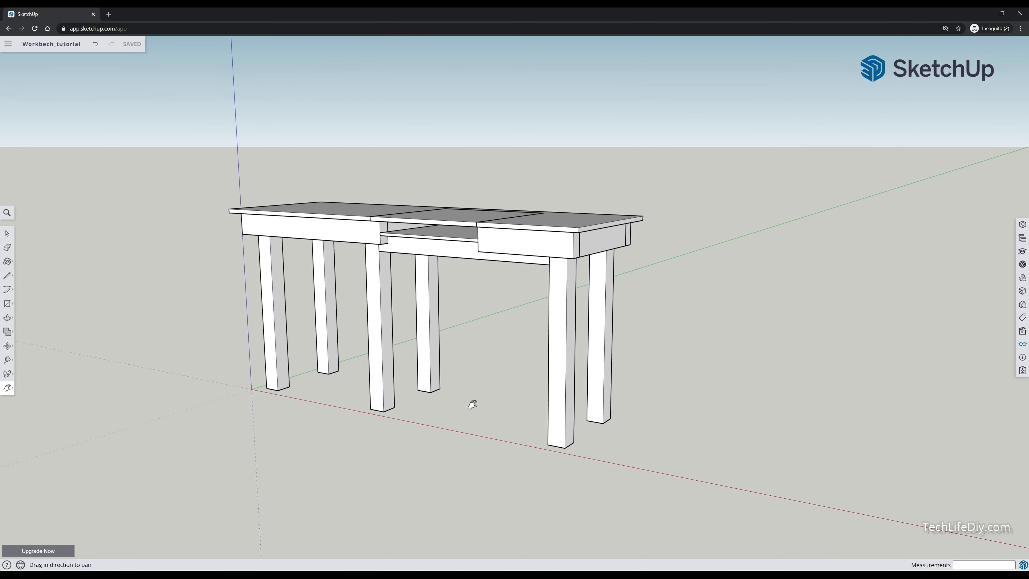
pyautogui.moveTo(472, 404); pyautogui.dragTo(491, 438)
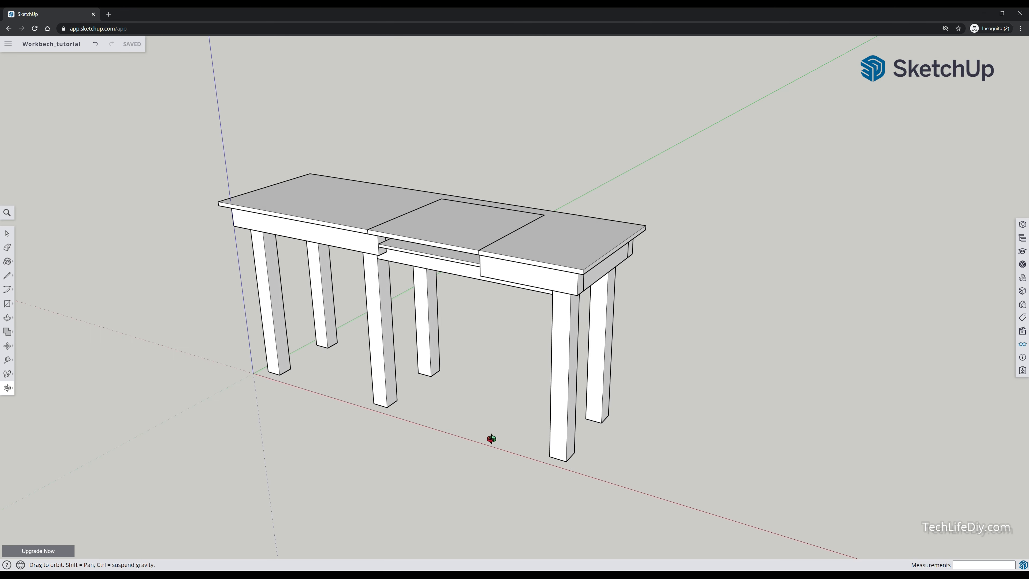
pyautogui.moveTo(475, 397)
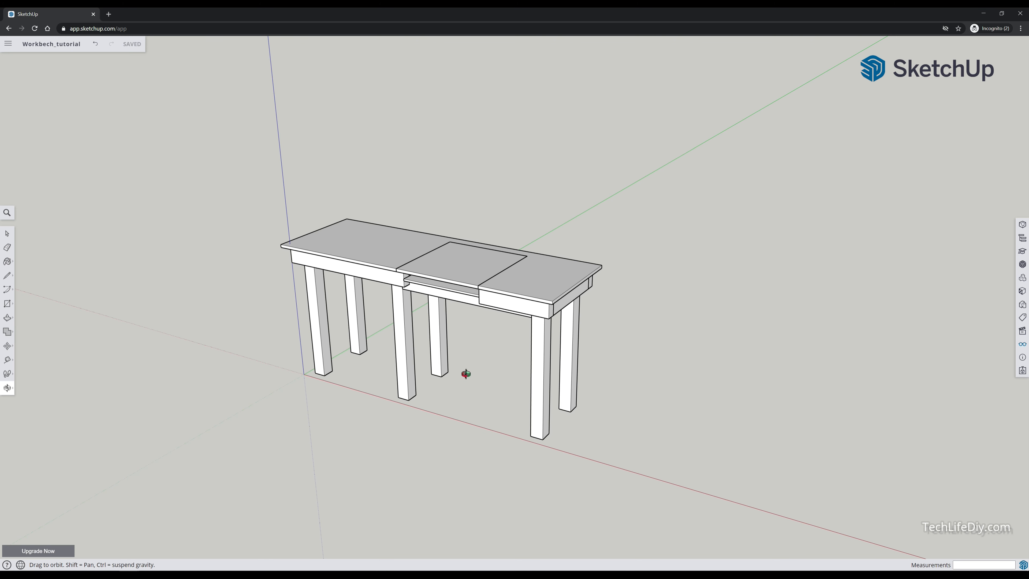
pyautogui.moveTo(466, 373); pyautogui.dragTo(544, 378)
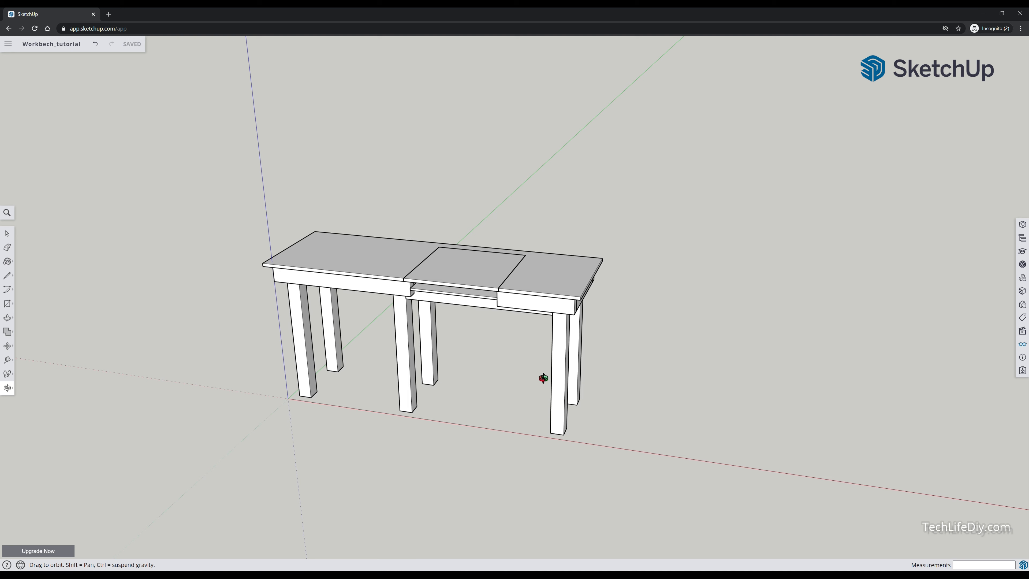
pyautogui.moveTo(489, 352)
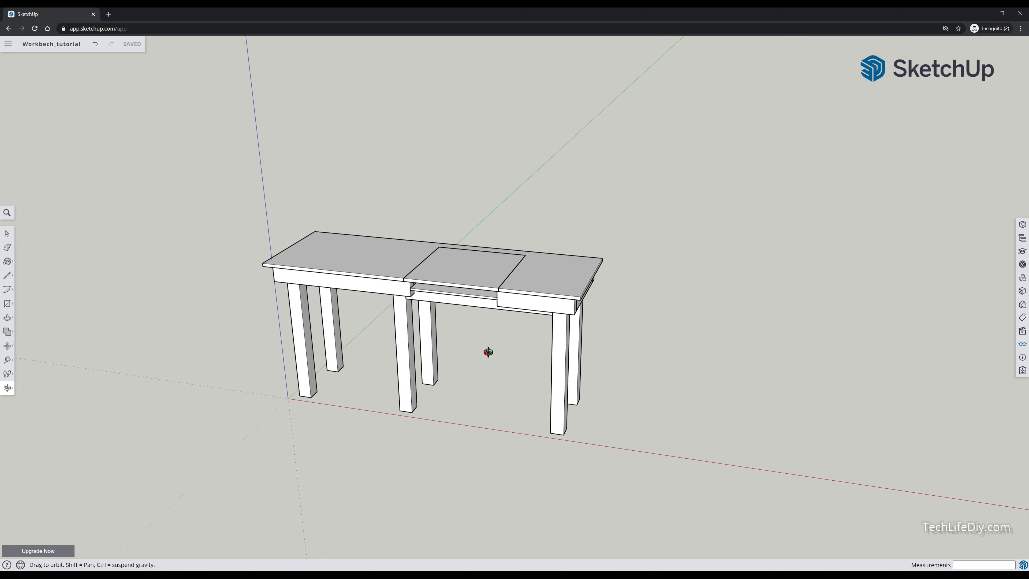
pyautogui.moveTo(488, 351); pyautogui.dragTo(500, 331)
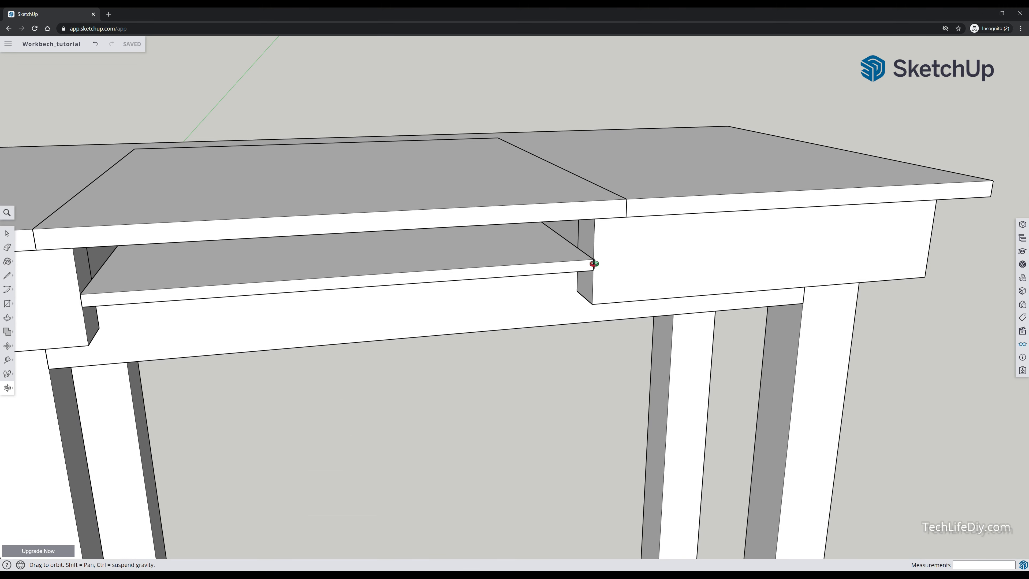
pyautogui.moveTo(594, 264); pyautogui.dragTo(436, 369)
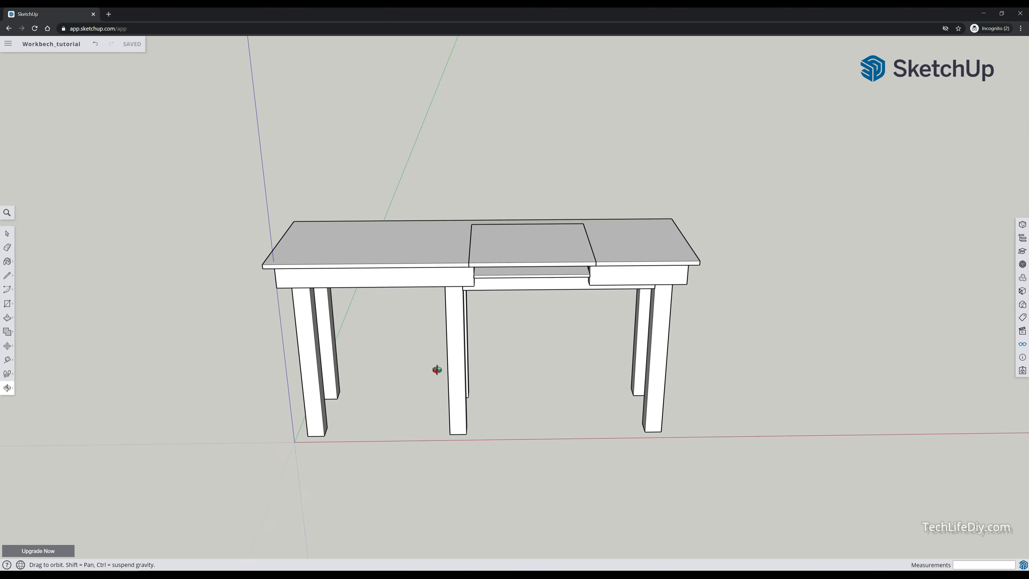
pyautogui.moveTo(436, 369); pyautogui.dragTo(507, 322)
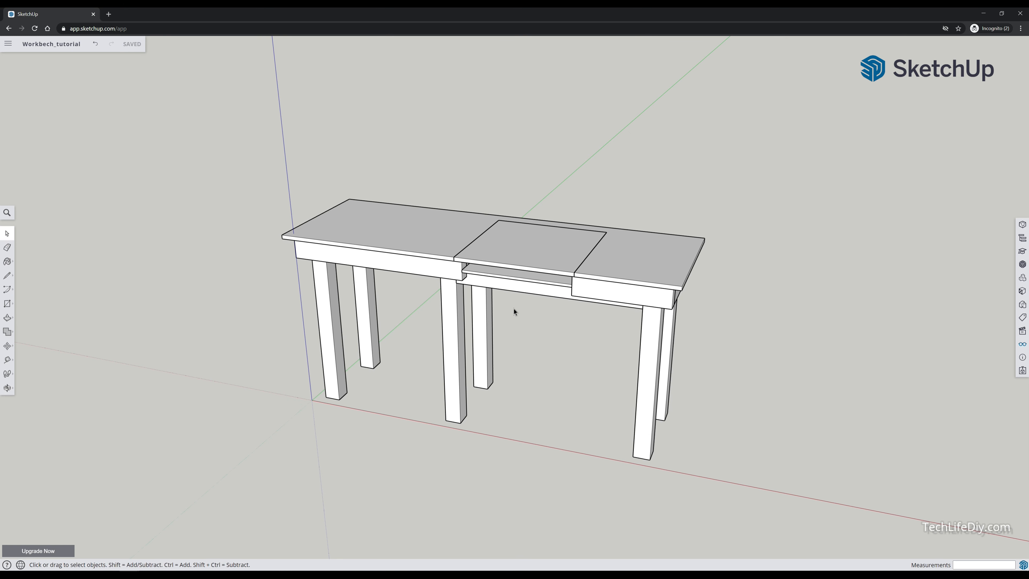
pyautogui.moveTo(486, 279)
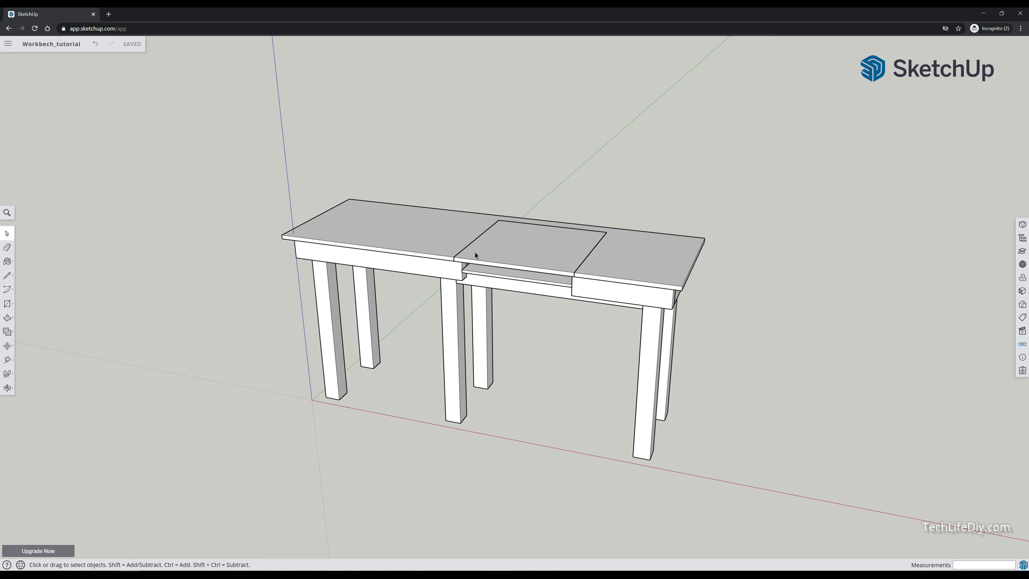
pyautogui.moveTo(451, 237)
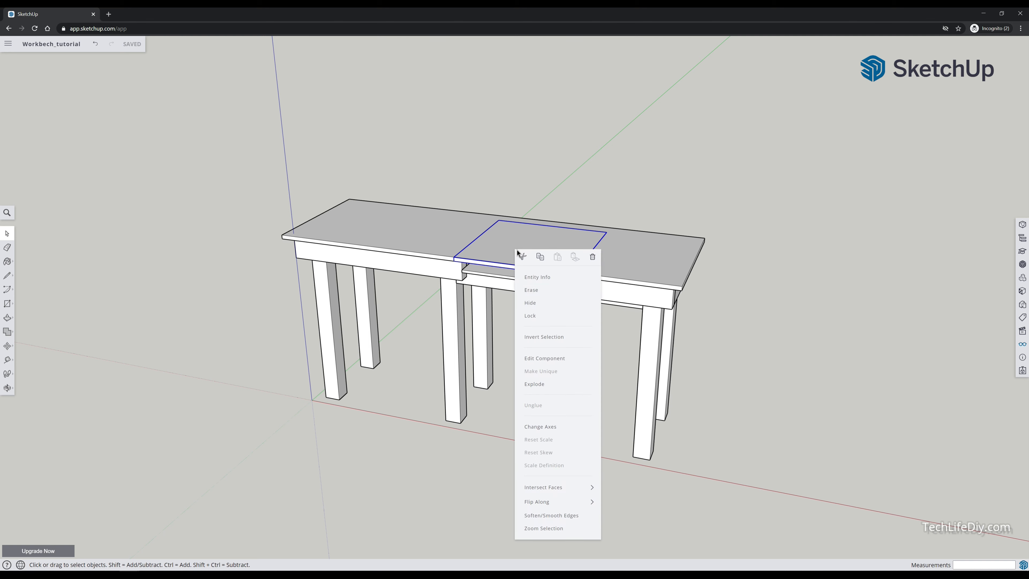
pyautogui.click(530, 290)
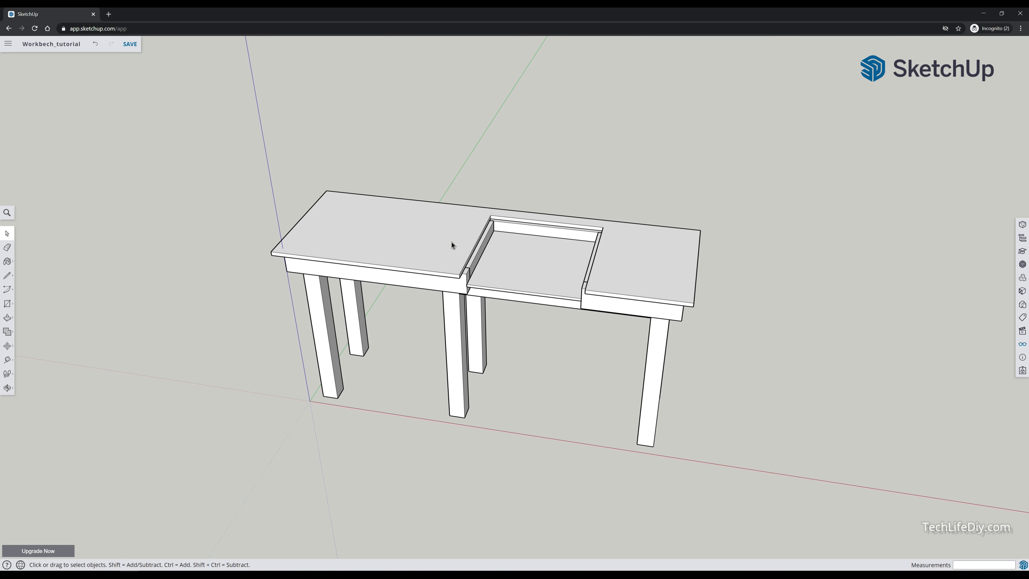
# Hide the two tabletop halves and orbit in on the exposed frame and saw platform.
pyautogui.rightClick(452, 245)
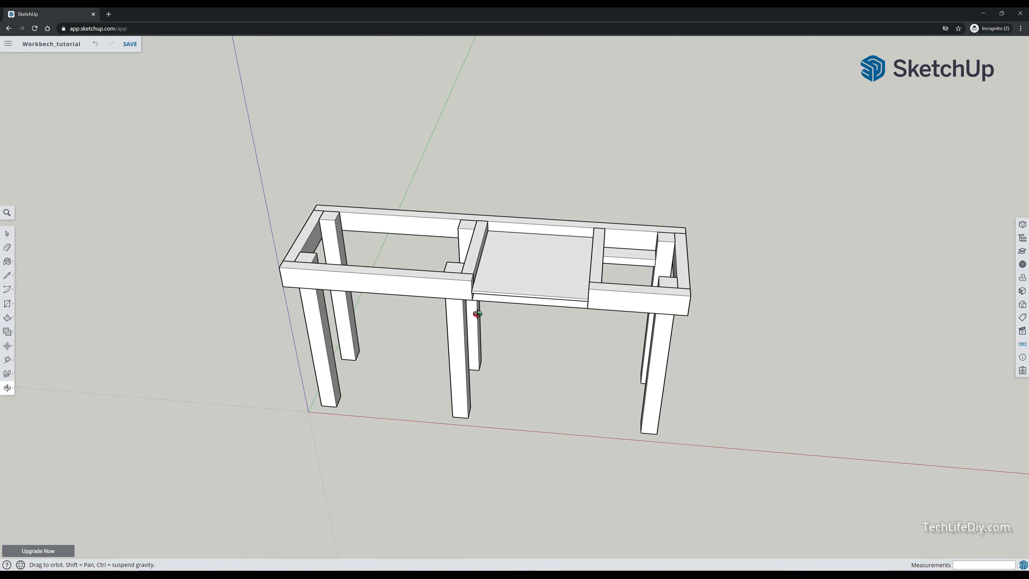
pyautogui.moveTo(477, 313); pyautogui.dragTo(539, 316)
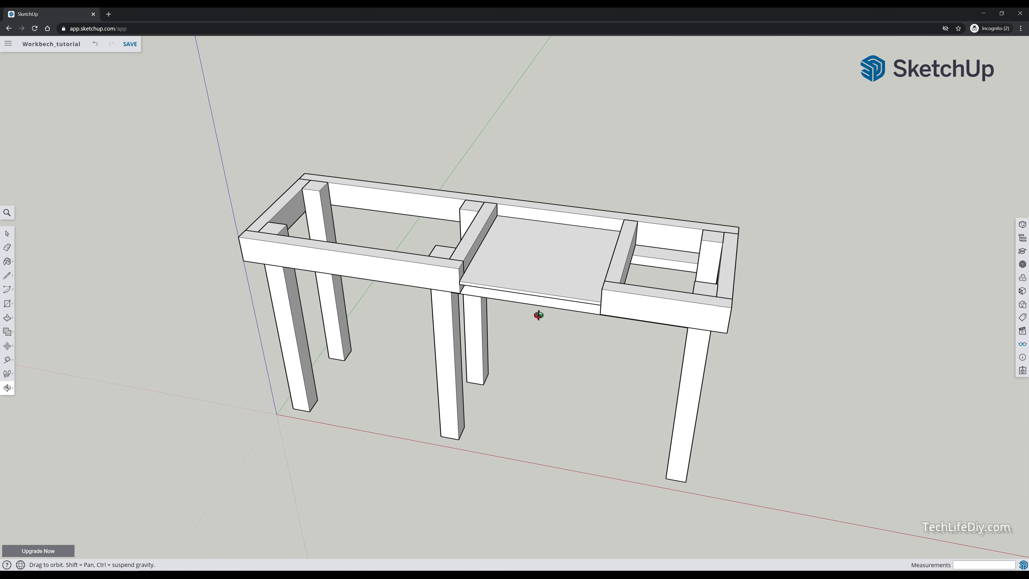
pyautogui.moveTo(538, 315); pyautogui.dragTo(545, 324)
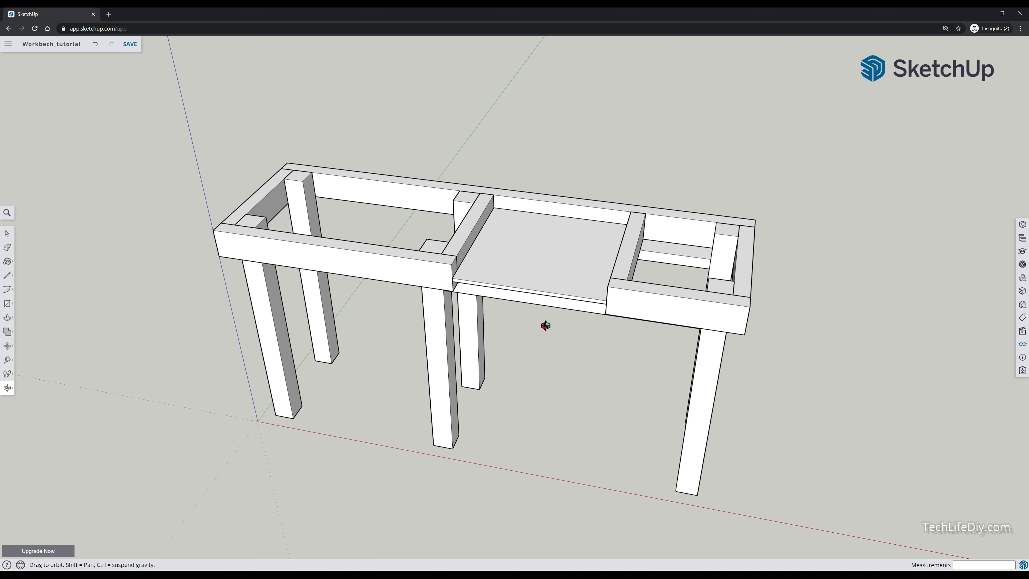
pyautogui.moveTo(544, 325); pyautogui.dragTo(536, 321)
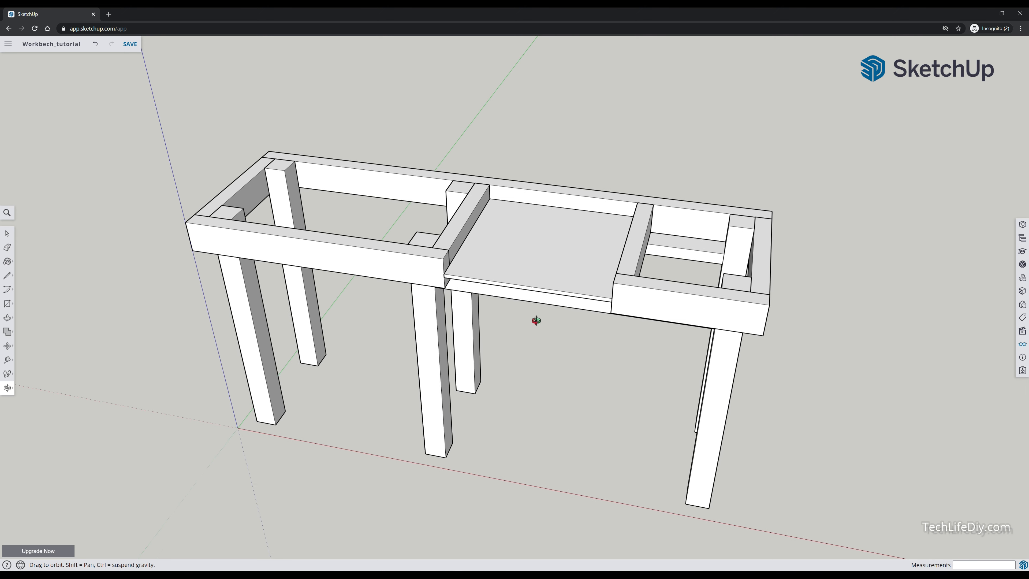
pyautogui.moveTo(536, 321); pyautogui.dragTo(473, 220)
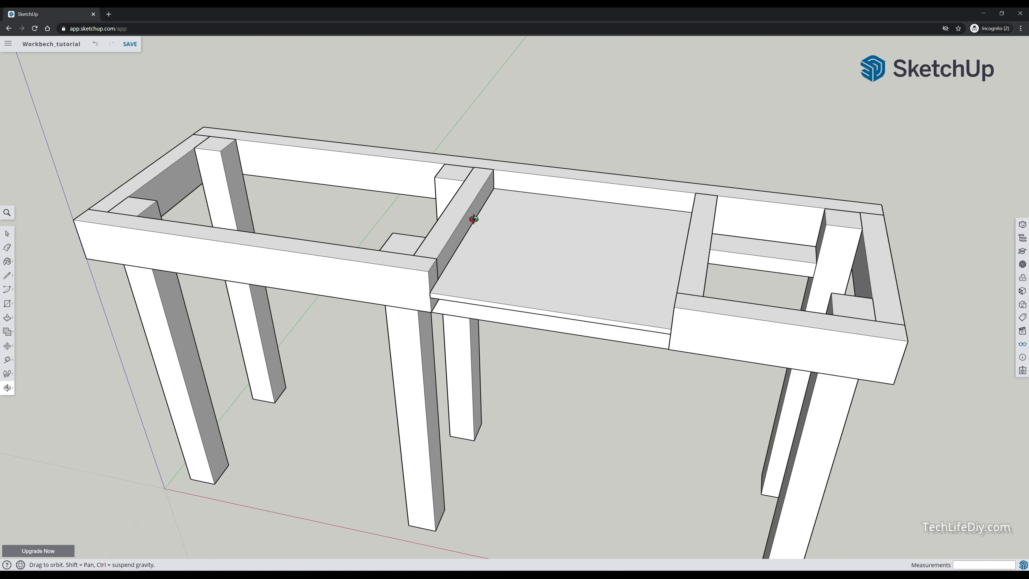
pyautogui.moveTo(471, 230)
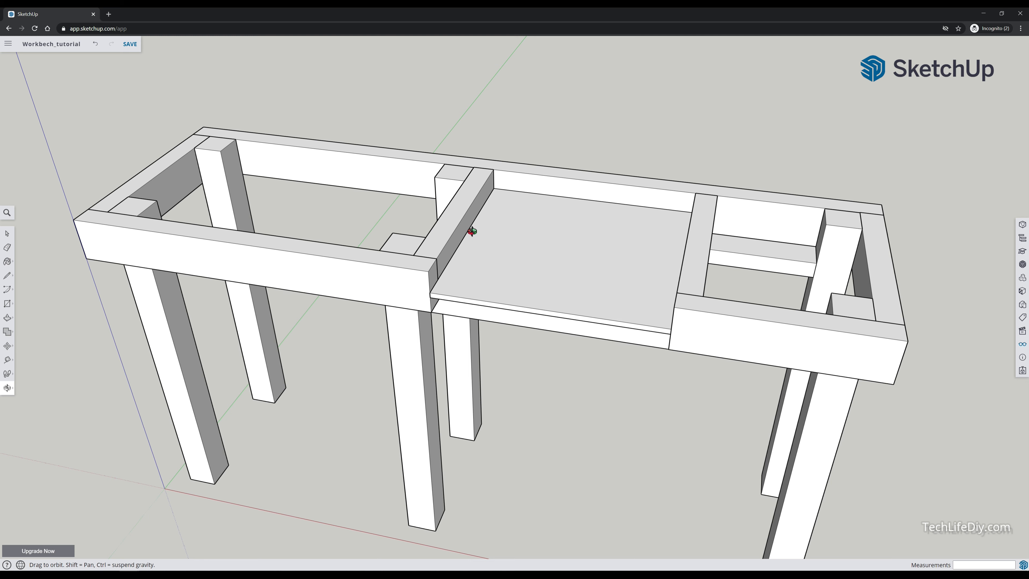
pyautogui.moveTo(512, 290)
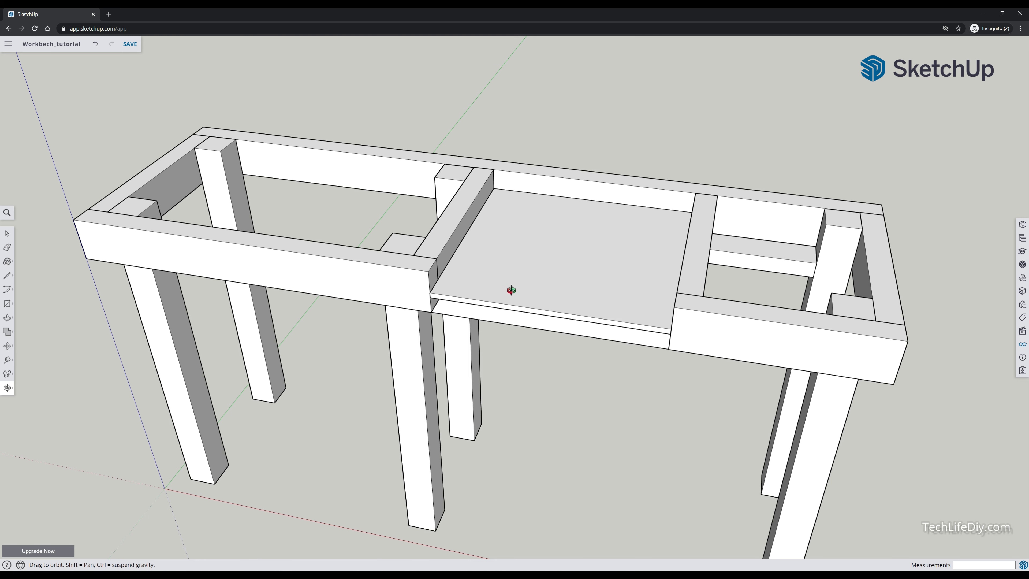
pyautogui.moveTo(509, 167)
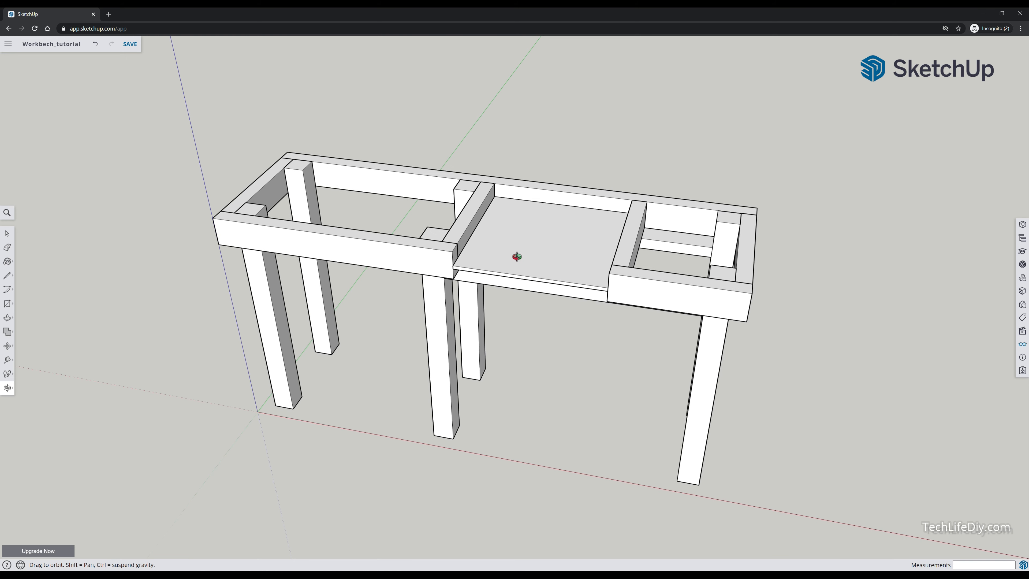
# Hide the saw platform board and view the open rail frame from underneath.
pyautogui.rightClick(517, 257)
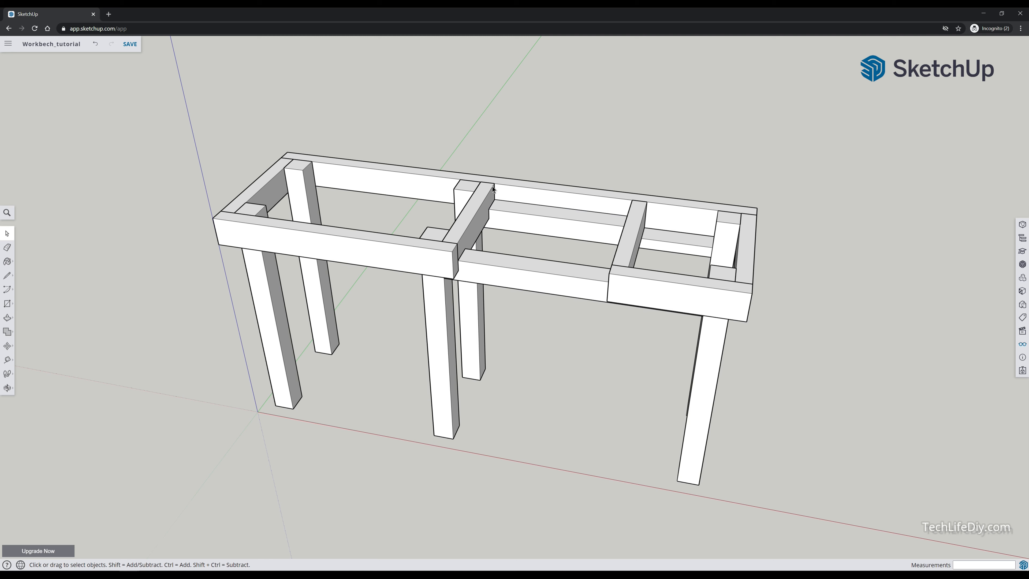
pyautogui.moveTo(617, 292)
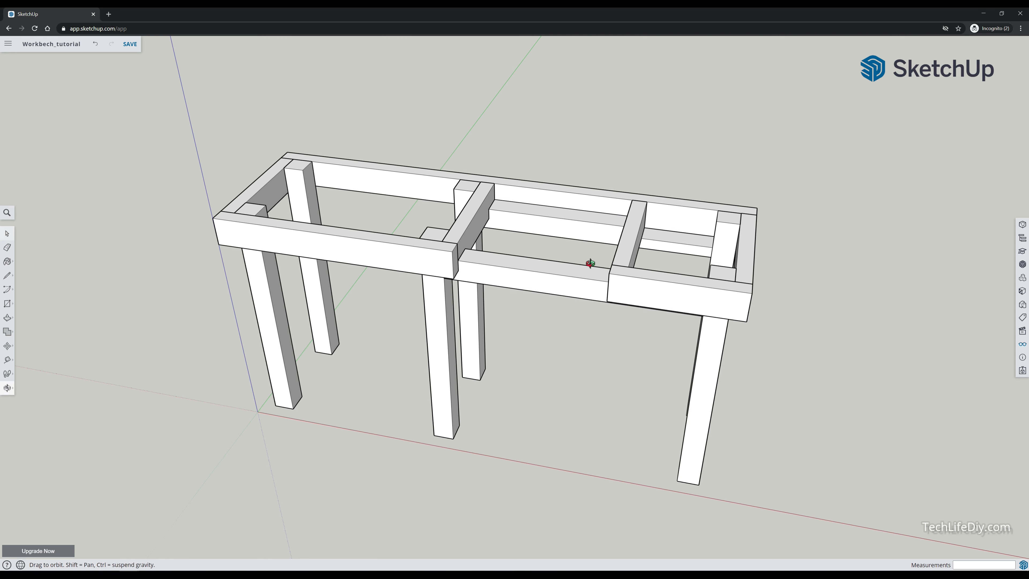
pyautogui.moveTo(591, 263); pyautogui.dragTo(515, 228)
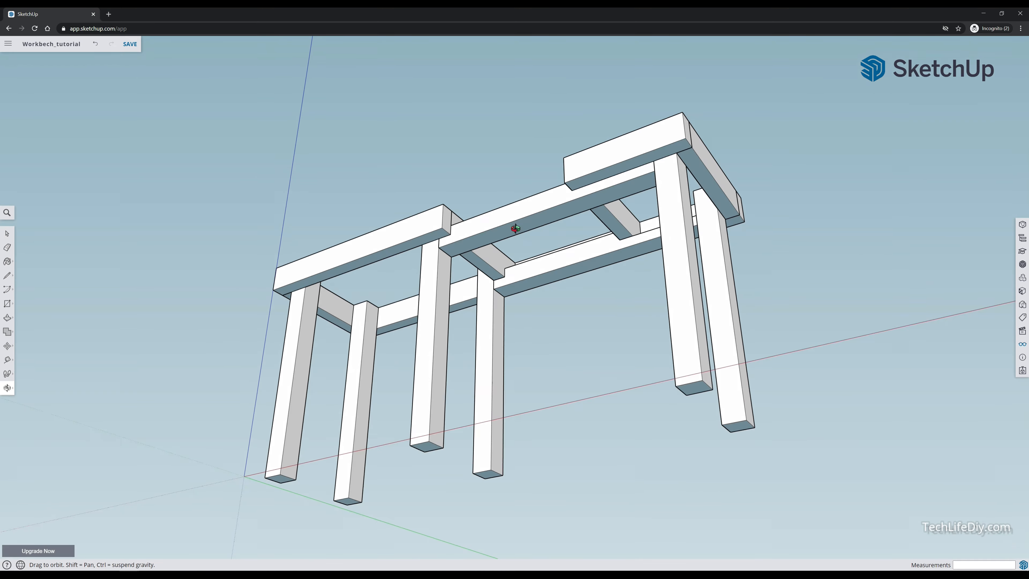
pyautogui.moveTo(516, 229); pyautogui.dragTo(553, 262)
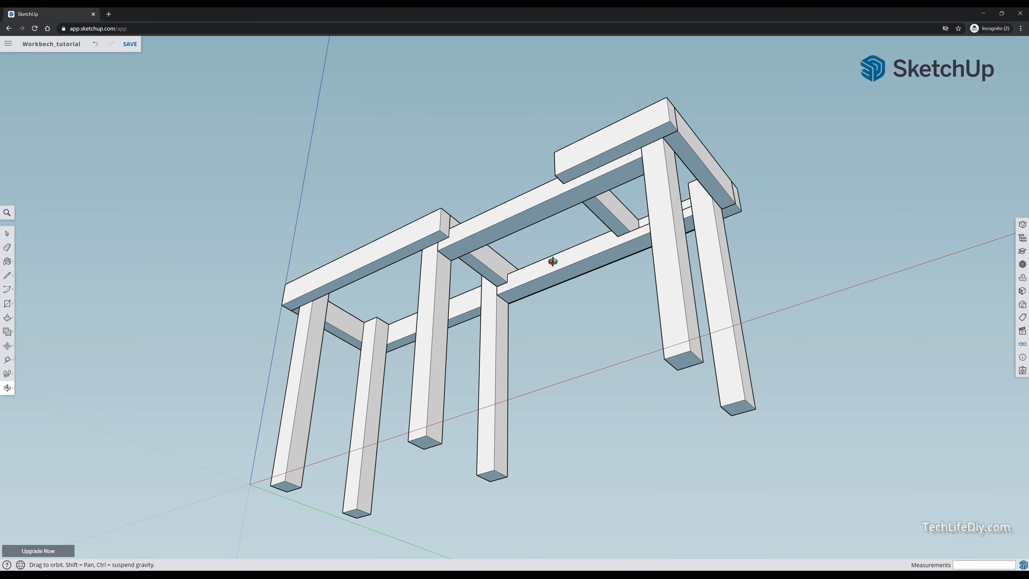
pyautogui.moveTo(553, 263); pyautogui.dragTo(605, 343)
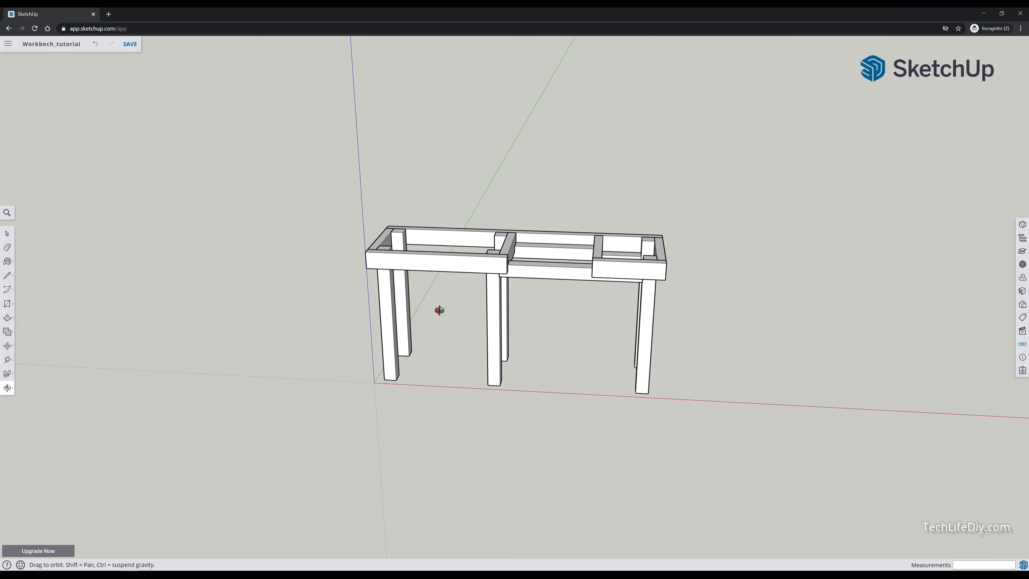
pyautogui.moveTo(458, 310)
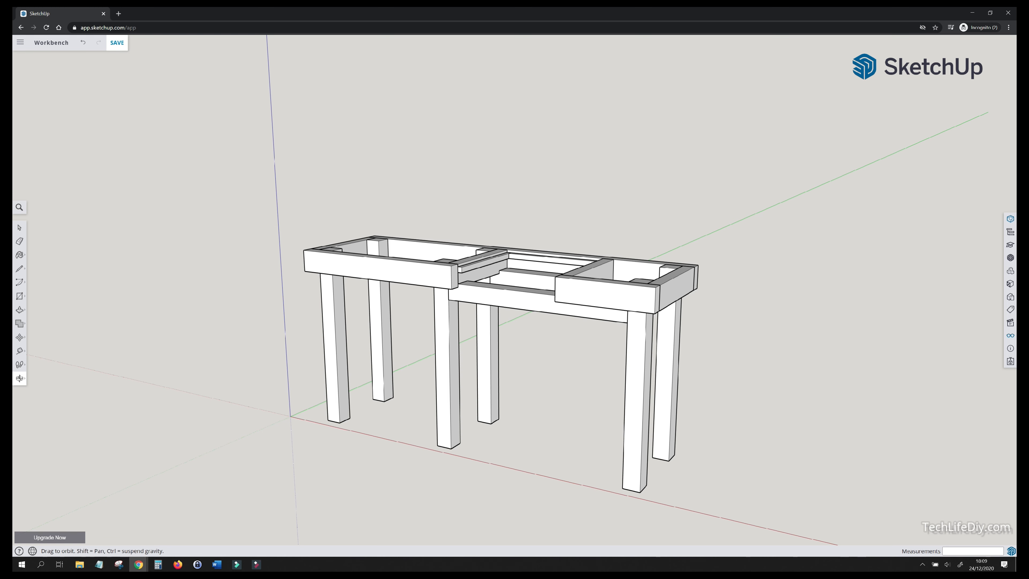
# Start a new blank Workbech_tutorial model showing only the axes.
pyautogui.click(105, 27)
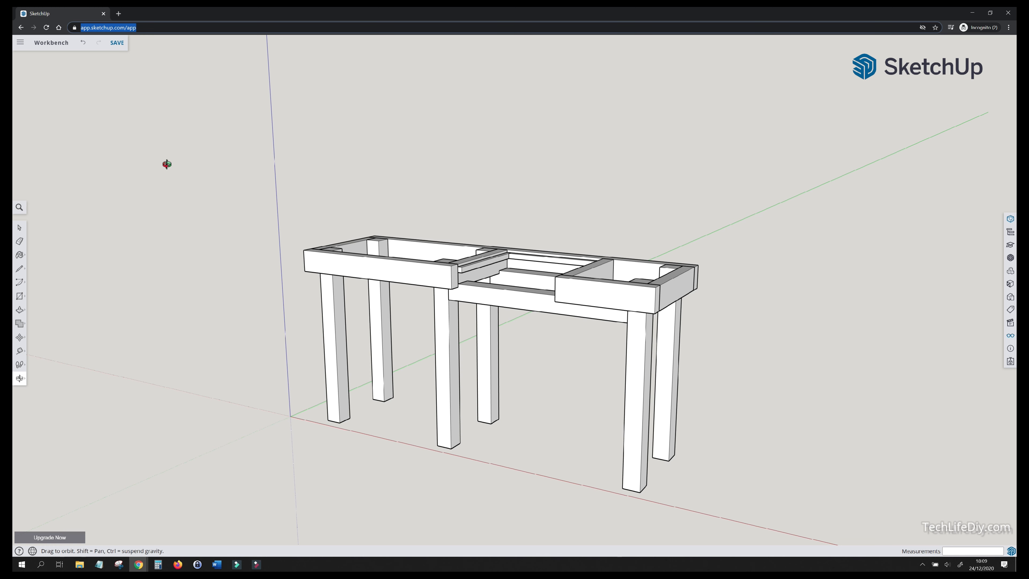
pyautogui.moveTo(75, 93)
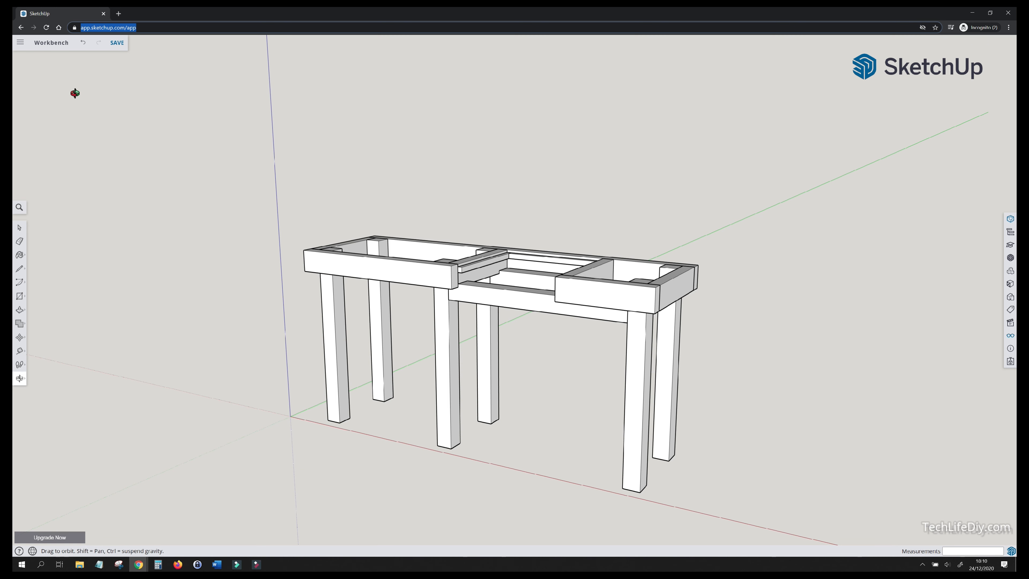
pyautogui.click(21, 41)
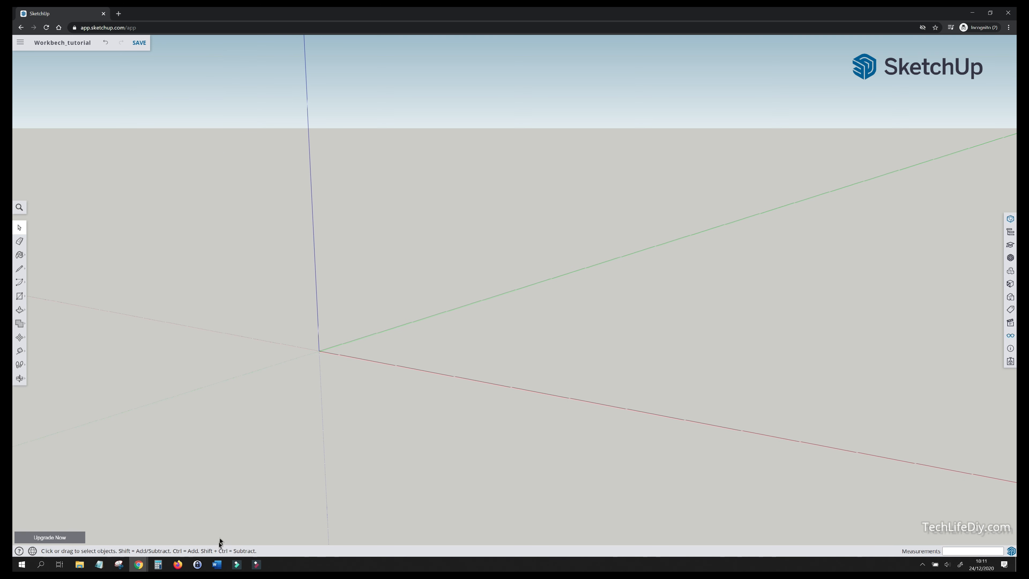
pyautogui.click(217, 565)
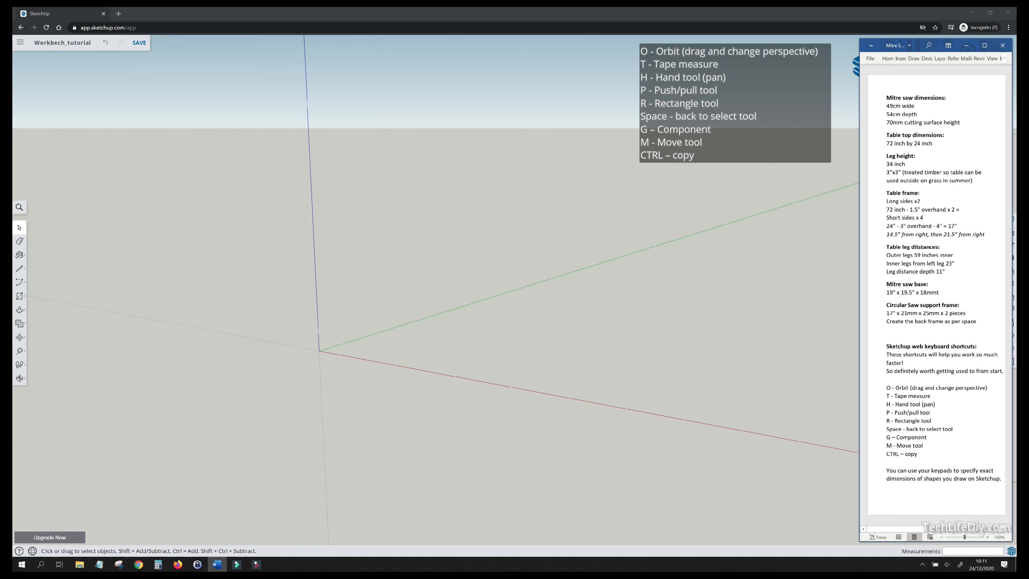
pyautogui.moveTo(893, 395); pyautogui.dragTo(918, 454)
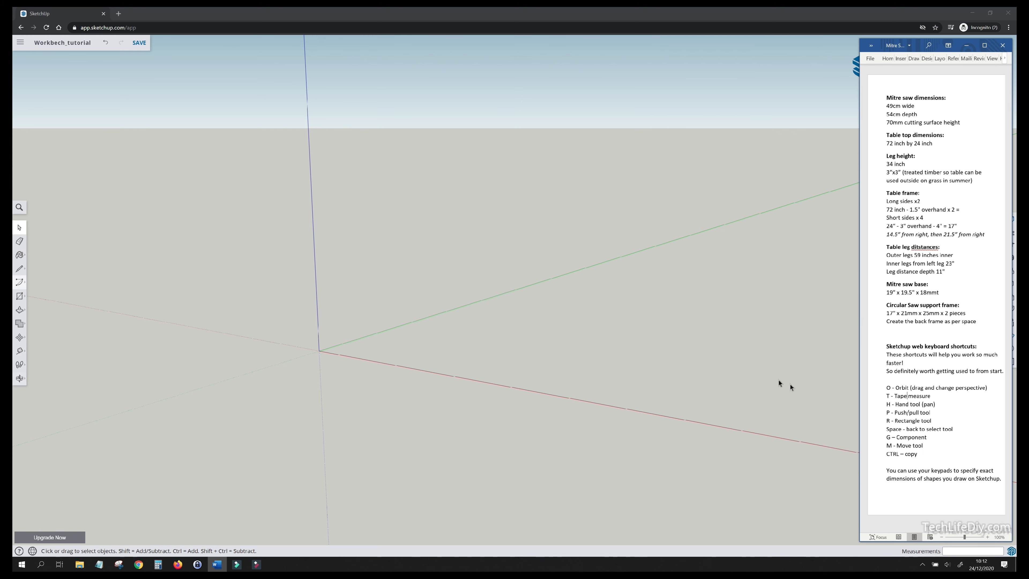
pyautogui.moveTo(693, 19)
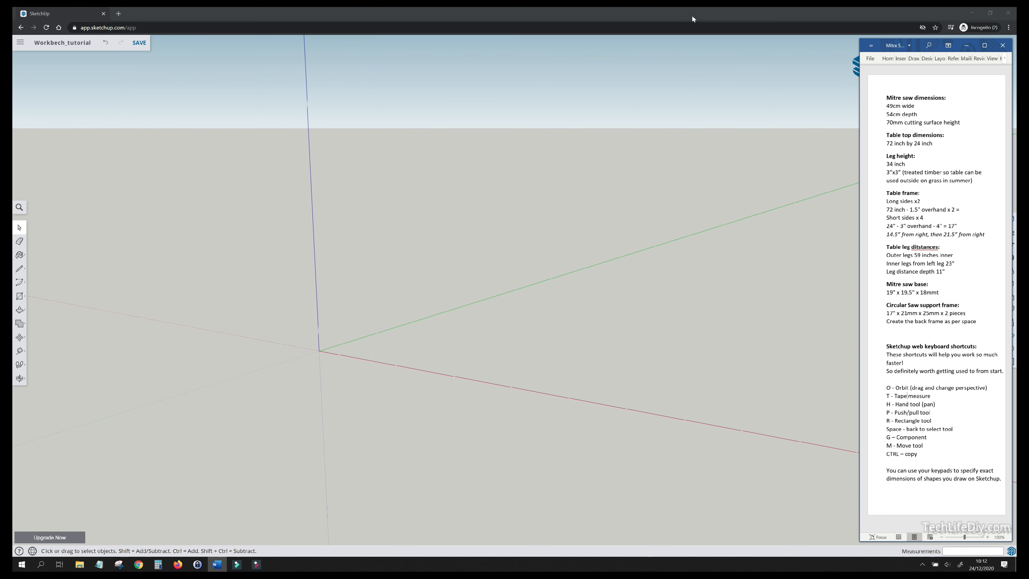
pyautogui.click(1004, 45)
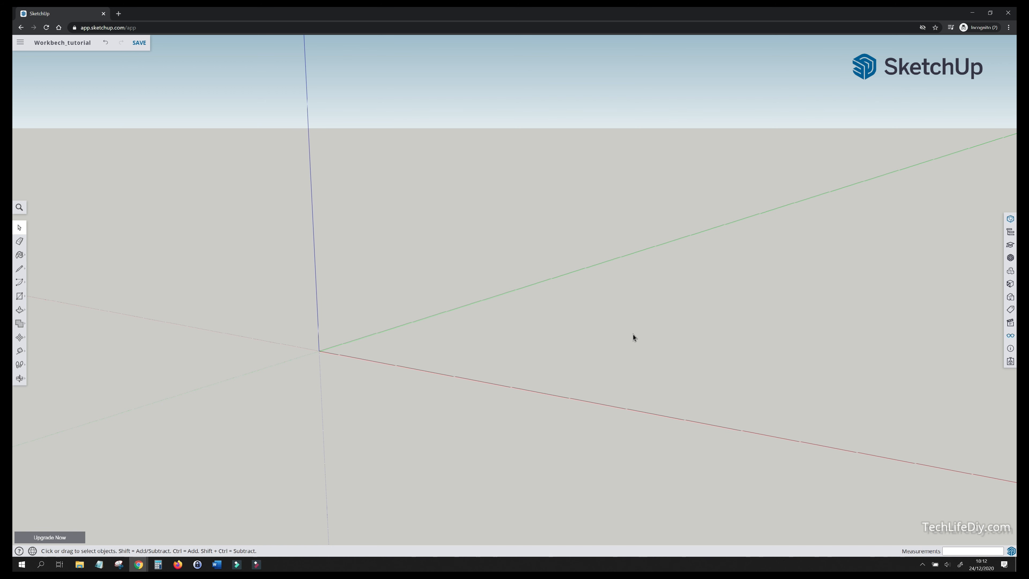
pyautogui.moveTo(1010, 243)
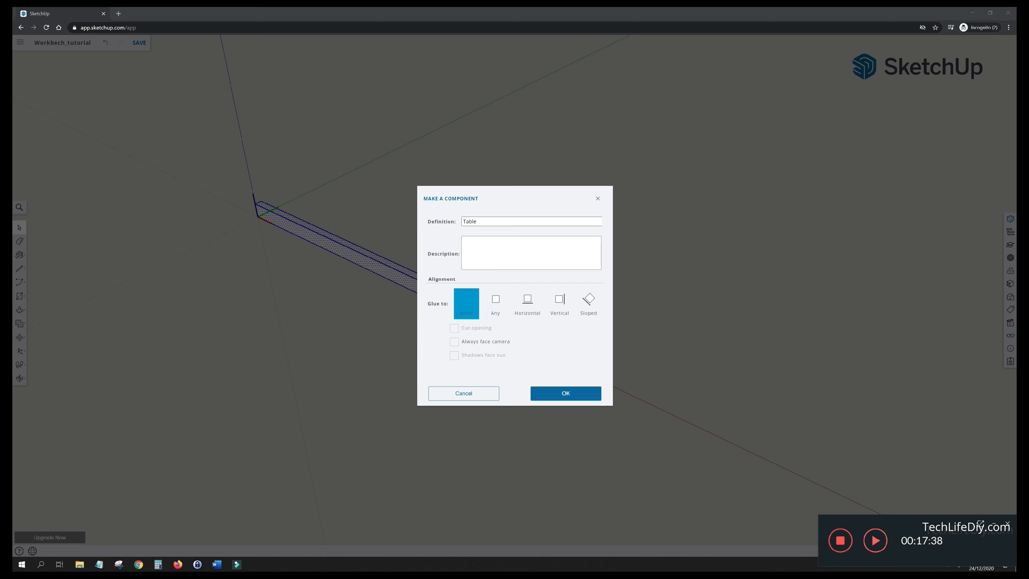
# Confirm making the long timber a component named Table.
pyautogui.click(564, 392)
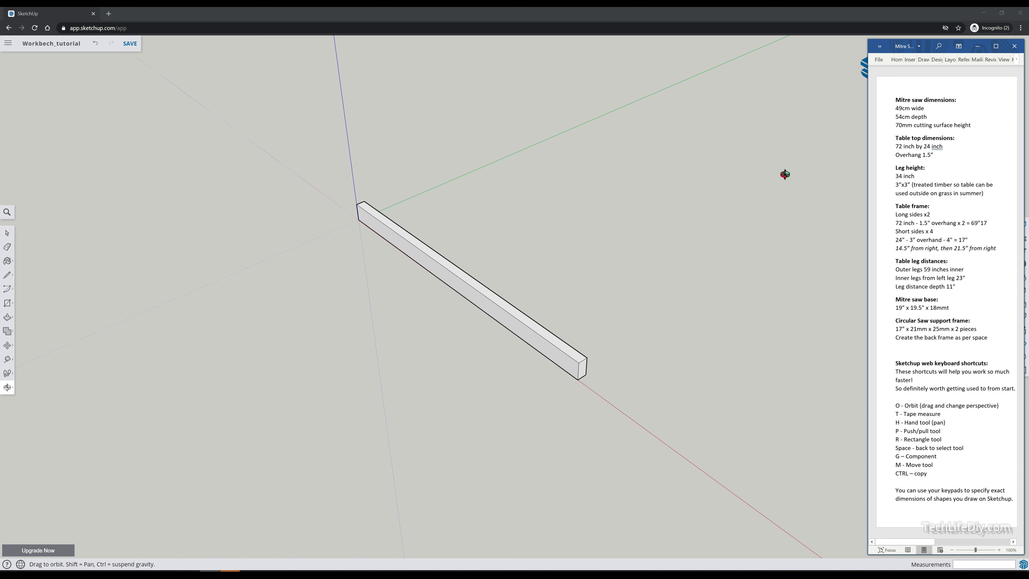
# Copy the long timber to a parallel position 19 inches along the green axis.
pyautogui.click(1014, 46)
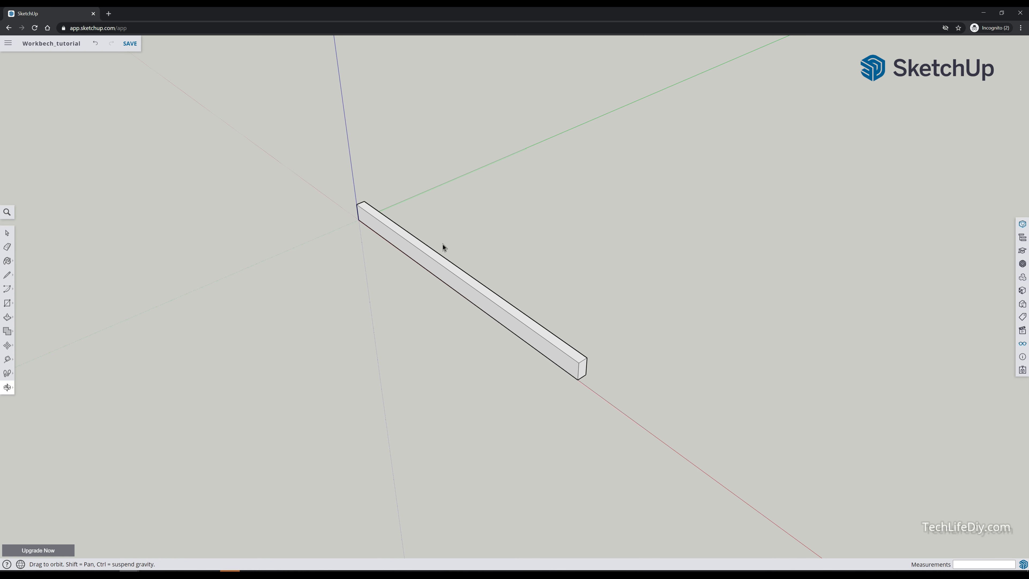
pyautogui.click(447, 256)
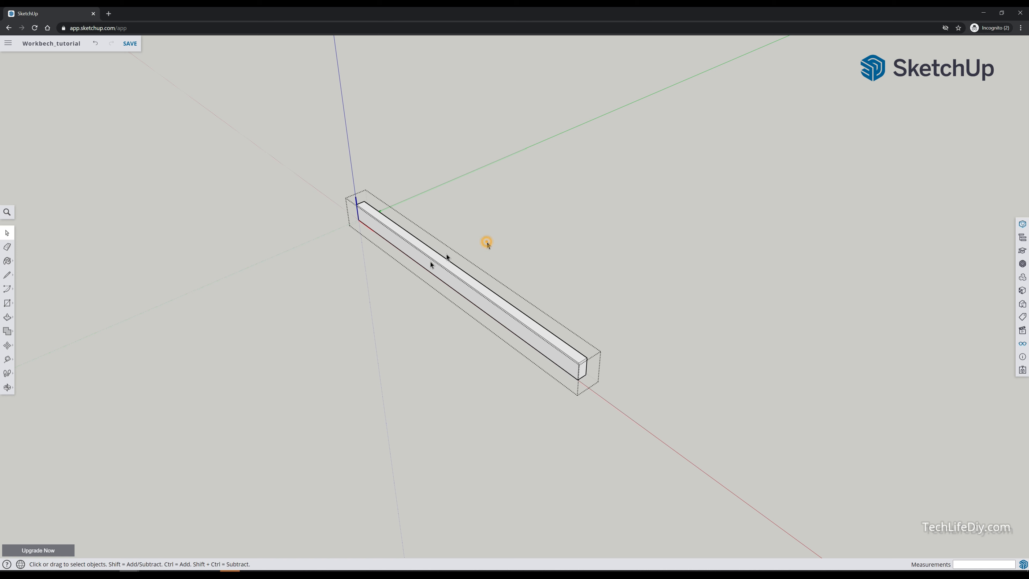
pyautogui.click(437, 261)
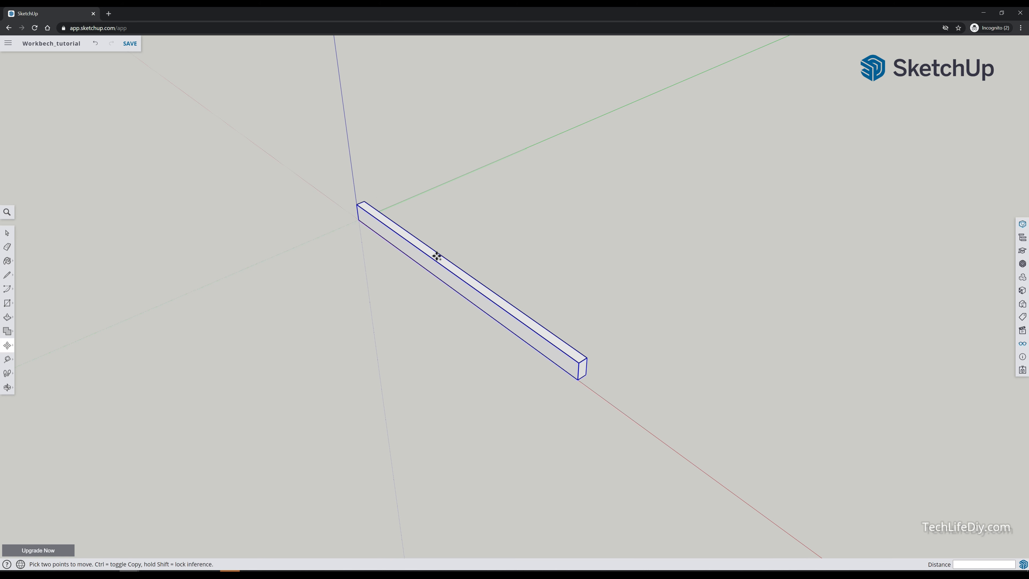
pyautogui.moveTo(437, 257); pyautogui.dragTo(471, 234)
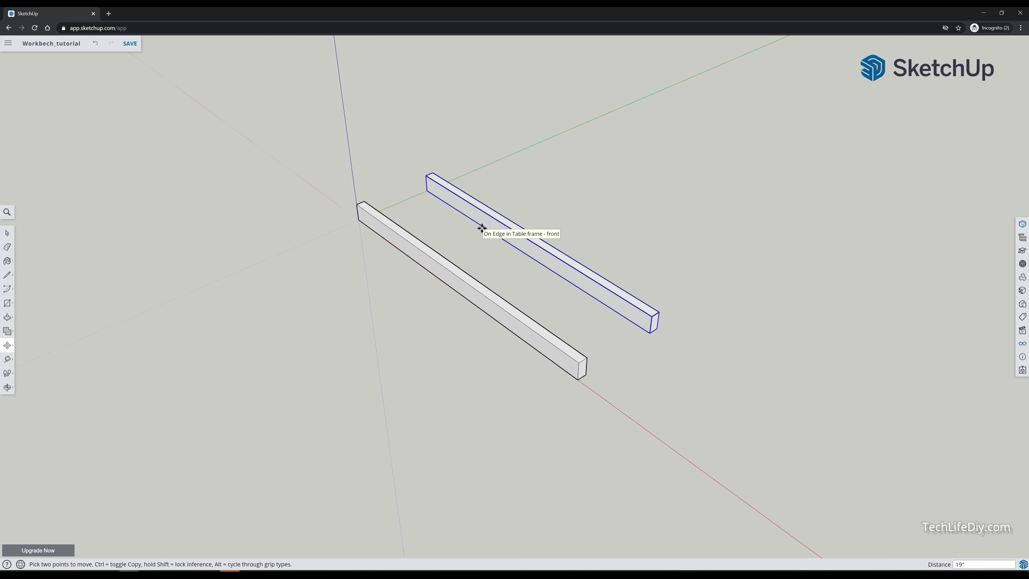
pyautogui.moveTo(584, 361)
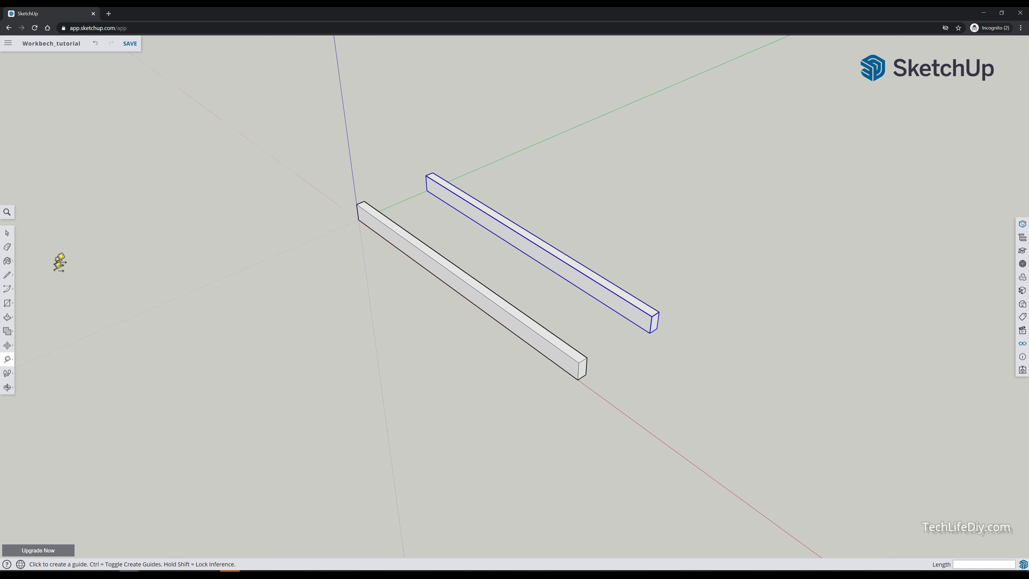
# Draw a rectangle between the timber ends and pull it up into a short crosspiece.
pyautogui.click(7, 233)
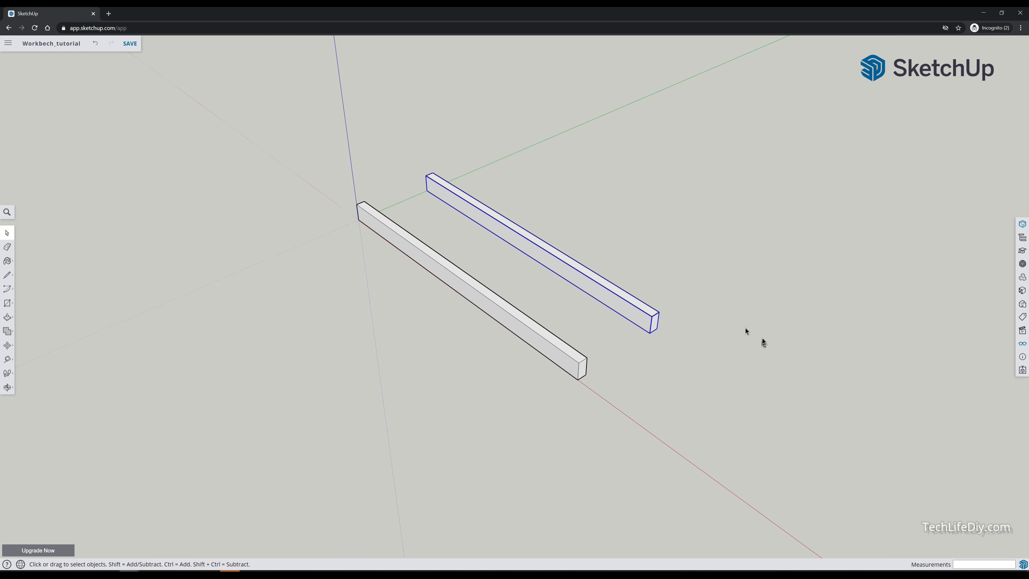
pyautogui.moveTo(635, 336)
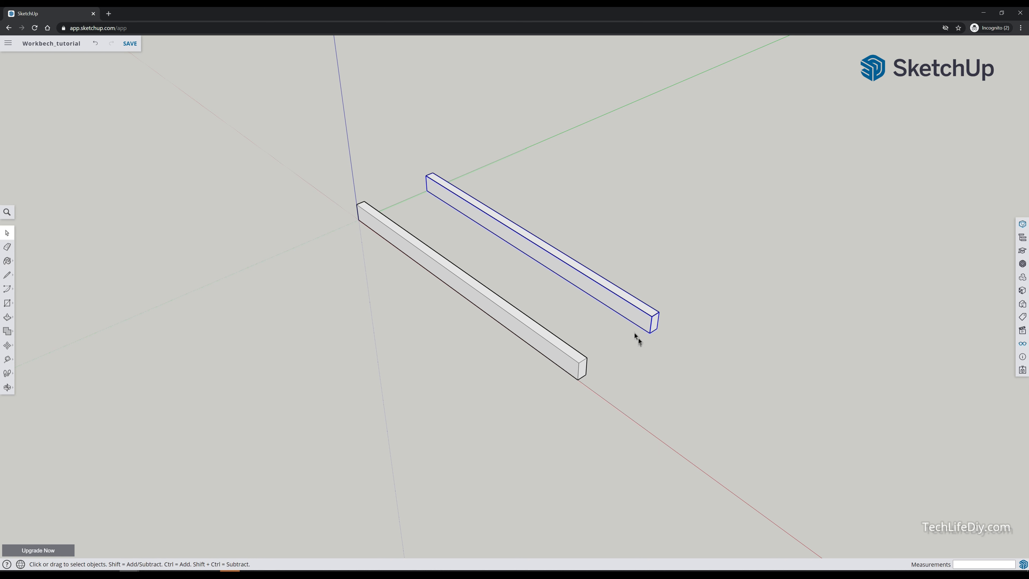
pyautogui.moveTo(458, 266)
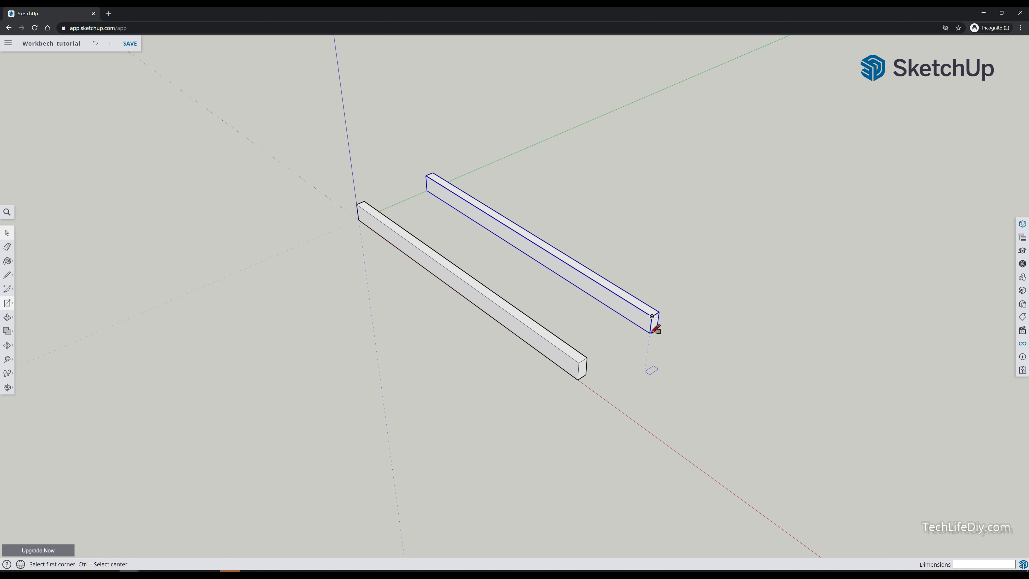
pyautogui.click(656, 330)
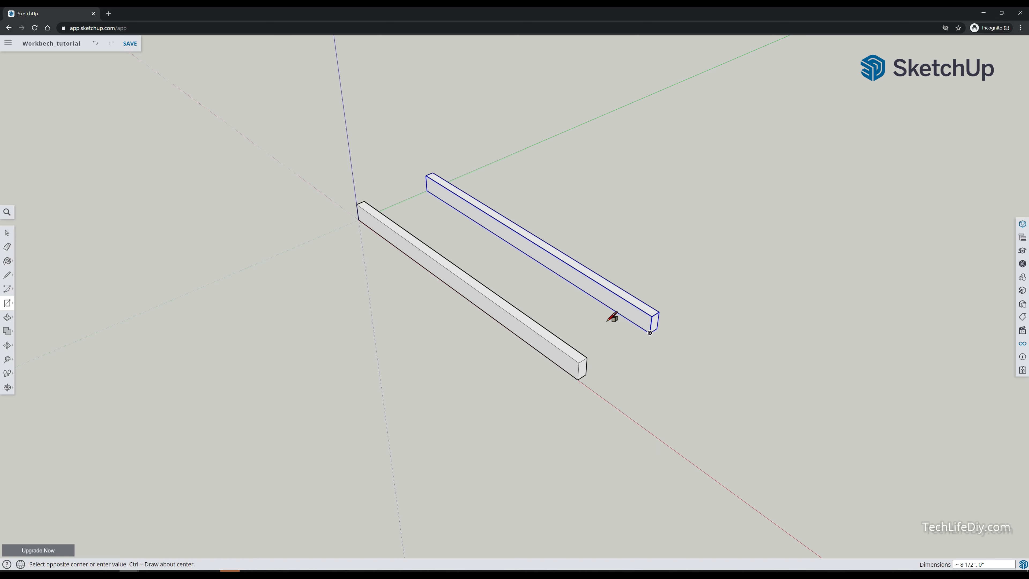
pyautogui.click(649, 331)
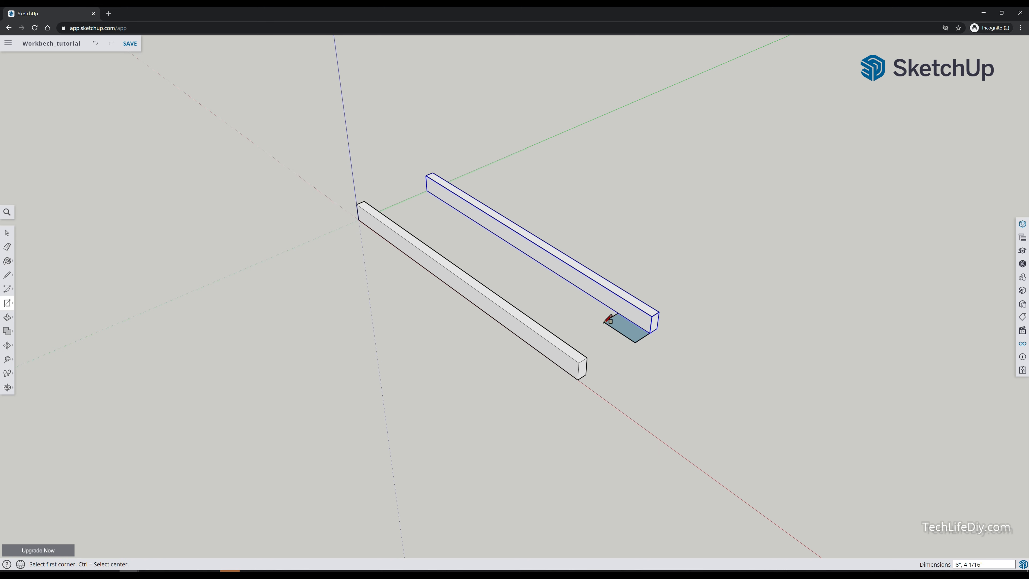
pyautogui.write('2')
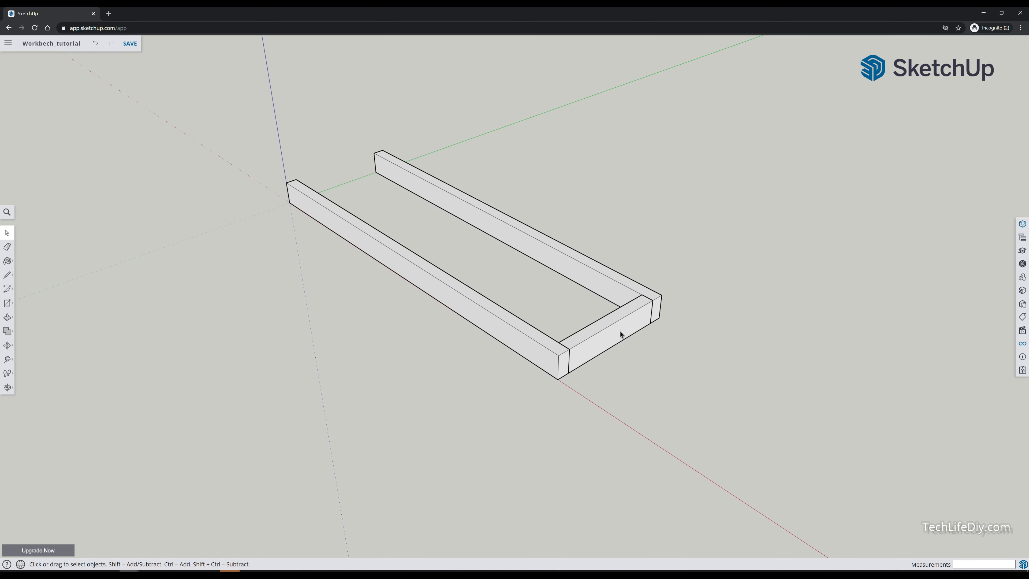
# Make the crosspiece a component named short frame timber.
pyautogui.click(610, 338)
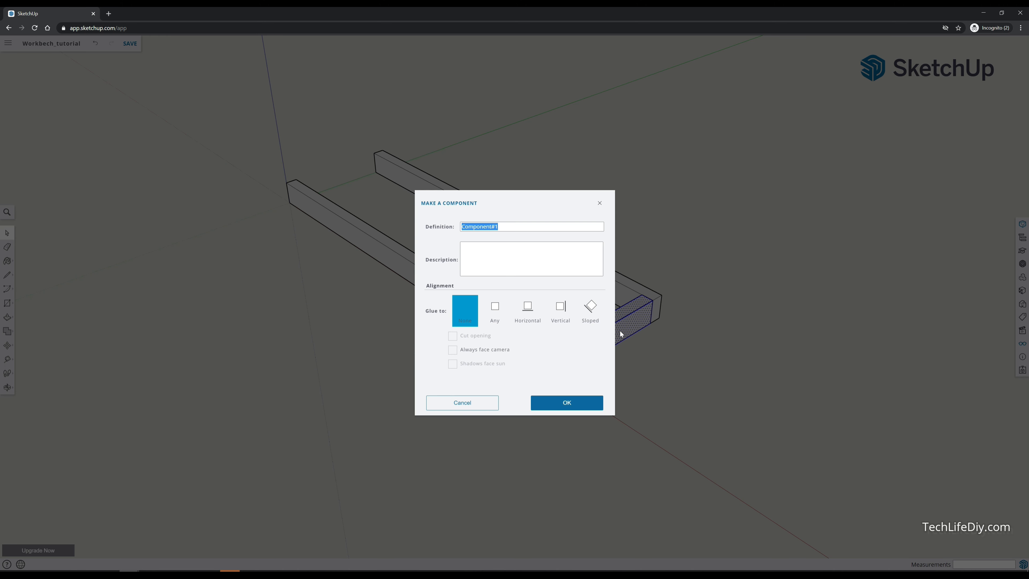
pyautogui.write('short frame')
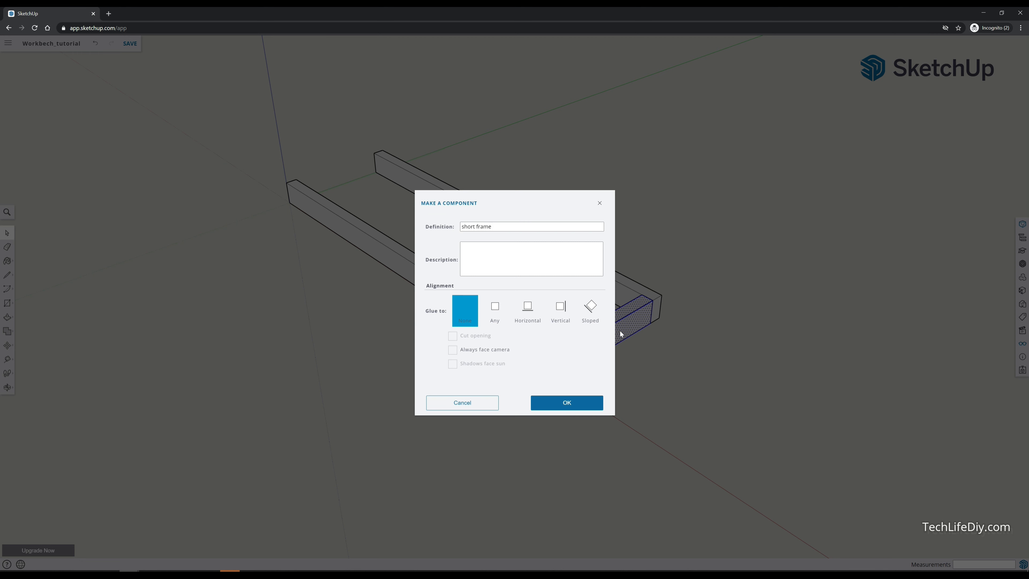
pyautogui.write('timber')
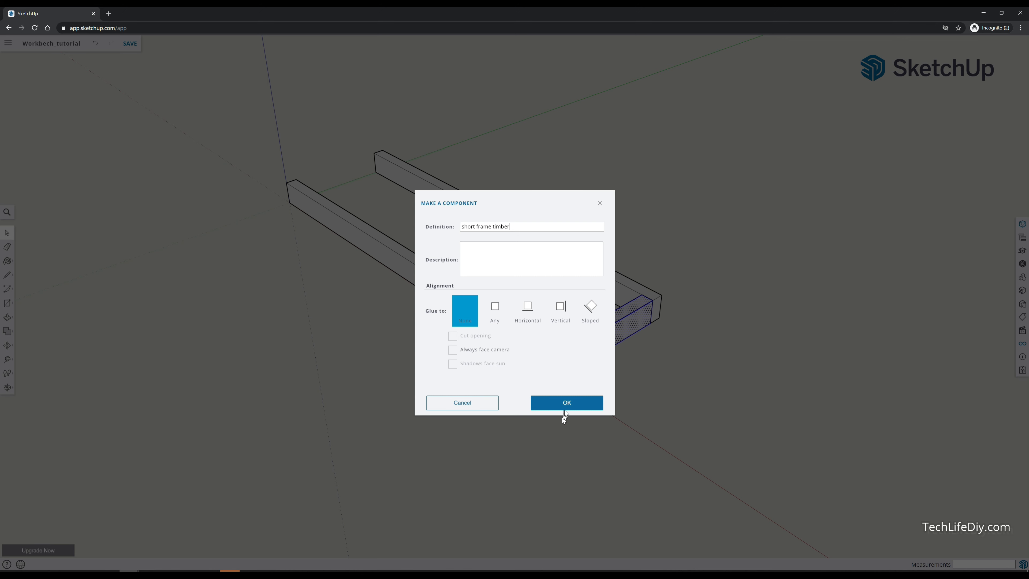
pyautogui.click(566, 403)
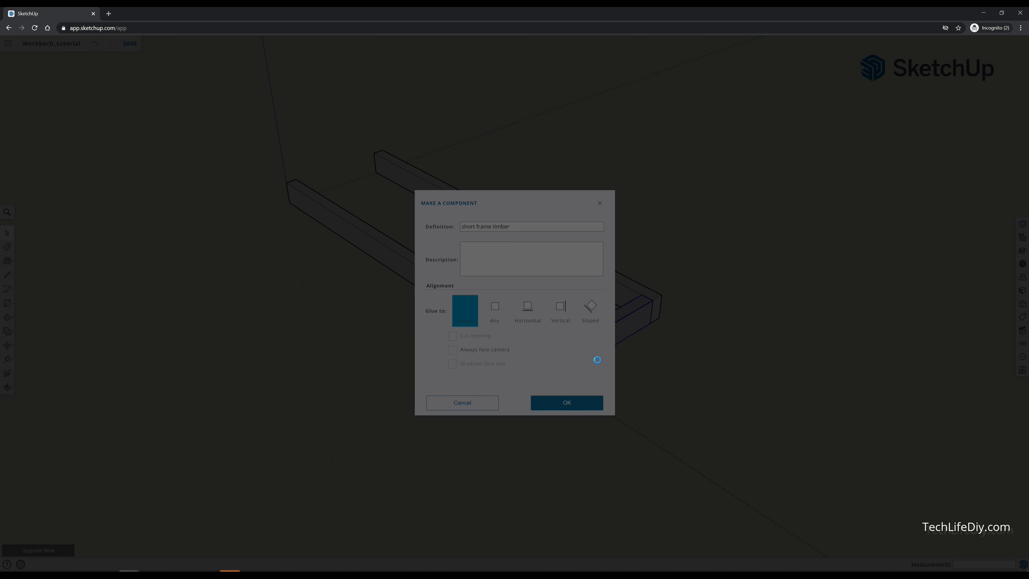
pyautogui.click(566, 403)
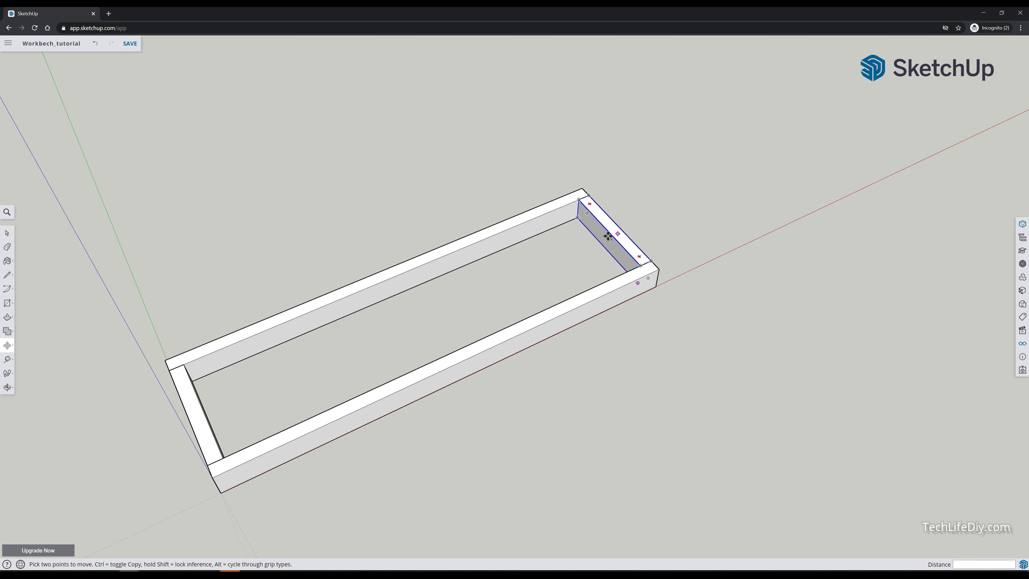
pyautogui.moveTo(606, 237)
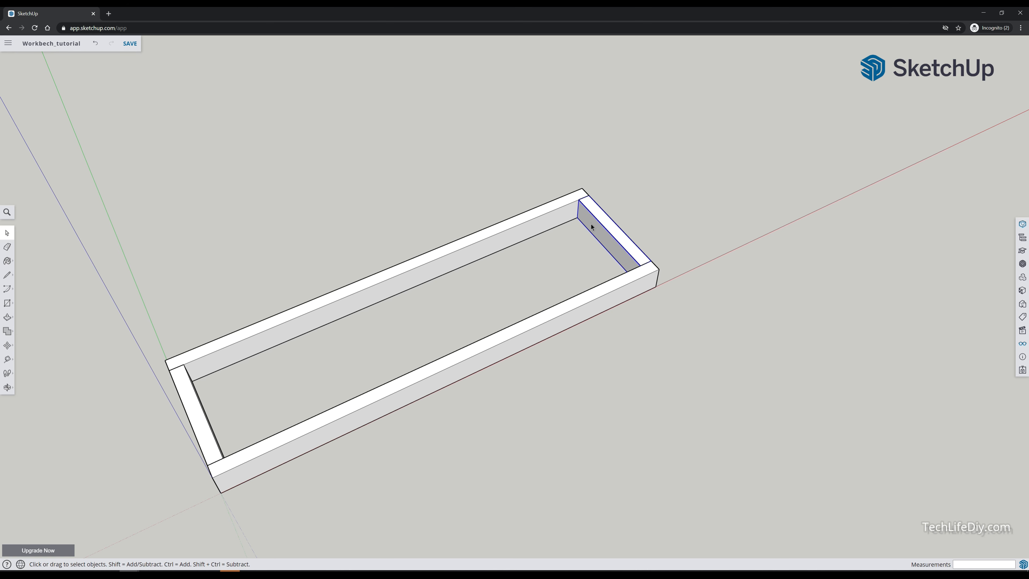
pyautogui.moveTo(596, 228)
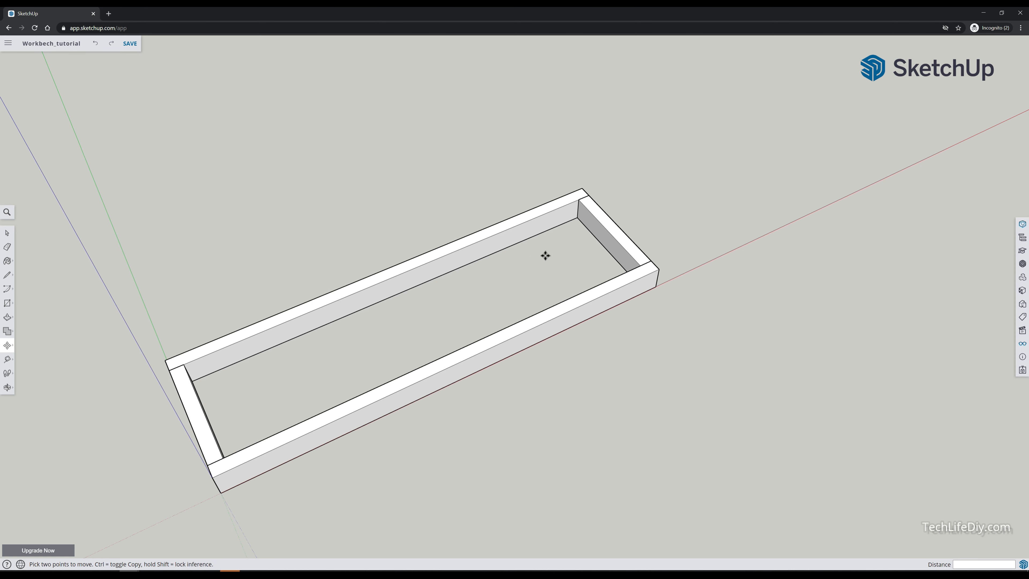
# Copy the short frame timber twice into the frame to divide it into three bays.
pyautogui.click(130, 43)
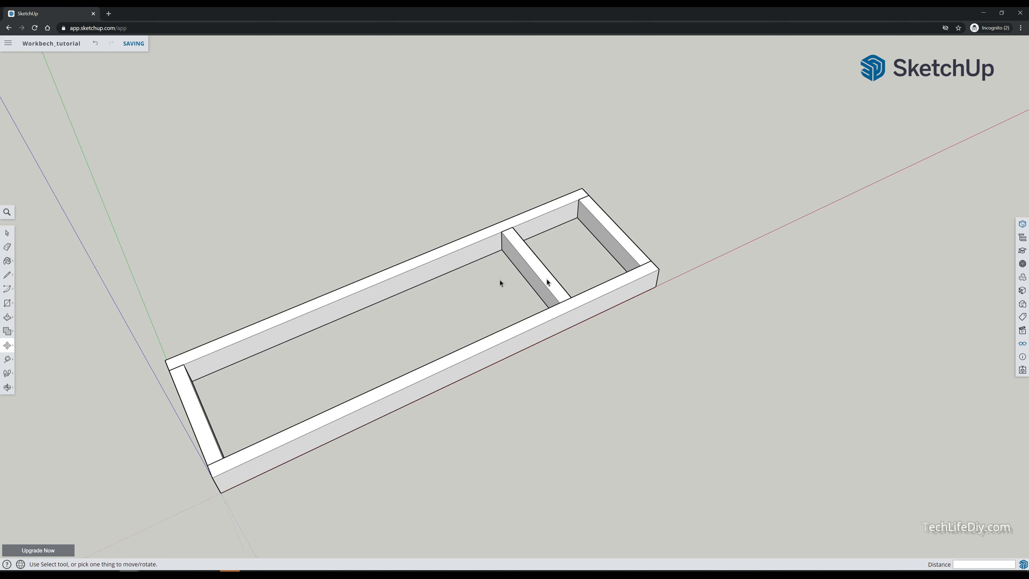
pyautogui.click(535, 269)
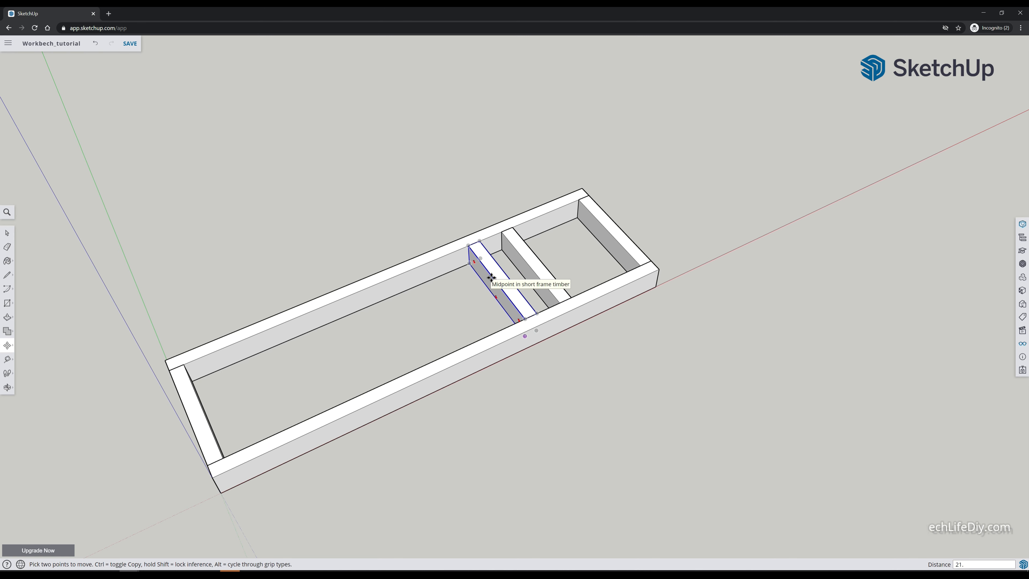
pyautogui.moveTo(476, 276); pyautogui.dragTo(407, 328)
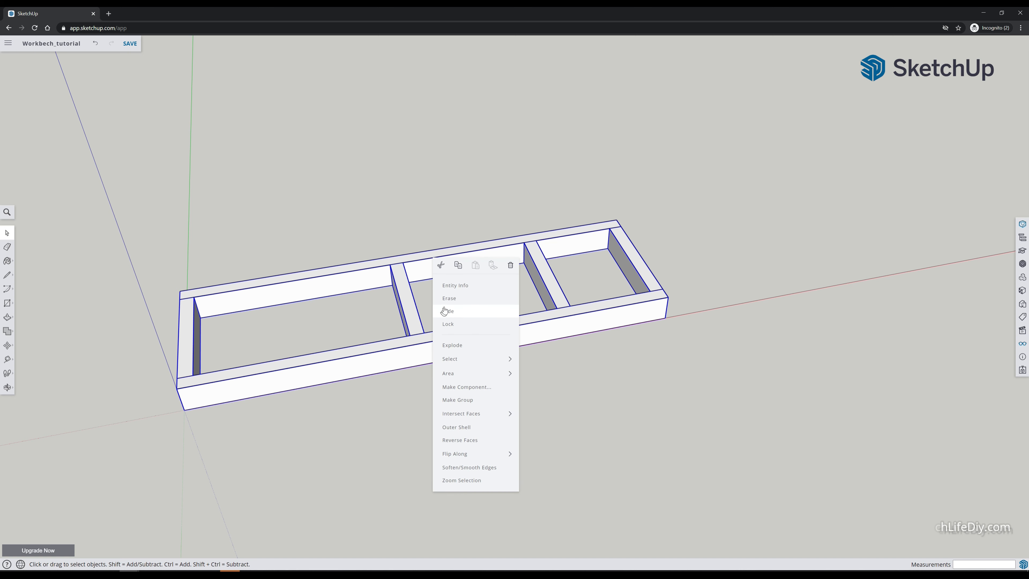
# Hide the frame and draw a 3" by 3" square leg profile at the origin.
pyautogui.click(449, 299)
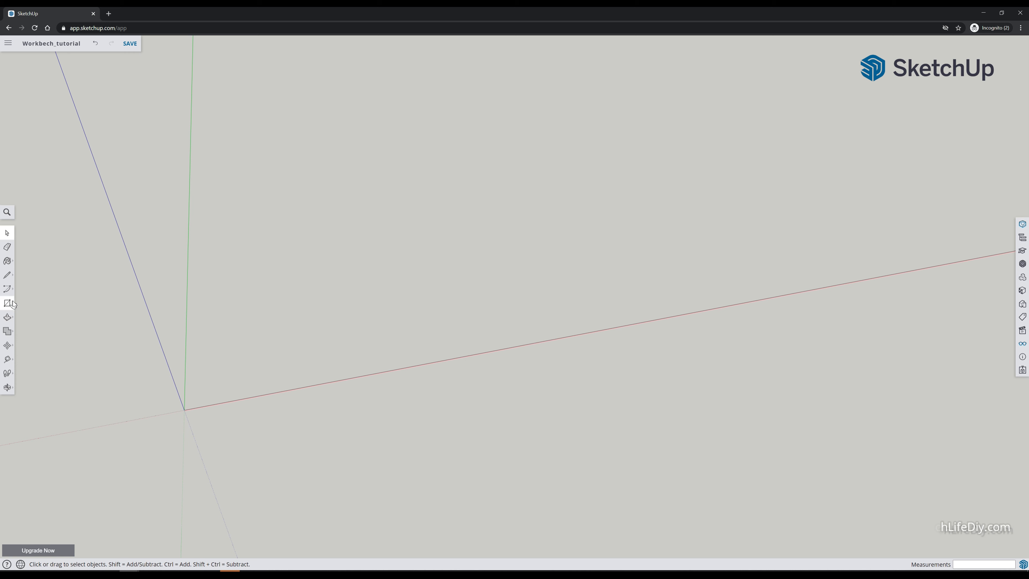
pyautogui.click(7, 302)
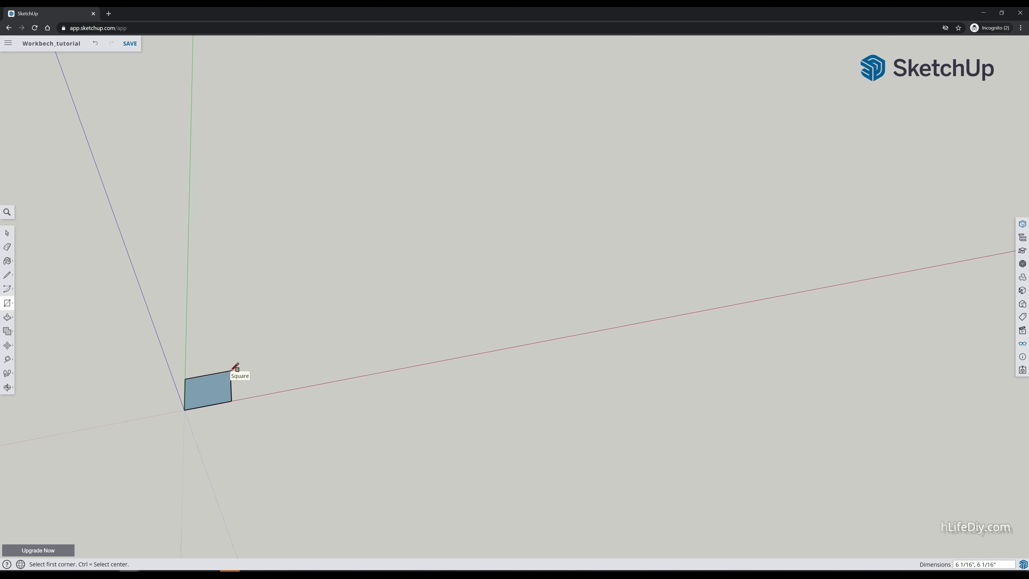
pyautogui.write('3')
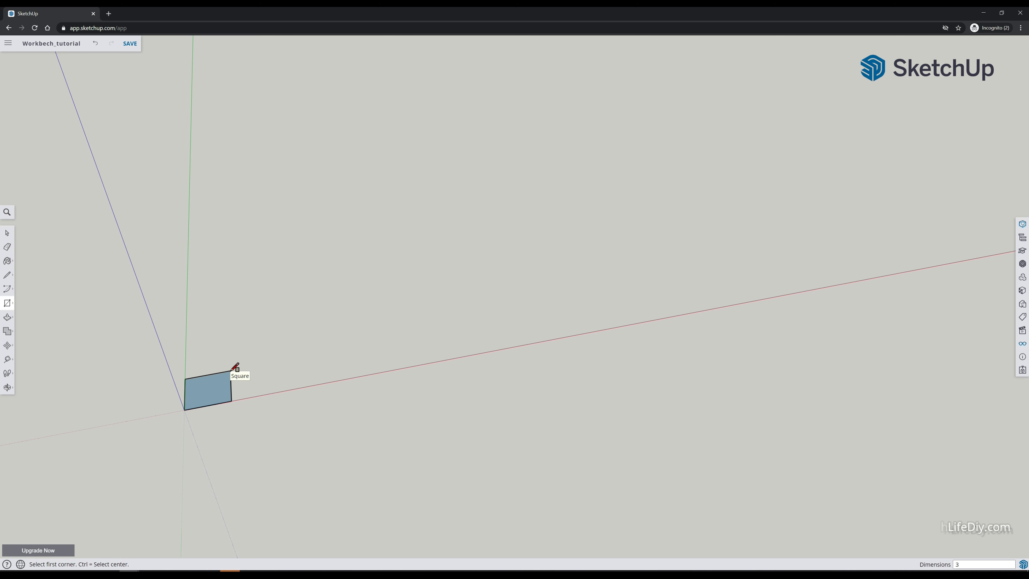
pyautogui.write('3",3')
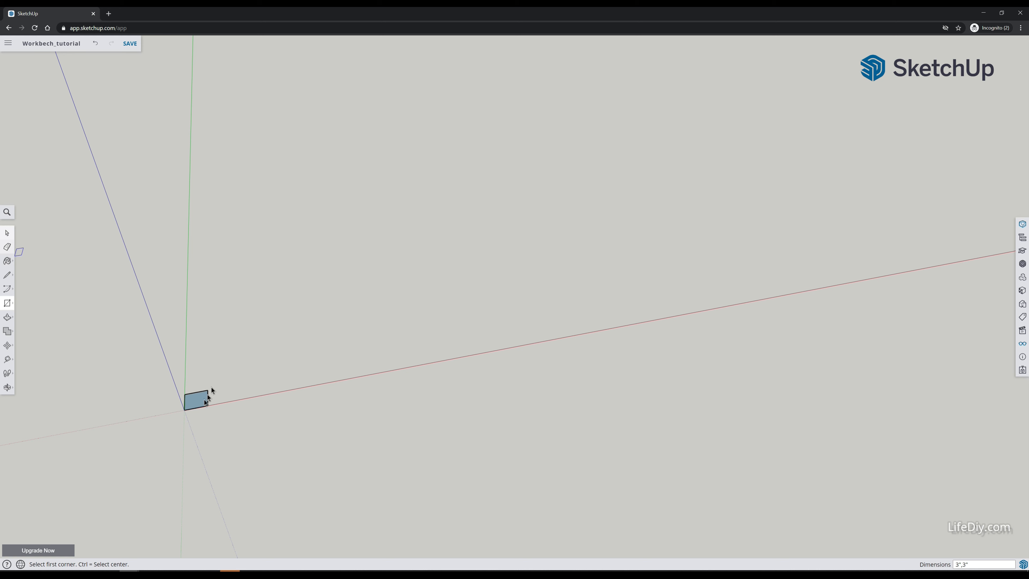
pyautogui.click(7, 234)
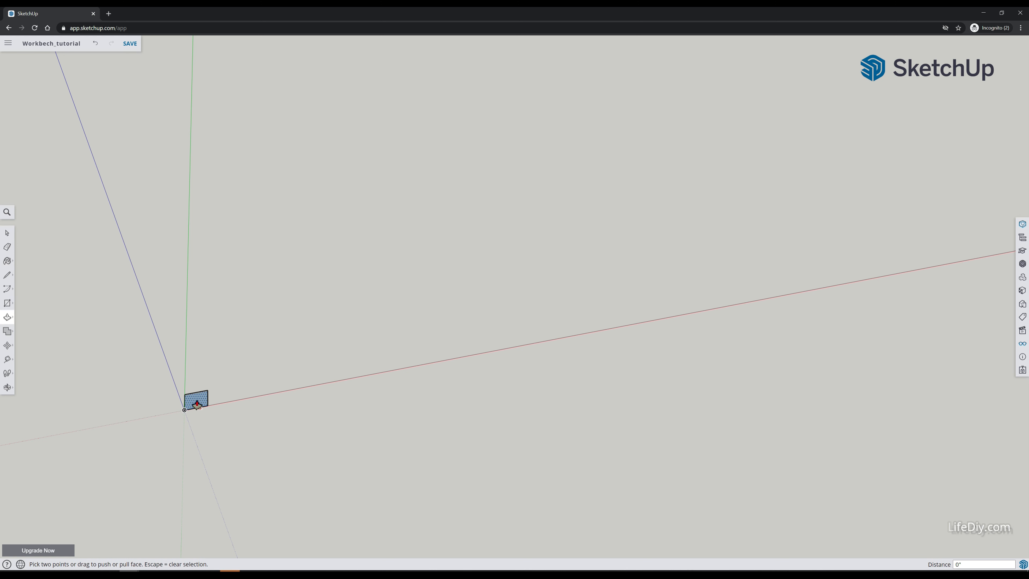
# Push/Pull the 3-inch square into a tall leg post and name its component Table legs.
pyautogui.moveTo(196, 399); pyautogui.dragTo(191, 384)
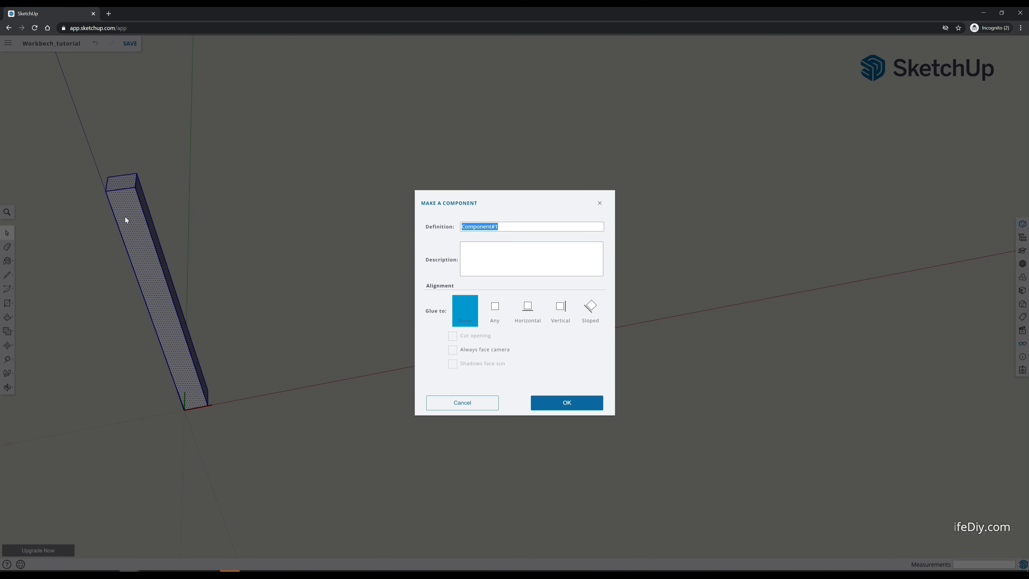
pyautogui.write('Table legs')
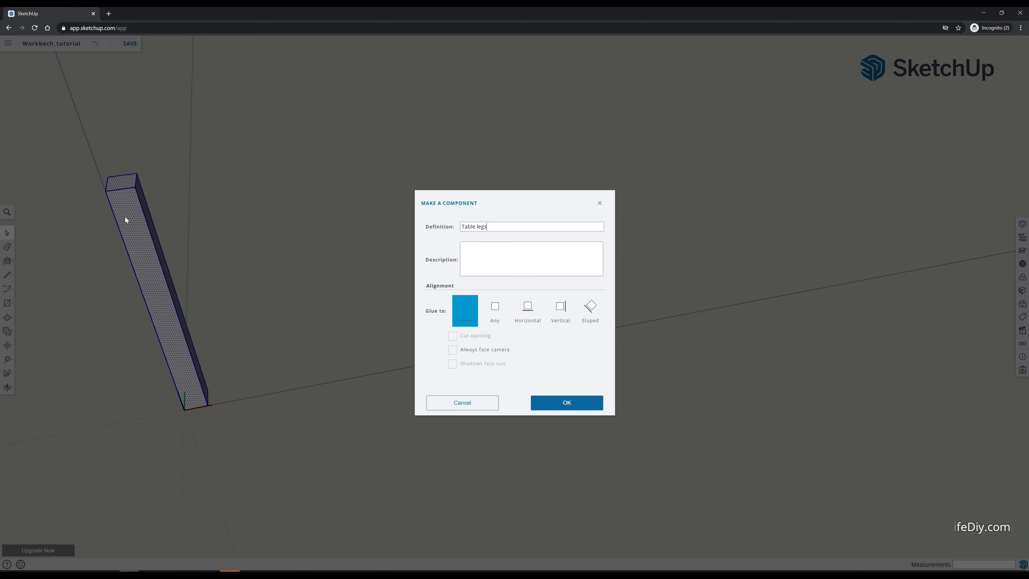
pyautogui.write('2 x 2')
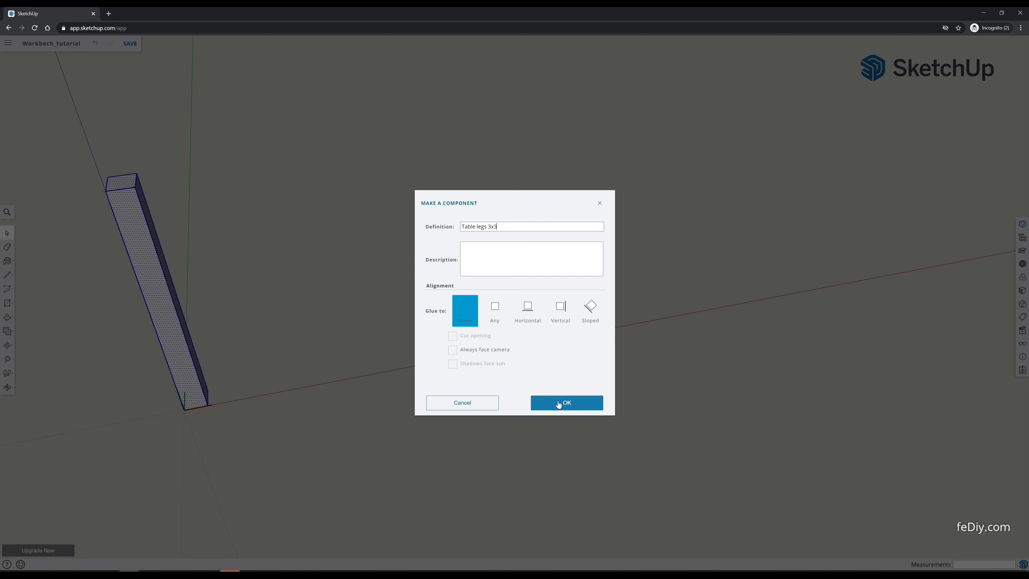
# Confirm the leg component, then Move+Ctrl a duplicate leg beside the original.
pyautogui.click(566, 403)
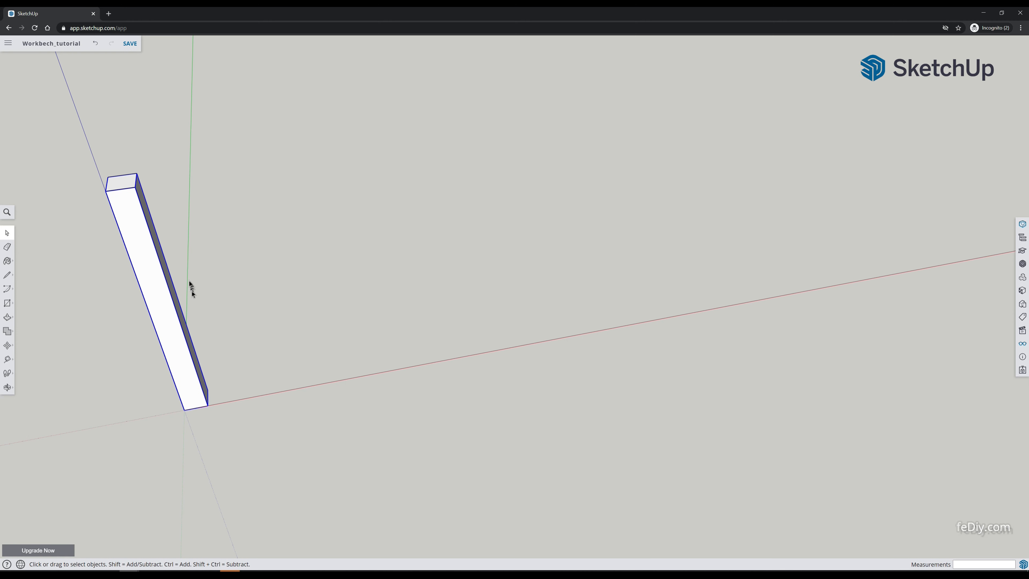
pyautogui.moveTo(203, 374)
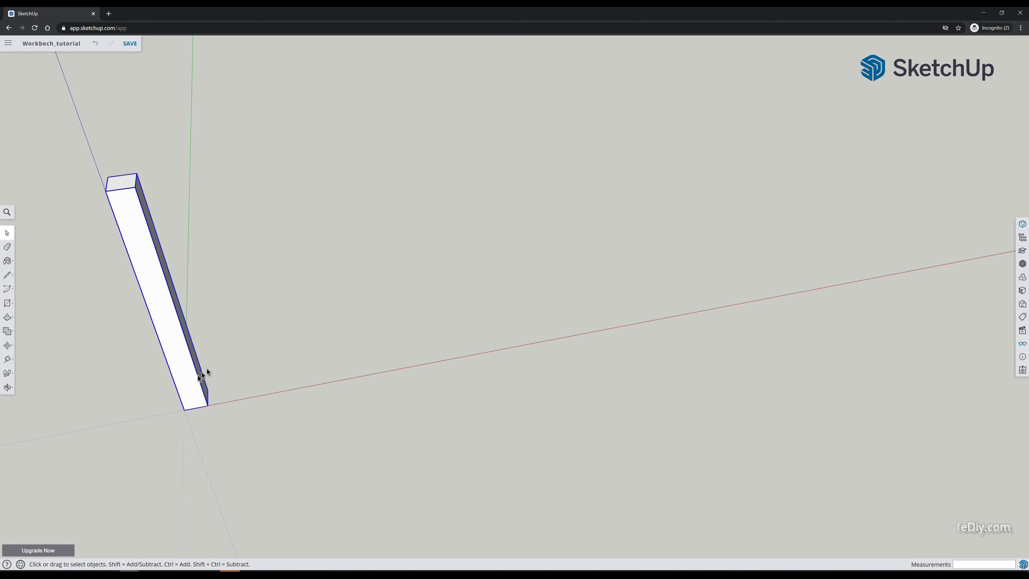
pyautogui.moveTo(211, 338)
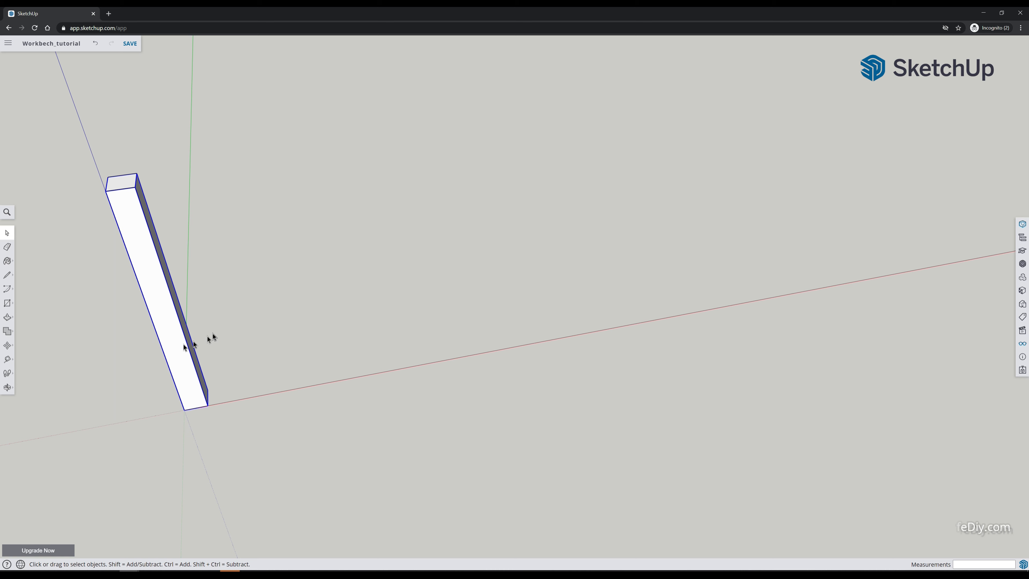
pyautogui.moveTo(348, 342)
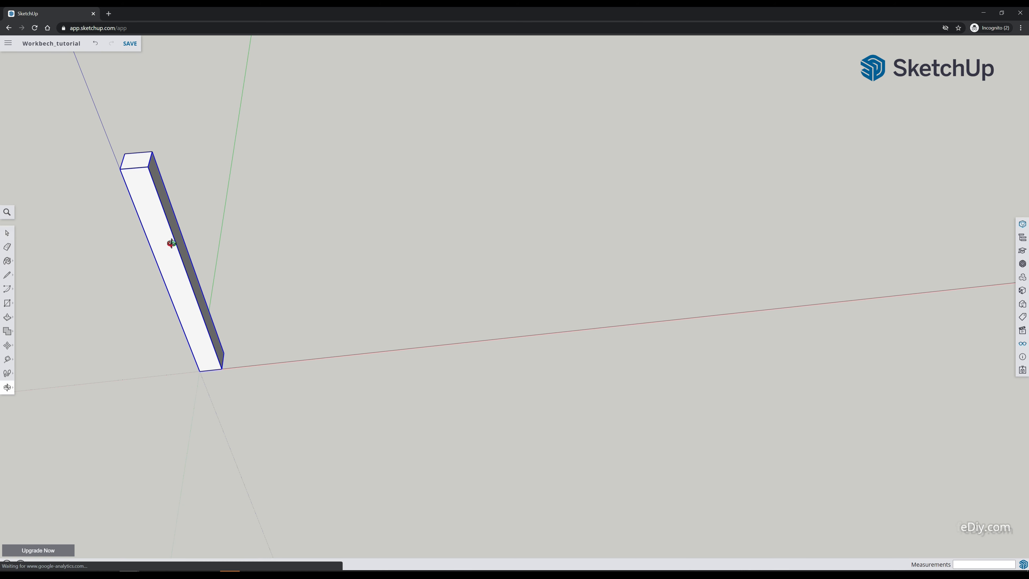
pyautogui.moveTo(172, 244); pyautogui.dragTo(174, 209)
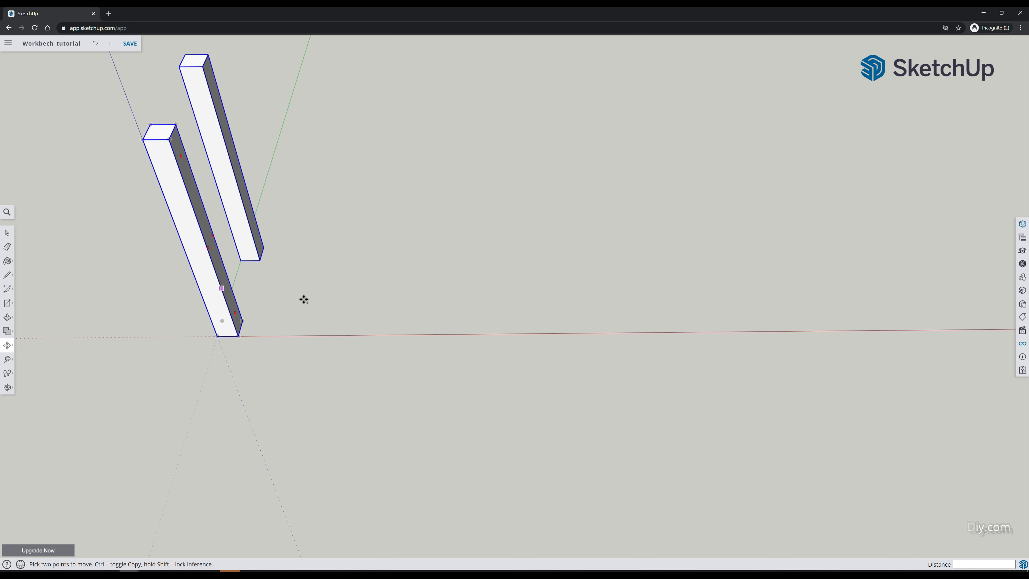
pyautogui.moveTo(222, 289); pyautogui.dragTo(353, 287)
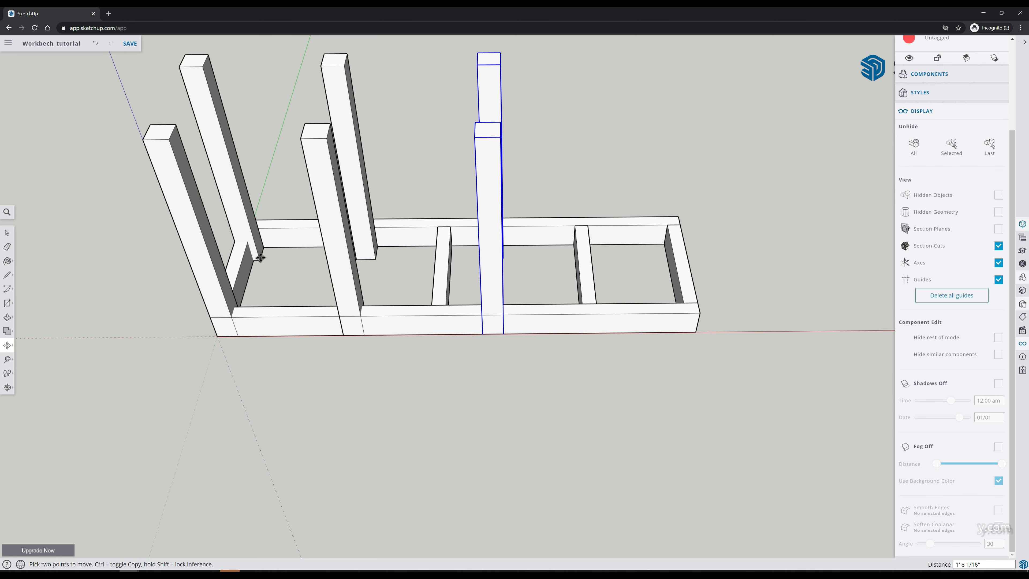
pyautogui.moveTo(654, 234)
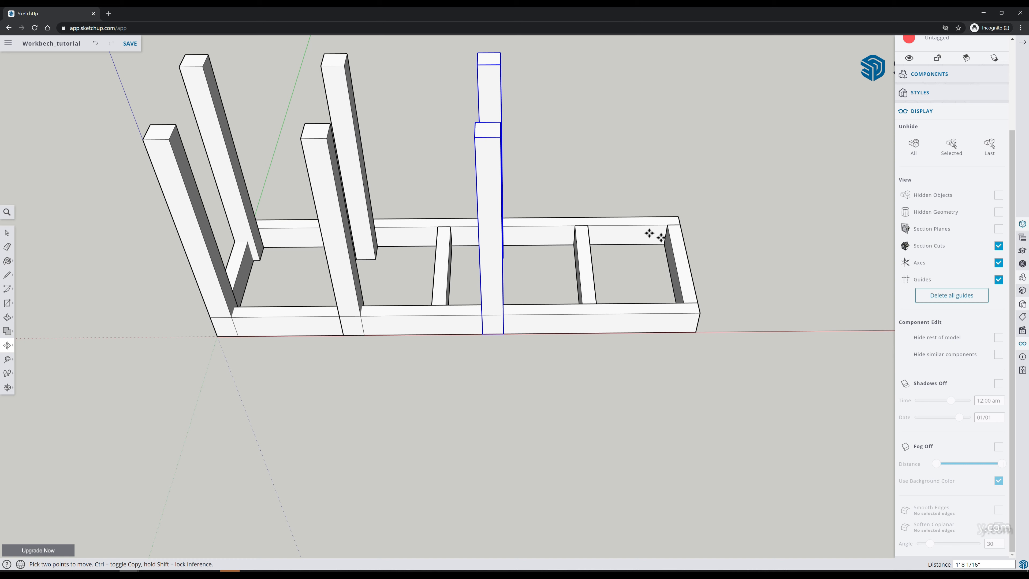
pyautogui.moveTo(527, 301)
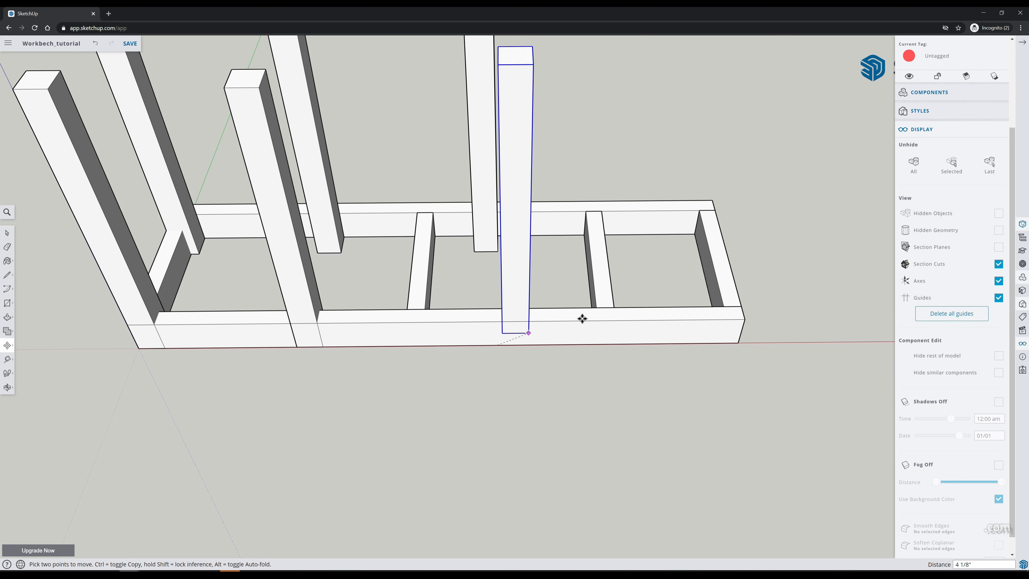
# Slide a leg copy to the frame's middle and snap it against the inside edge, viewed from below.
pyautogui.moveTo(529, 334); pyautogui.dragTo(571, 293)
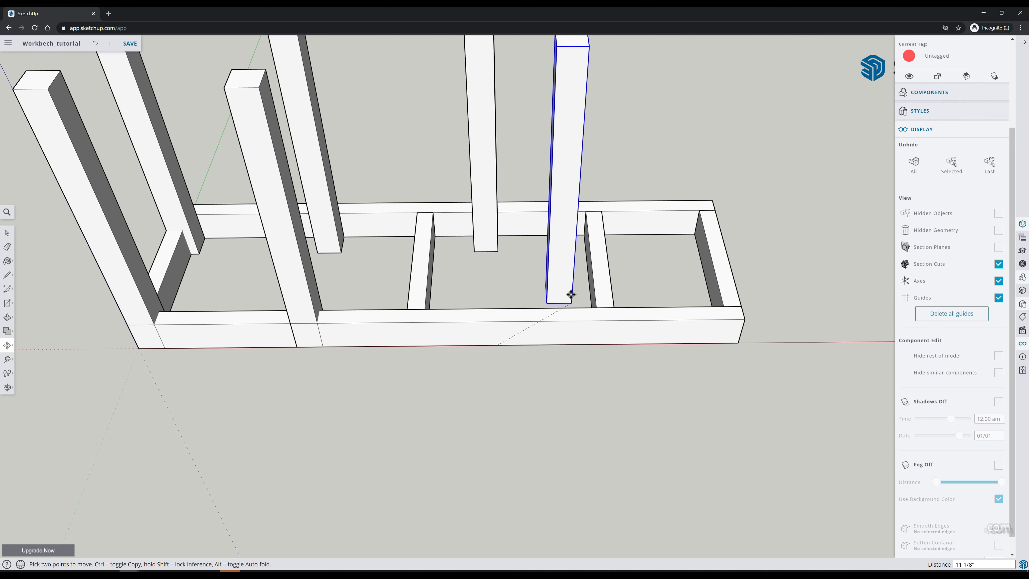
pyautogui.moveTo(571, 293); pyautogui.dragTo(673, 291)
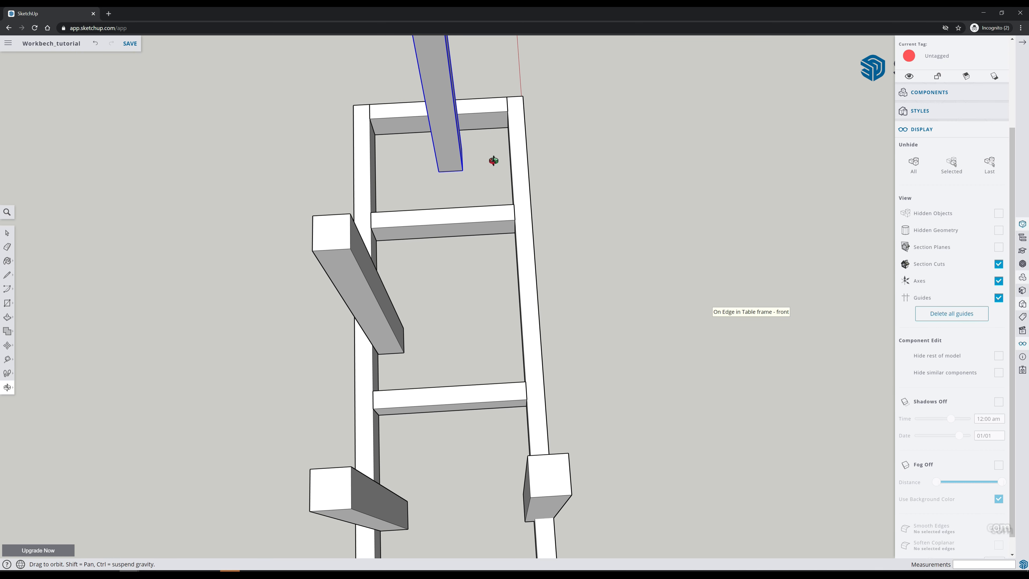
pyautogui.moveTo(493, 161); pyautogui.dragTo(456, 153)
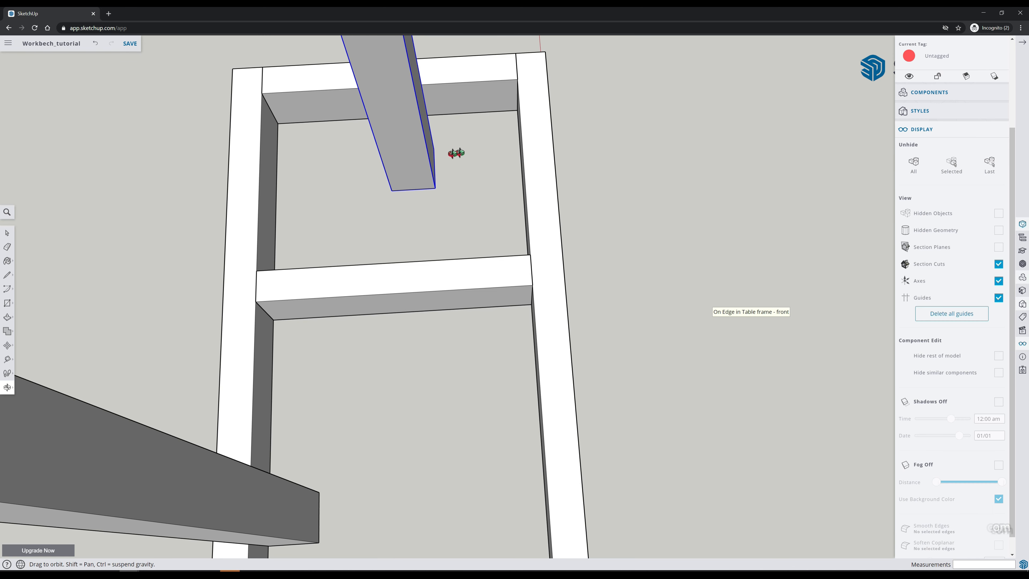
pyautogui.moveTo(434, 187)
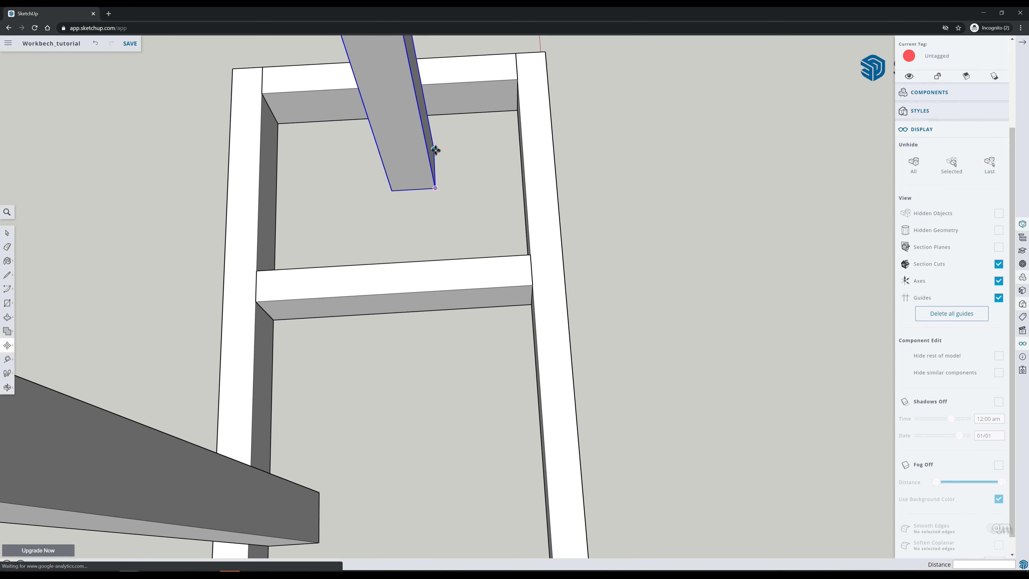
pyautogui.moveTo(433, 187); pyautogui.dragTo(517, 108)
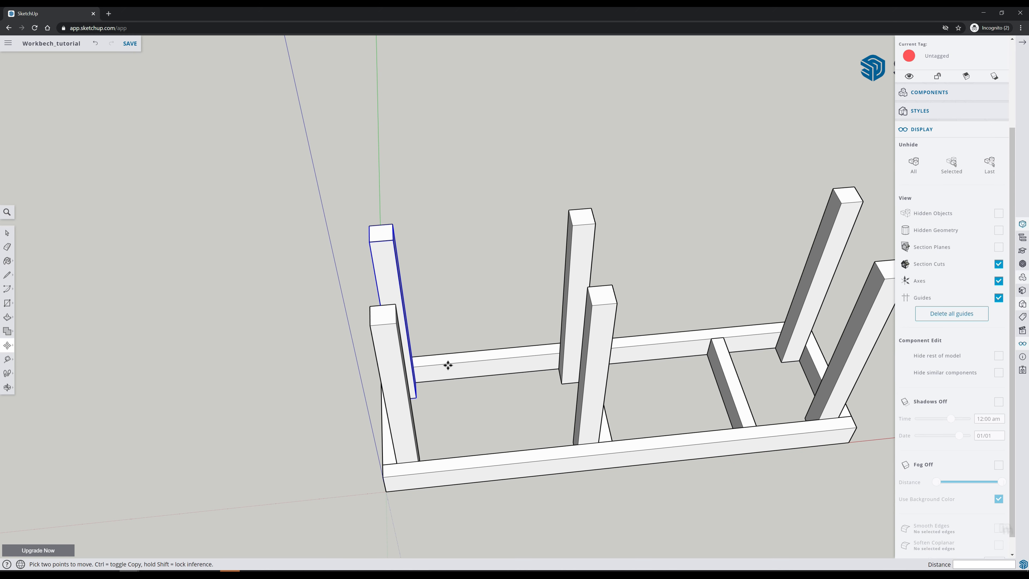
pyautogui.moveTo(466, 392)
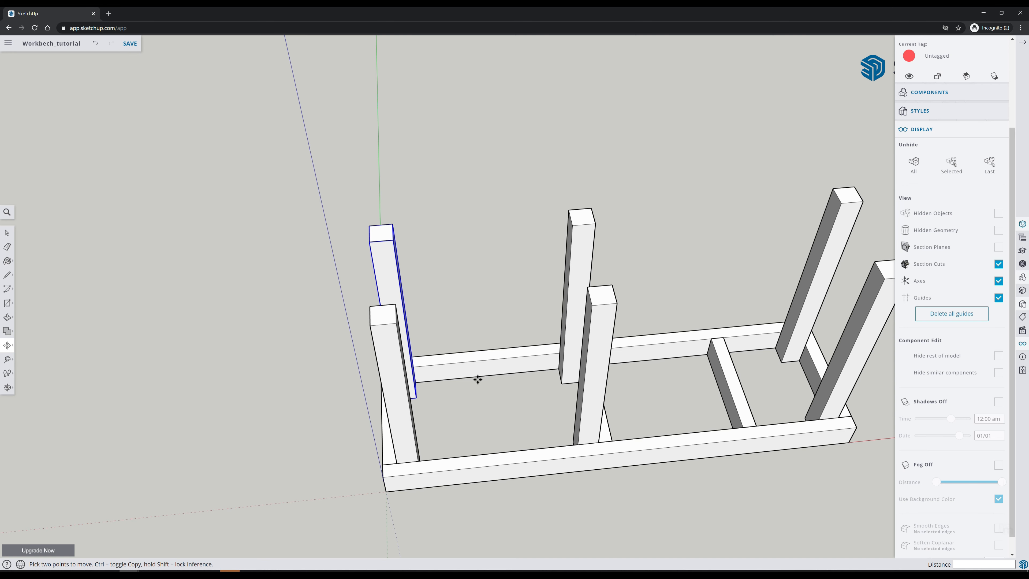
pyautogui.moveTo(444, 459)
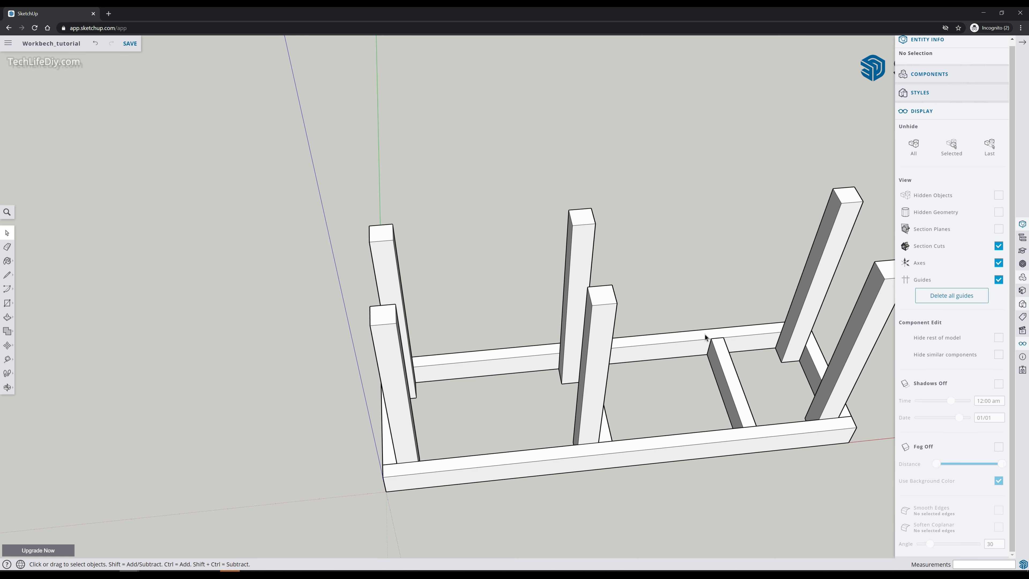
# Select the table frame and check its context options before raising it onto the legs.
pyautogui.click(672, 450)
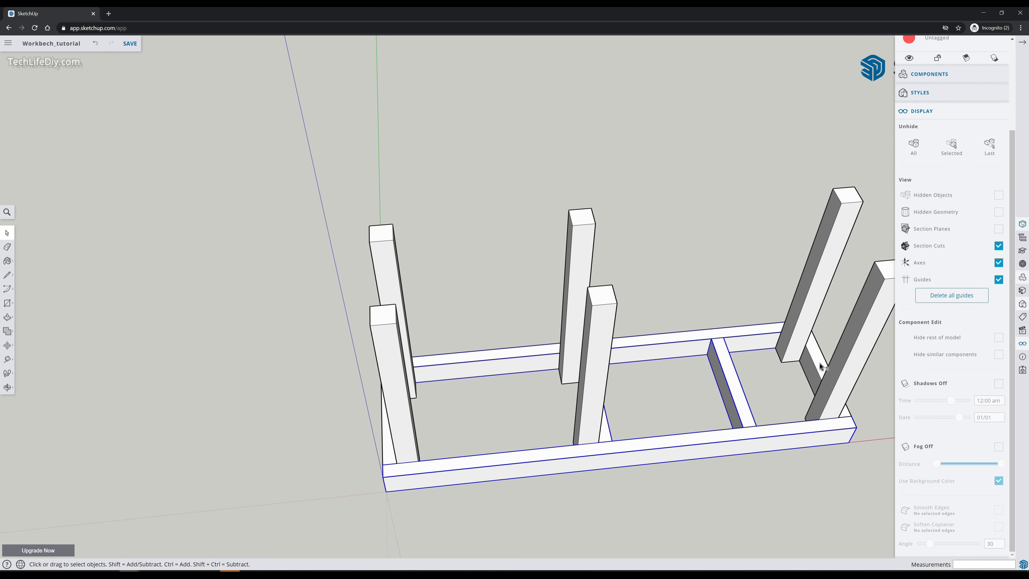
pyautogui.rightClick(817, 368)
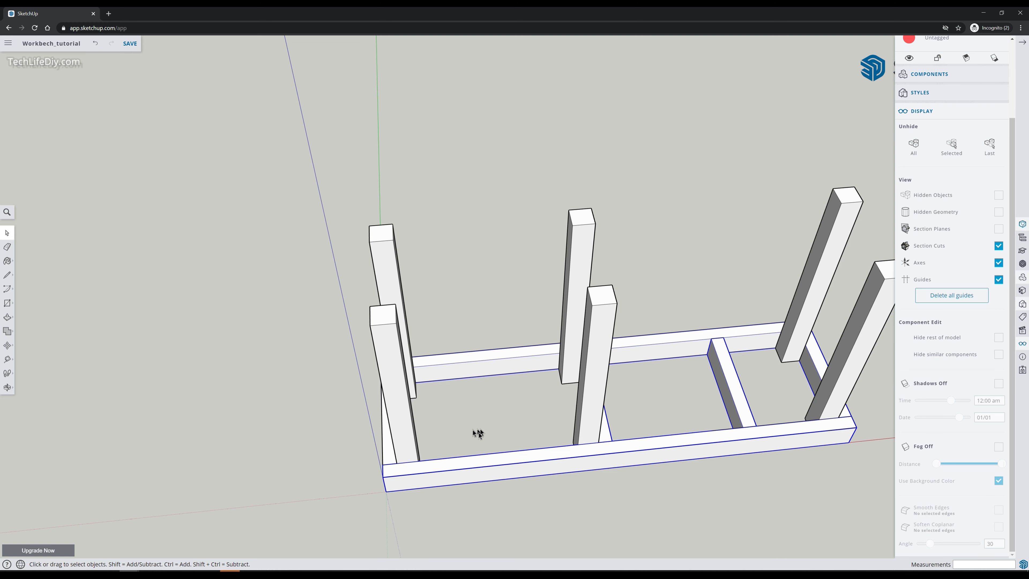
pyautogui.moveTo(390, 458)
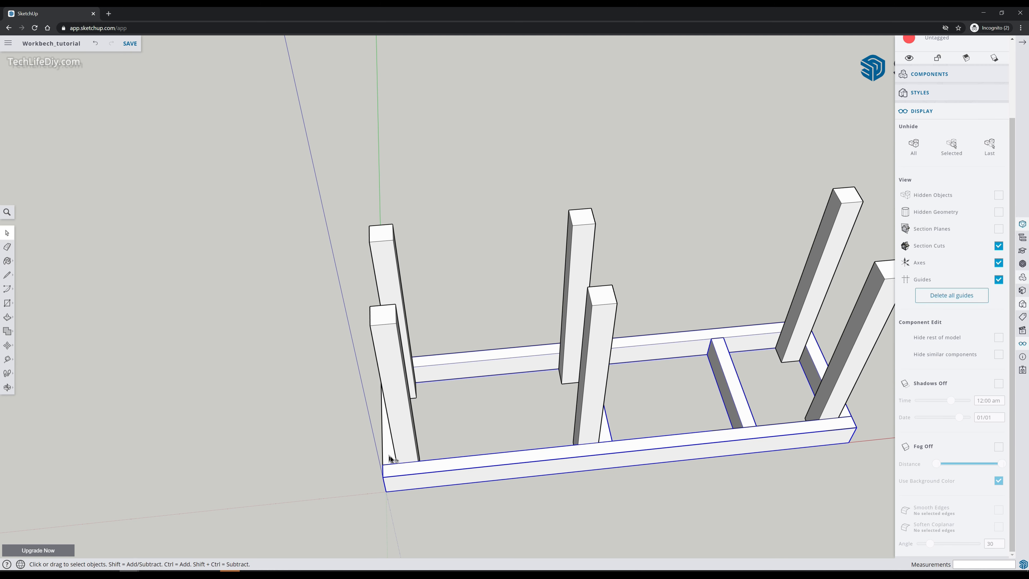
pyautogui.rightClick(392, 458)
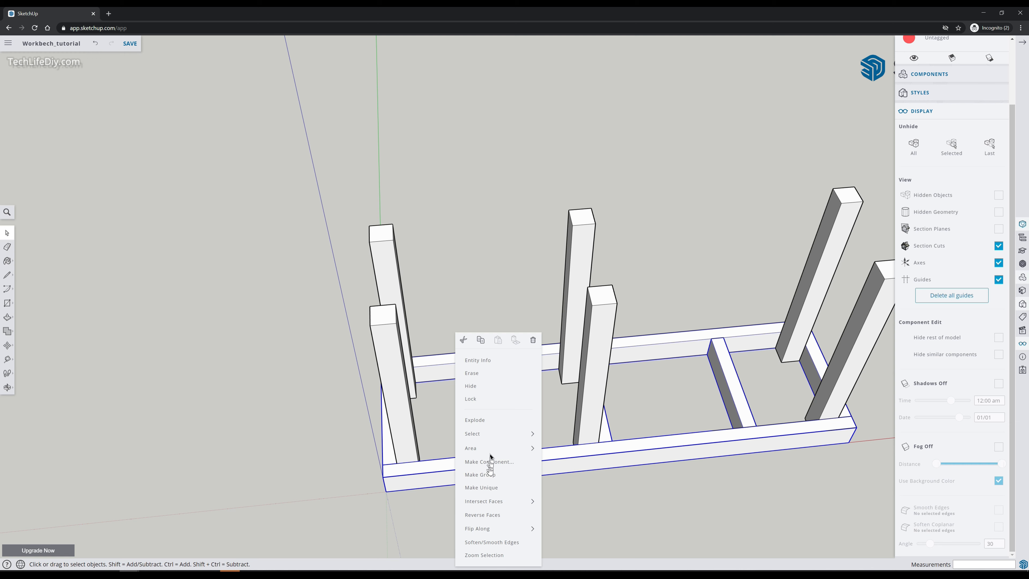
pyautogui.click(453, 441)
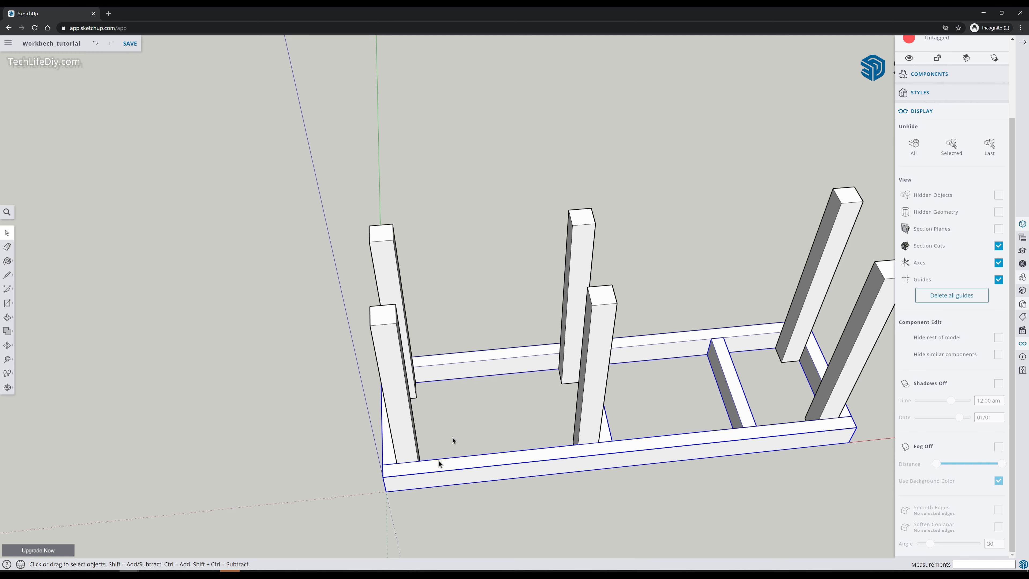
pyautogui.moveTo(425, 482)
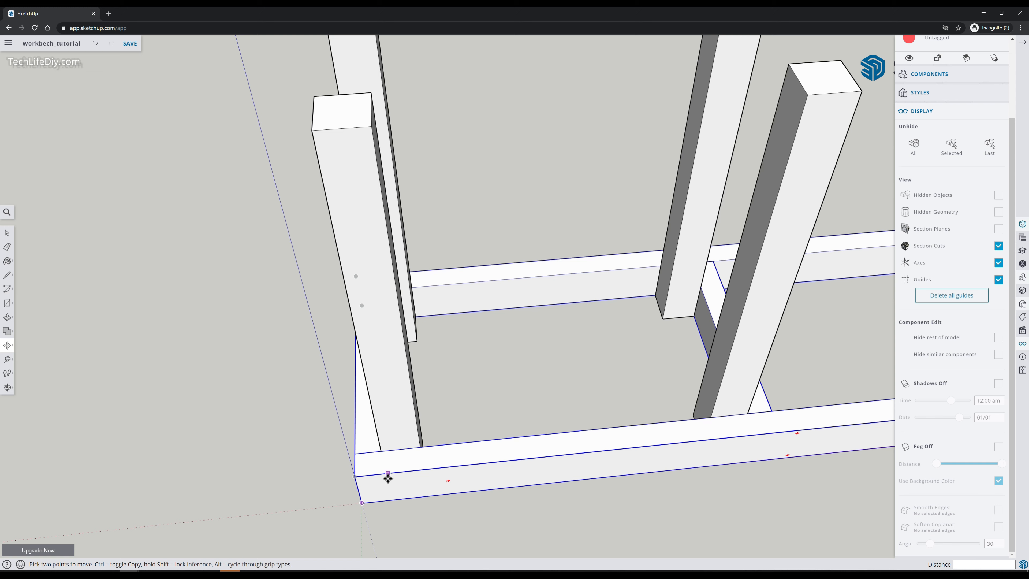
pyautogui.moveTo(384, 478)
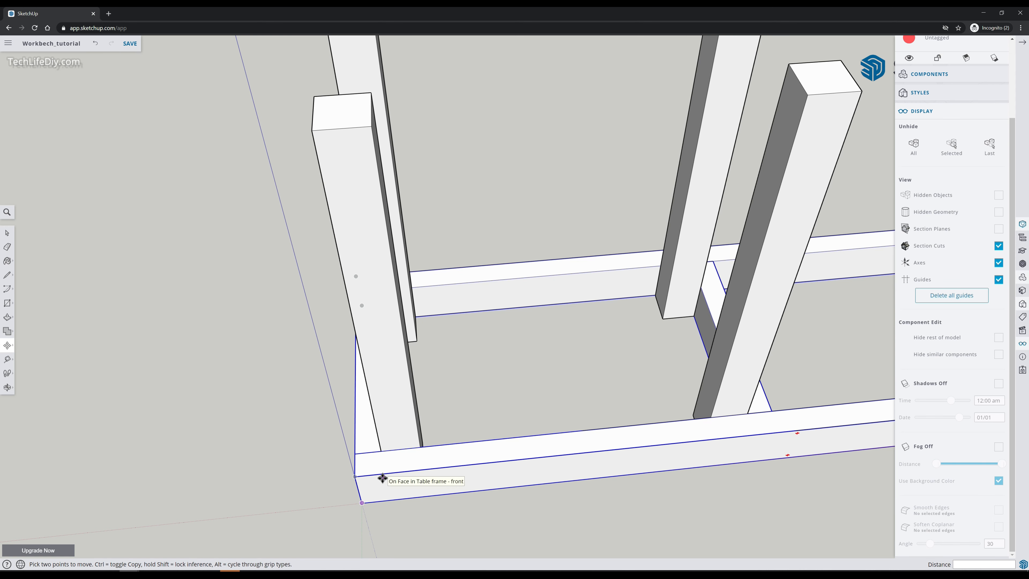
pyautogui.moveTo(365, 415)
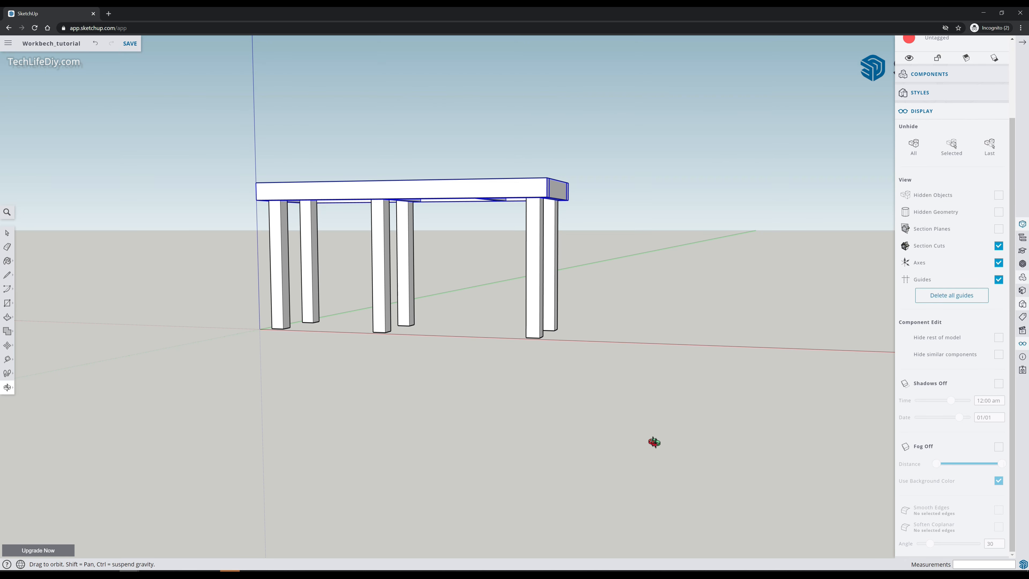
pyautogui.moveTo(653, 444); pyautogui.dragTo(432, 395)
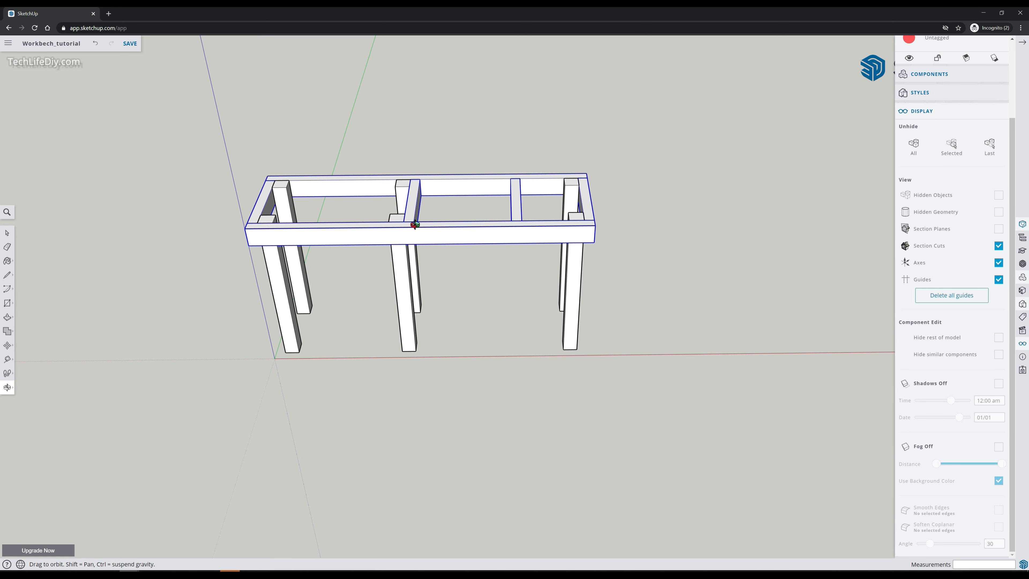
pyautogui.moveTo(512, 240)
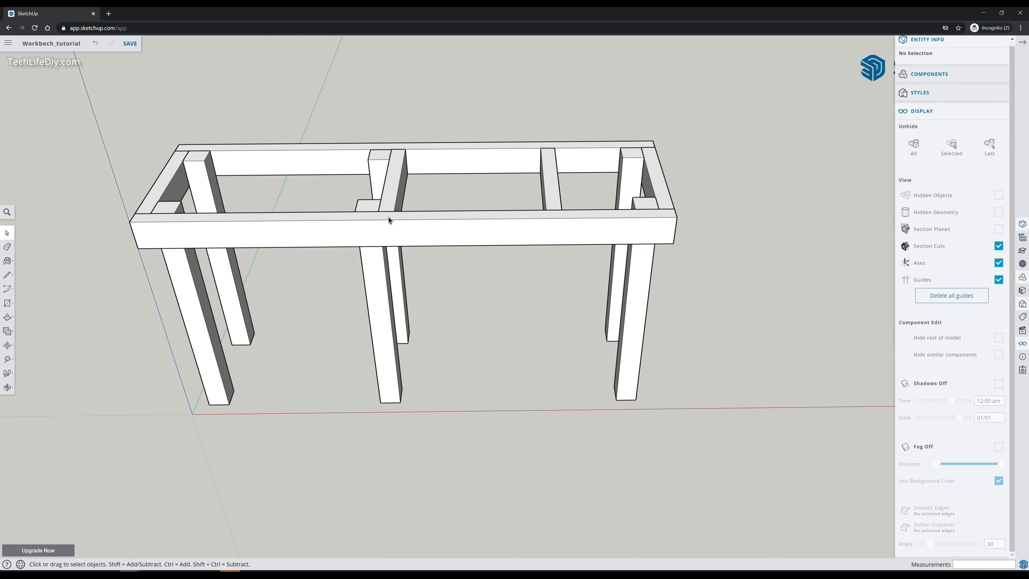
pyautogui.moveTo(445, 237)
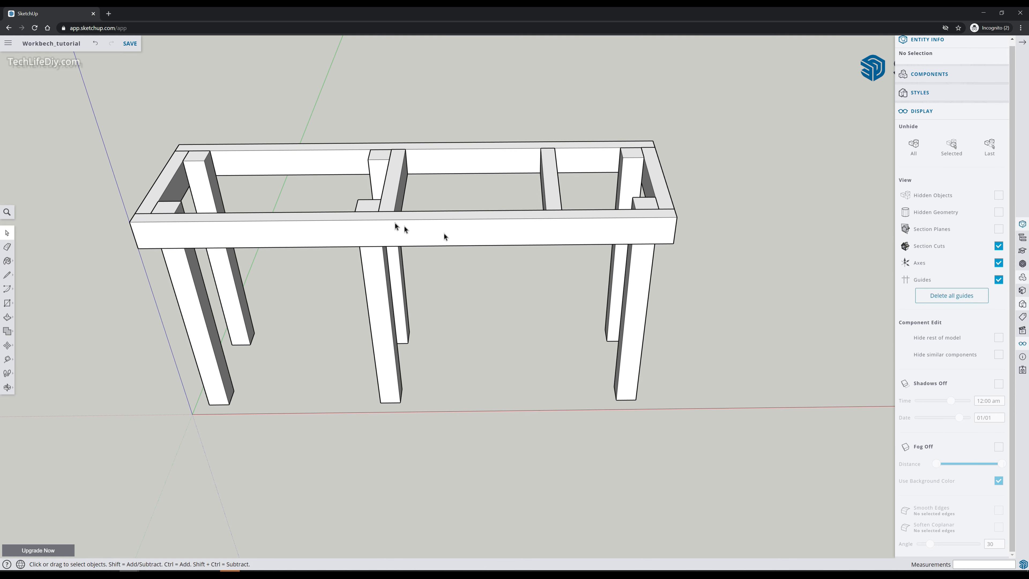
pyautogui.moveTo(549, 243)
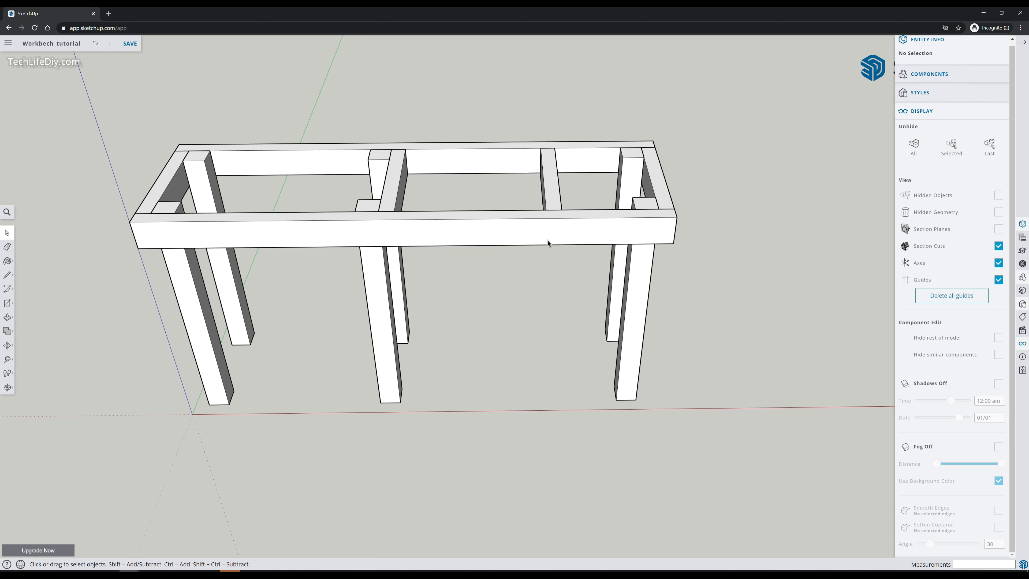
pyautogui.moveTo(384, 246)
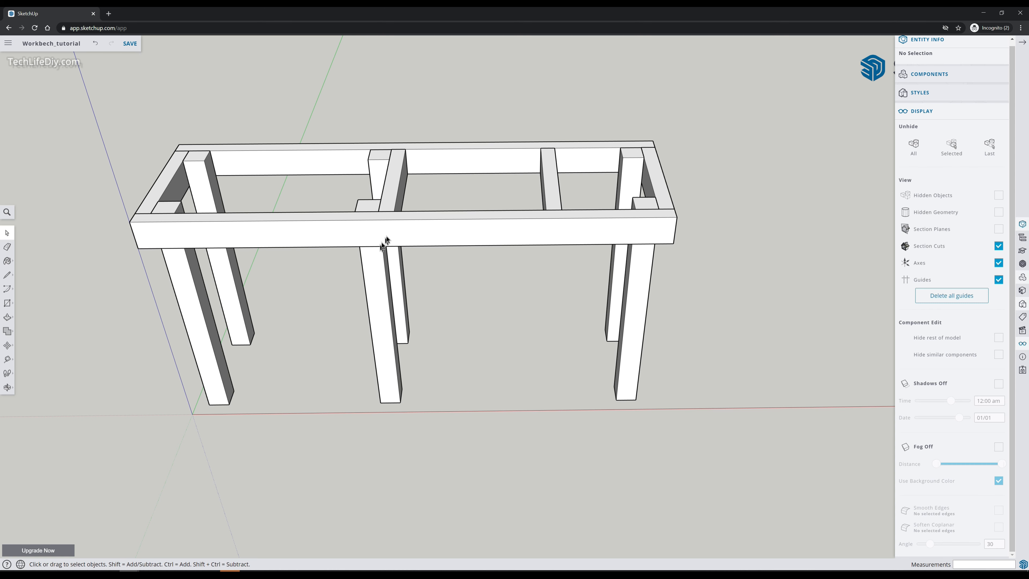
pyautogui.moveTo(428, 179)
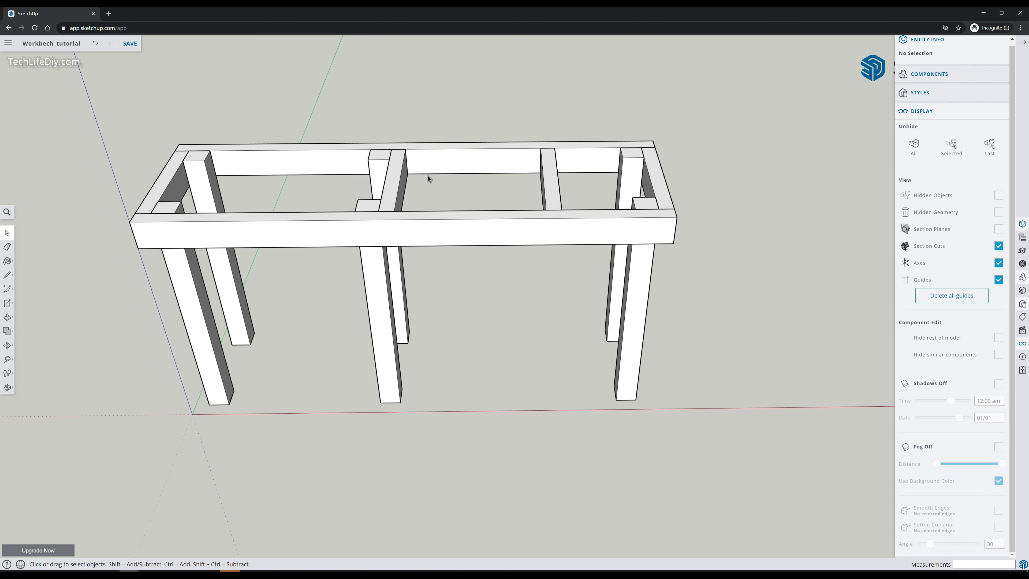
pyautogui.moveTo(388, 263)
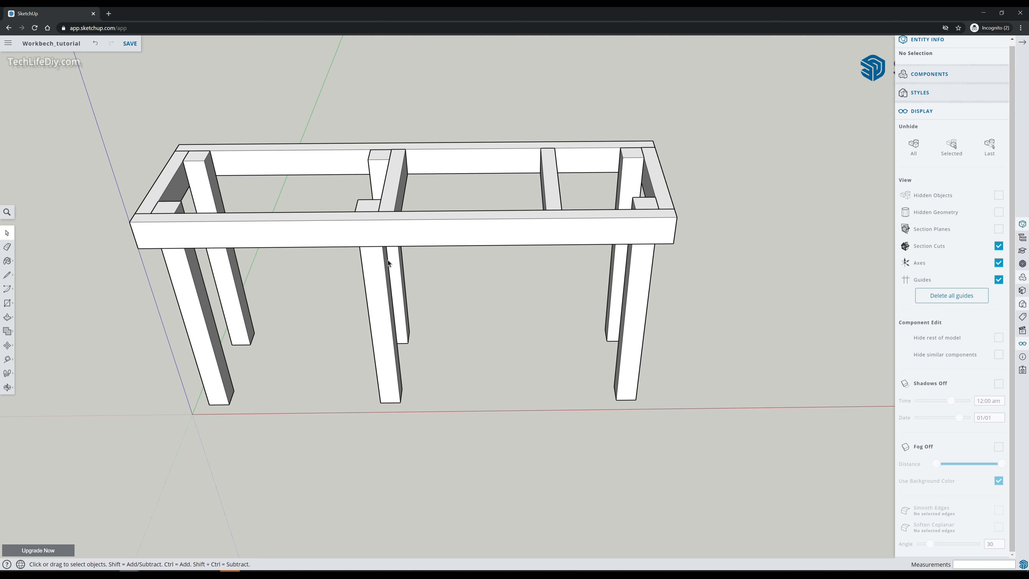
# Build the front-left board and save it as component 'Front frame left'.
pyautogui.click(491, 232)
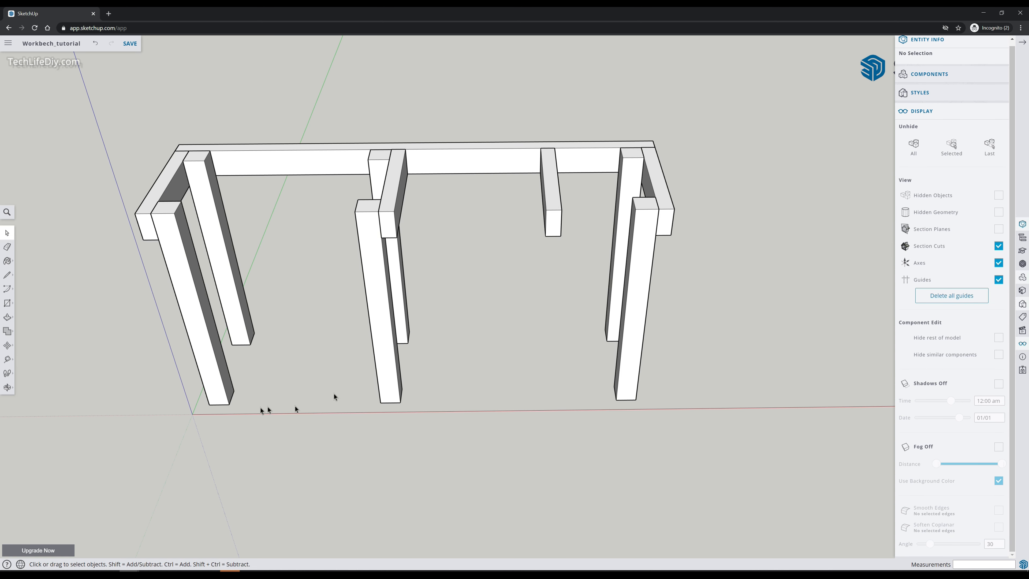
pyautogui.moveTo(339, 231)
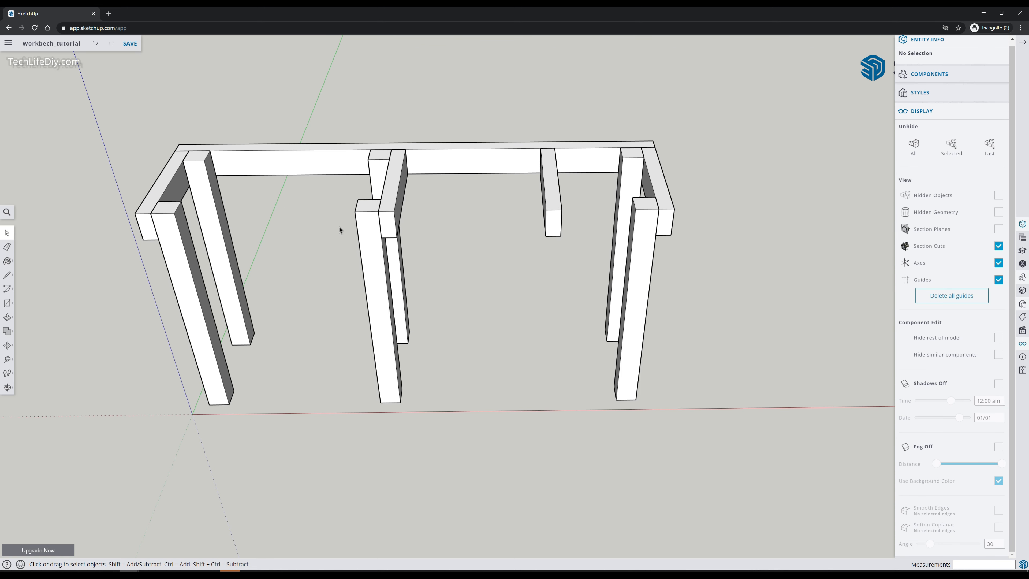
pyautogui.moveTo(71, 317)
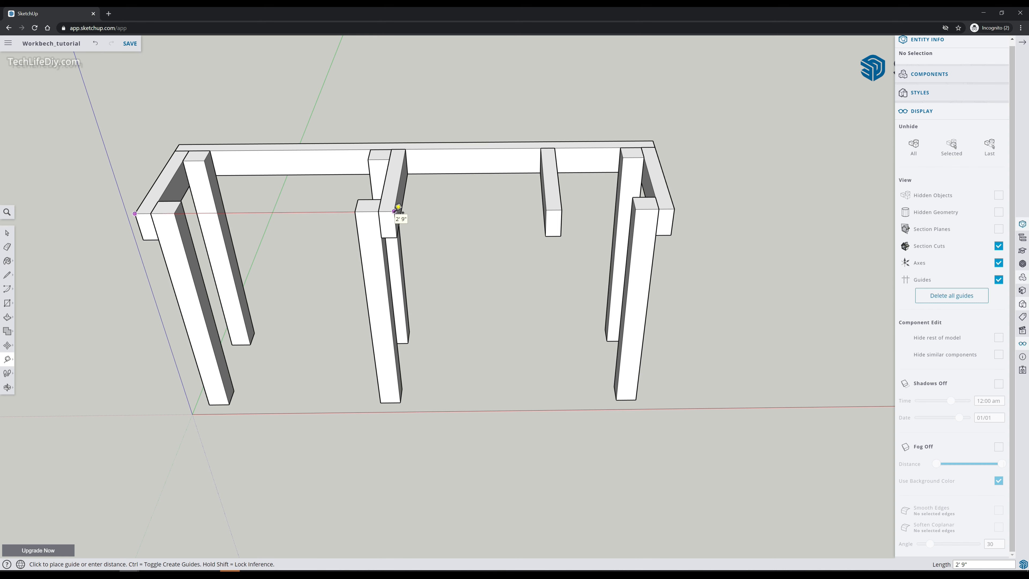
pyautogui.moveTo(150, 222)
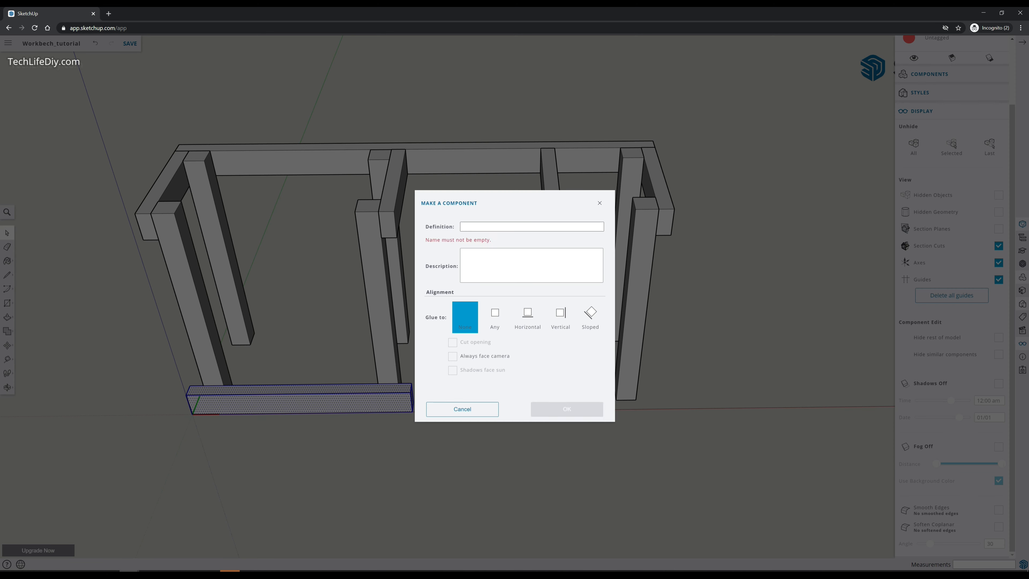
pyautogui.write('Front frame left (i kn')
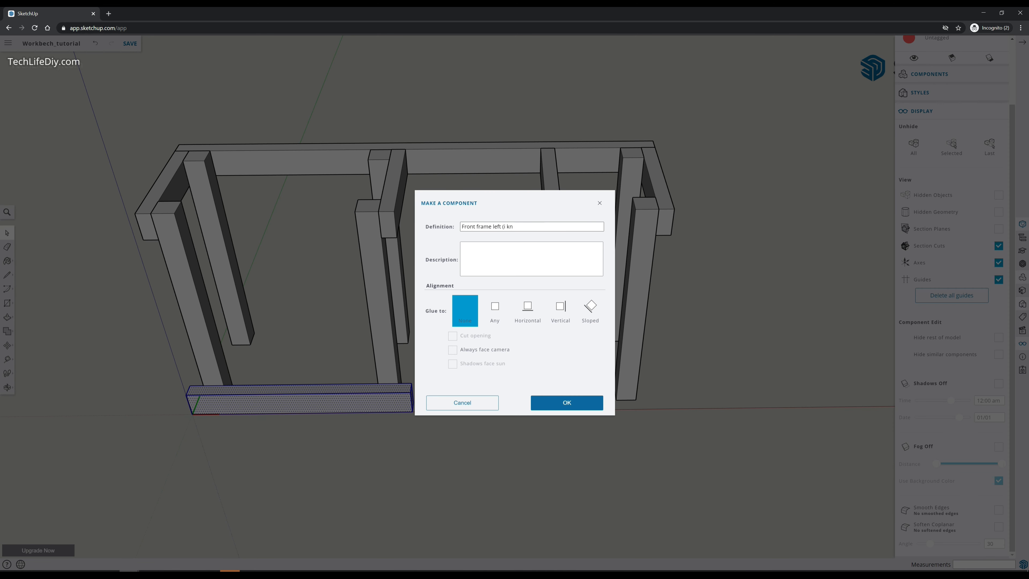
pyautogui.click(566, 403)
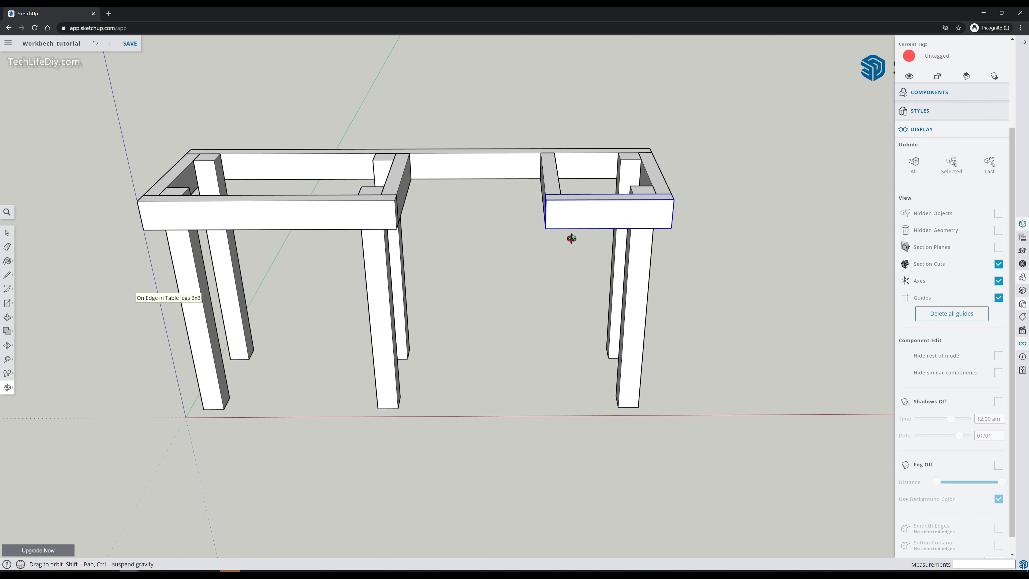
pyautogui.moveTo(571, 238); pyautogui.dragTo(538, 282)
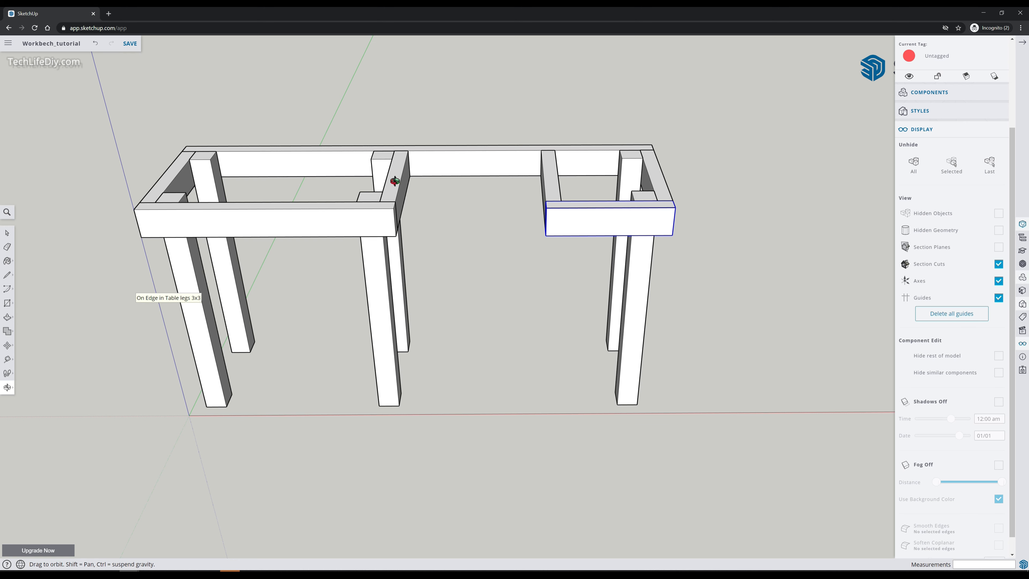
pyautogui.moveTo(625, 183)
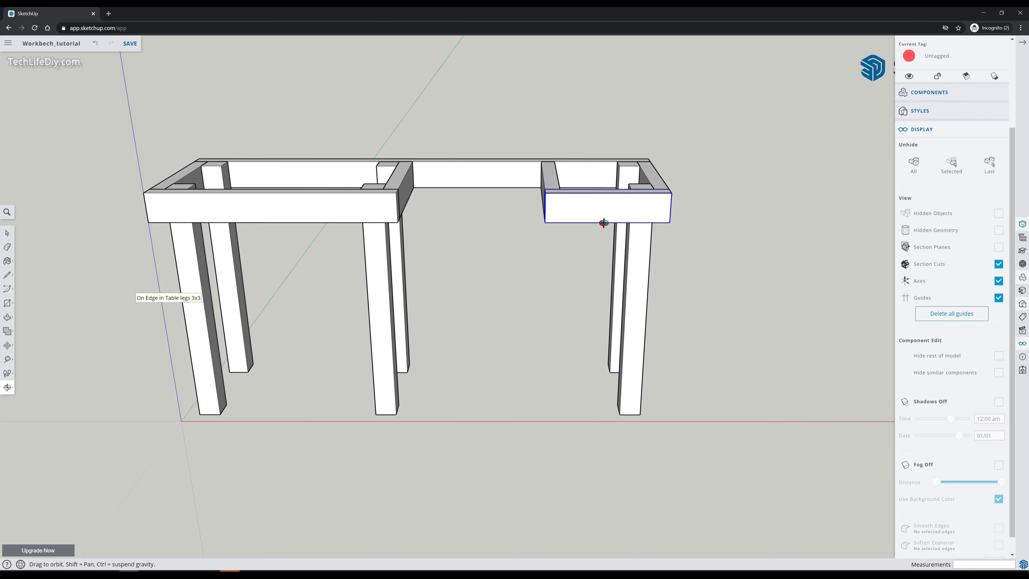
pyautogui.moveTo(395, 239)
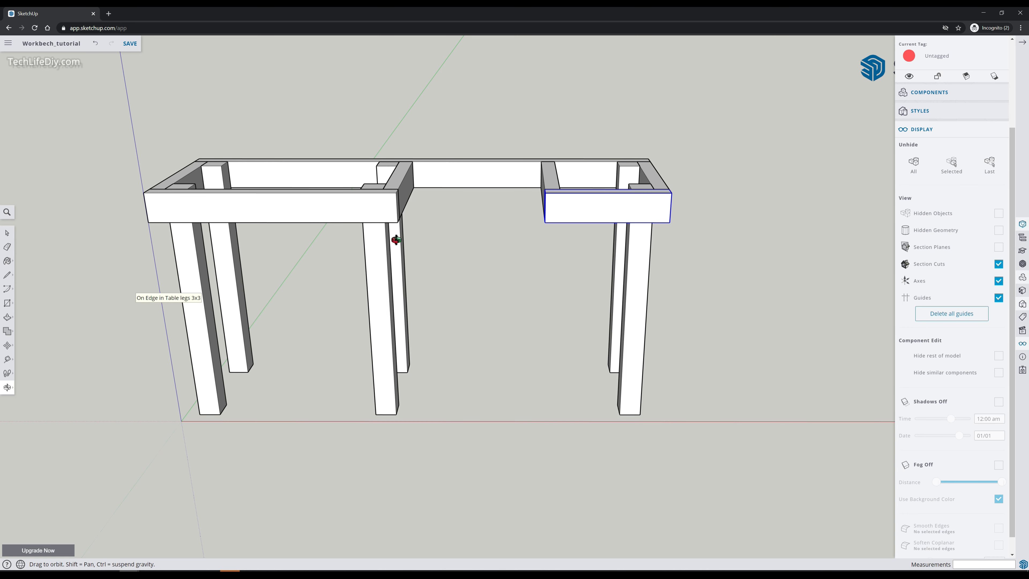
pyautogui.moveTo(471, 226)
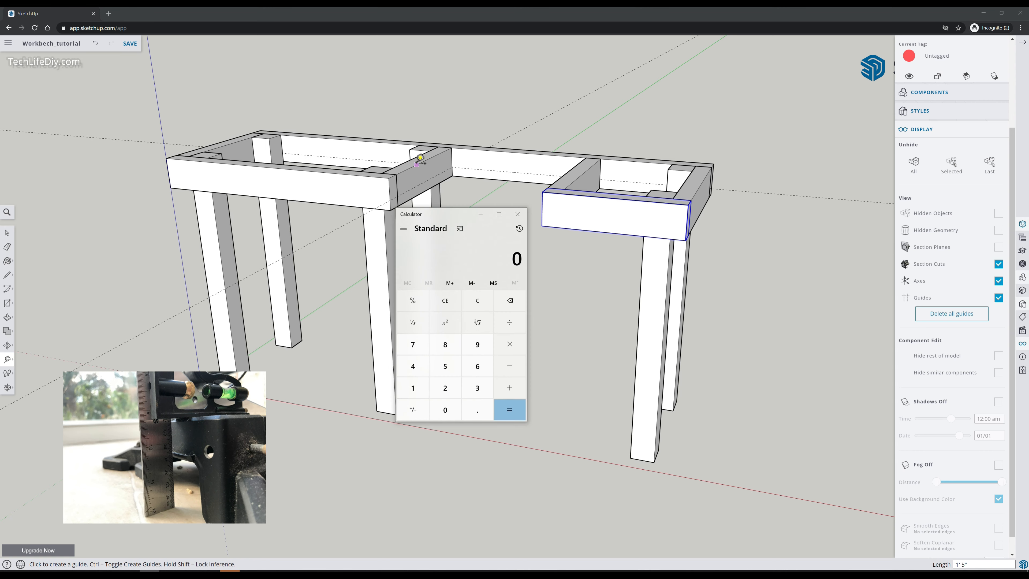
pyautogui.moveTo(420, 164)
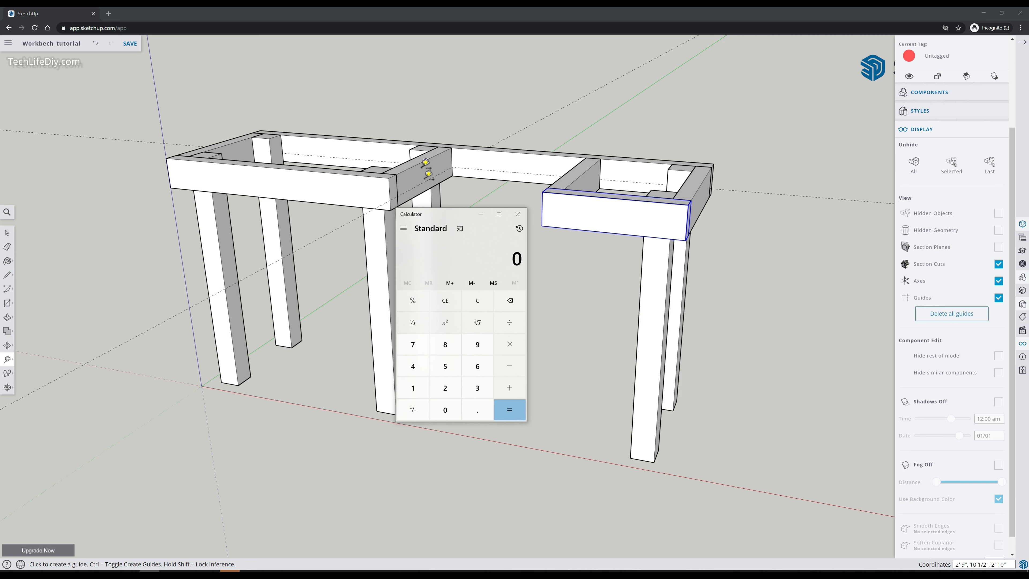
pyautogui.moveTo(428, 175)
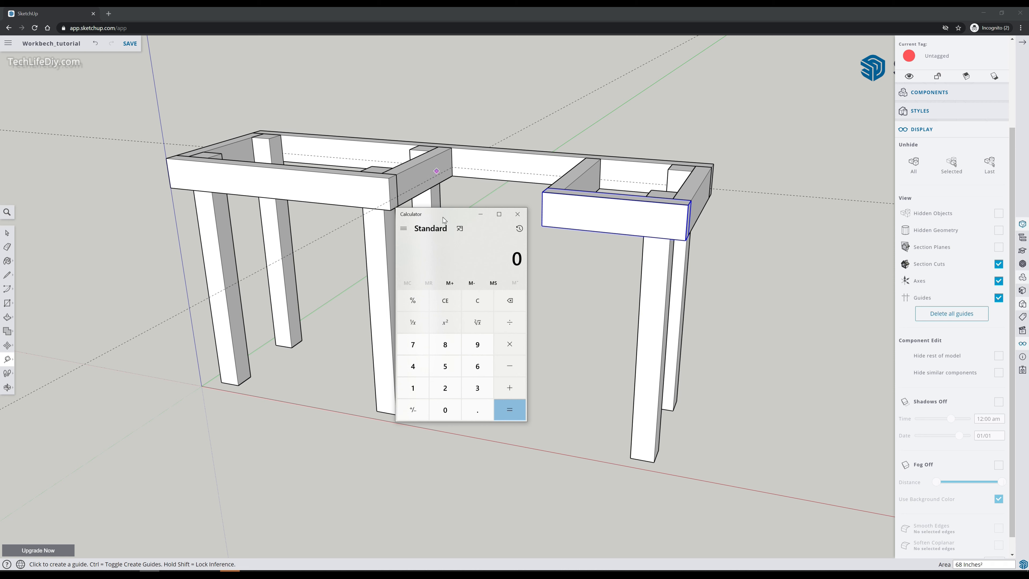
# Check the 52-inch gap (70 − 18) in Calculator while placing guides in the middle bay.
pyautogui.click(509, 365)
pyautogui.write('70 - 18 =')
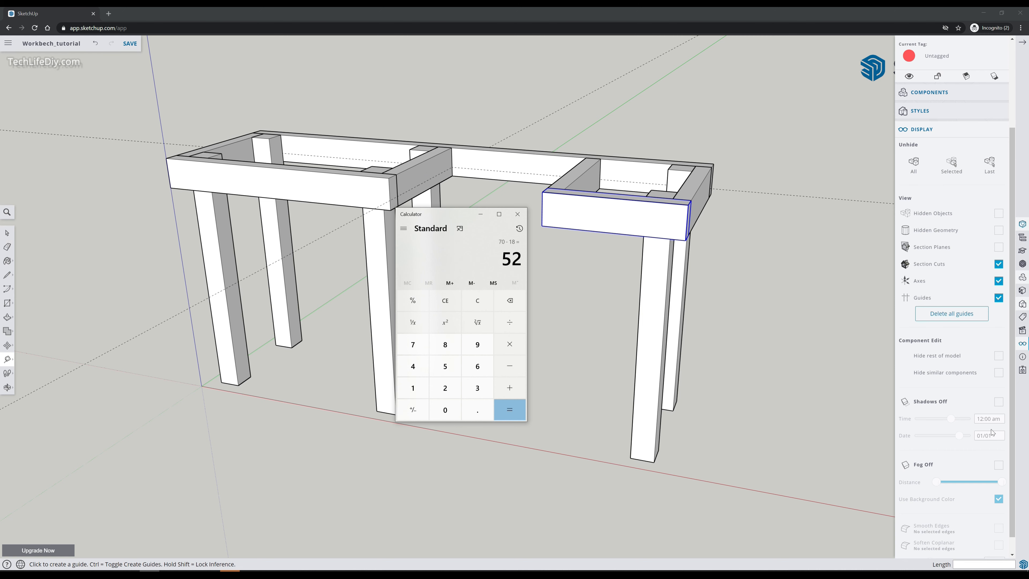
pyautogui.click(517, 214)
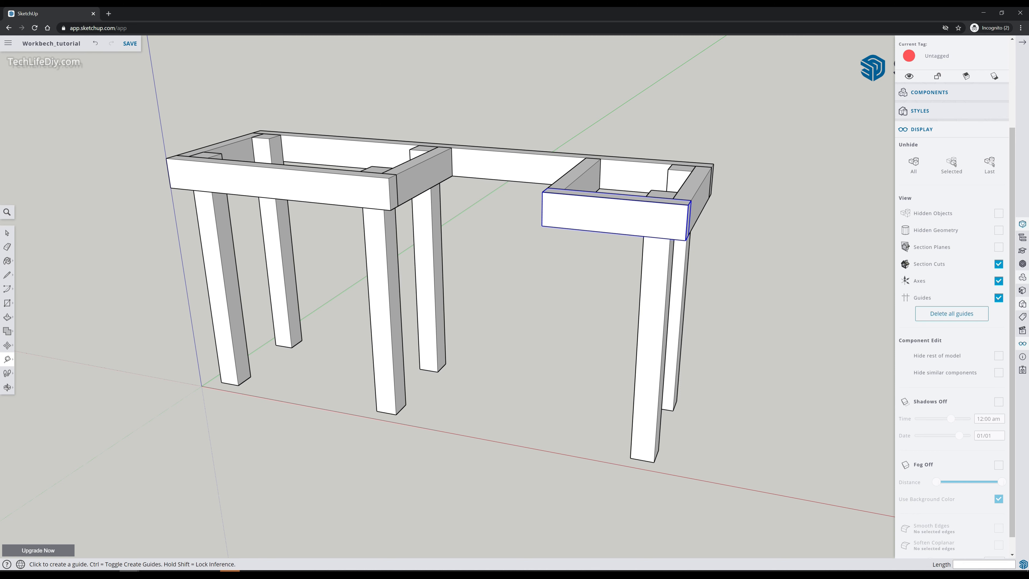
pyautogui.click(509, 409)
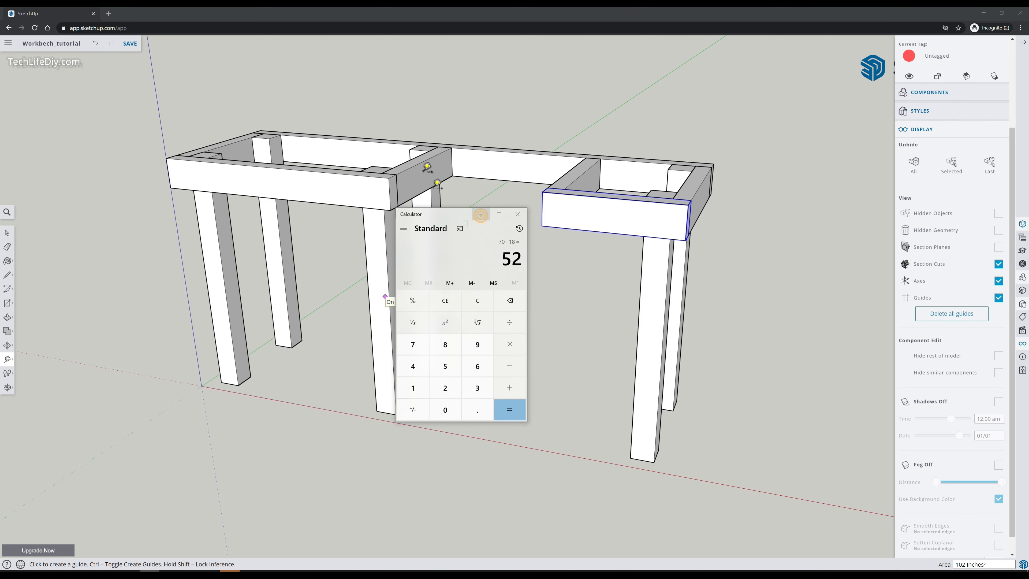
pyautogui.click(517, 214)
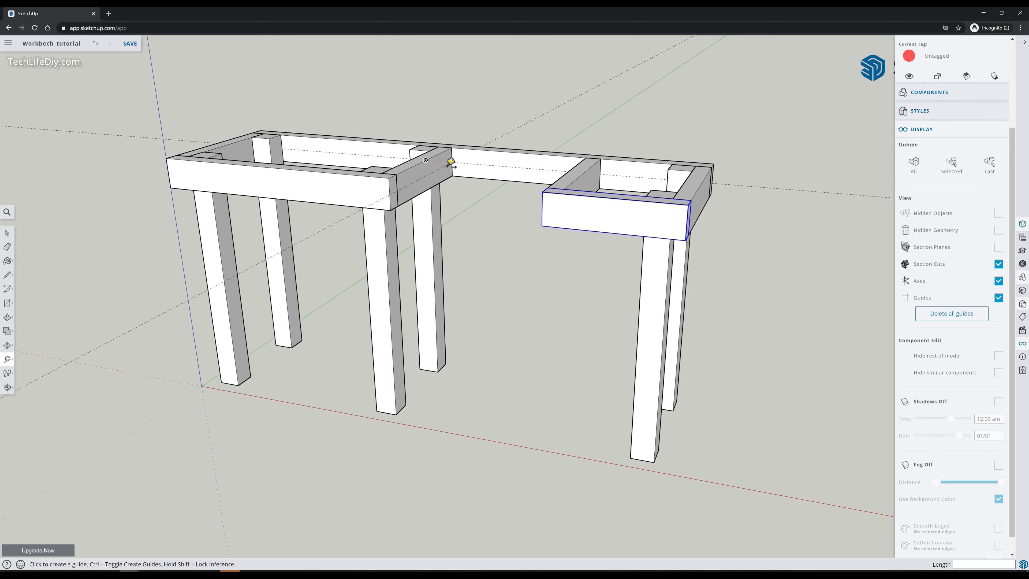
pyautogui.moveTo(435, 169)
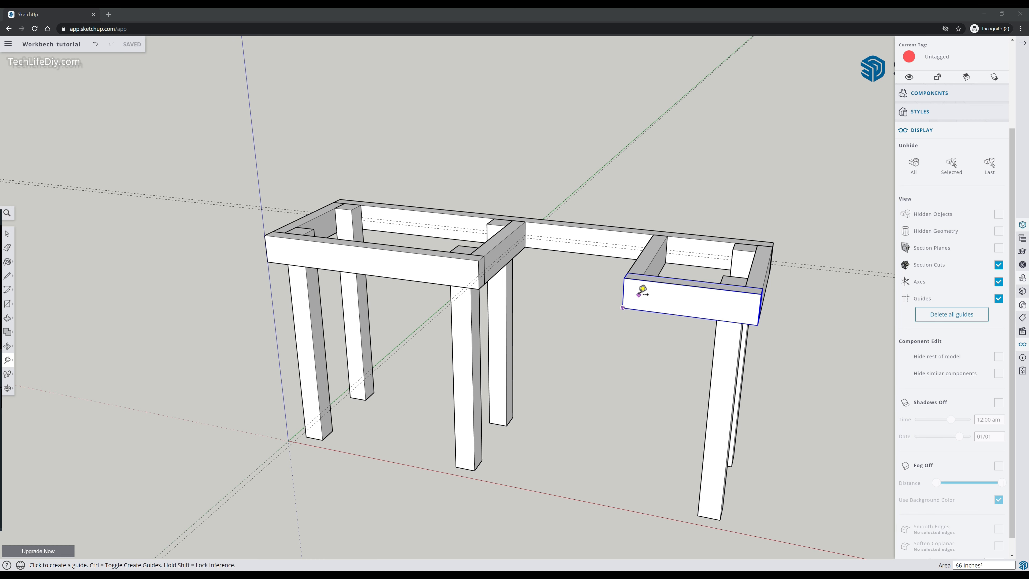
pyautogui.moveTo(662, 316)
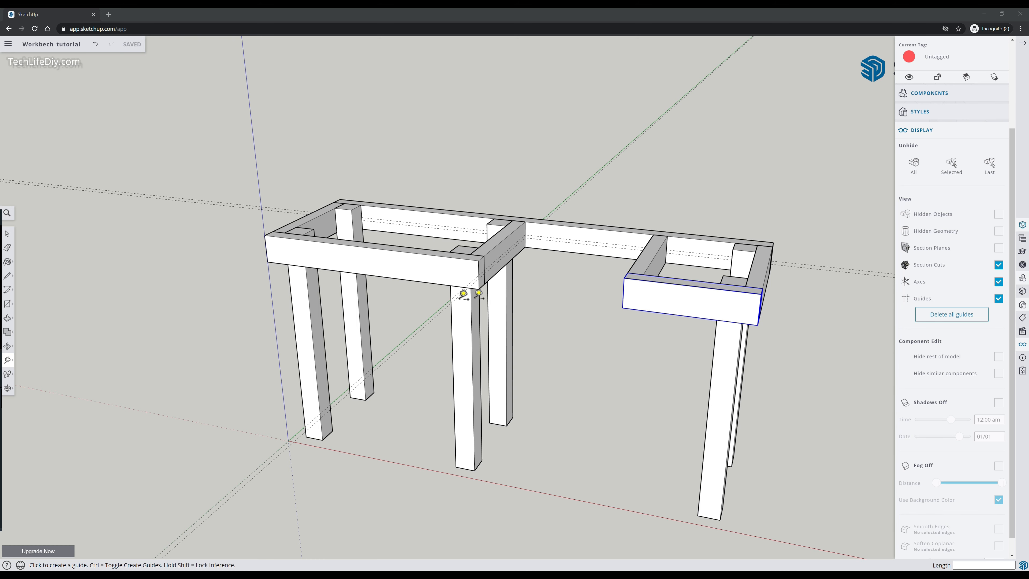
pyautogui.moveTo(483, 287)
pyautogui.write('Front recessed frame')
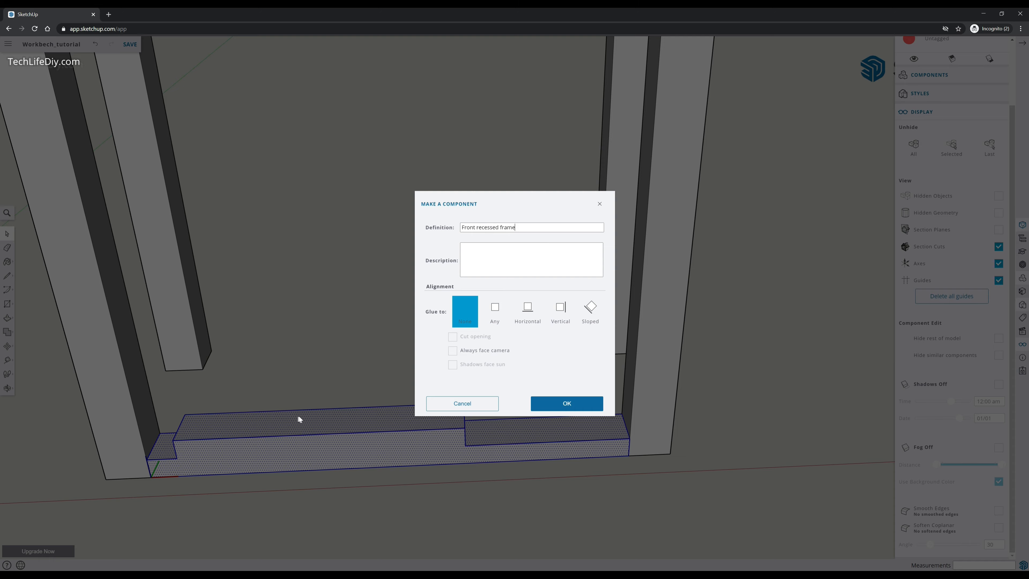
# Confirm the middle board as the 'Front recessed frame' component, closing the front rail.
pyautogui.click(566, 403)
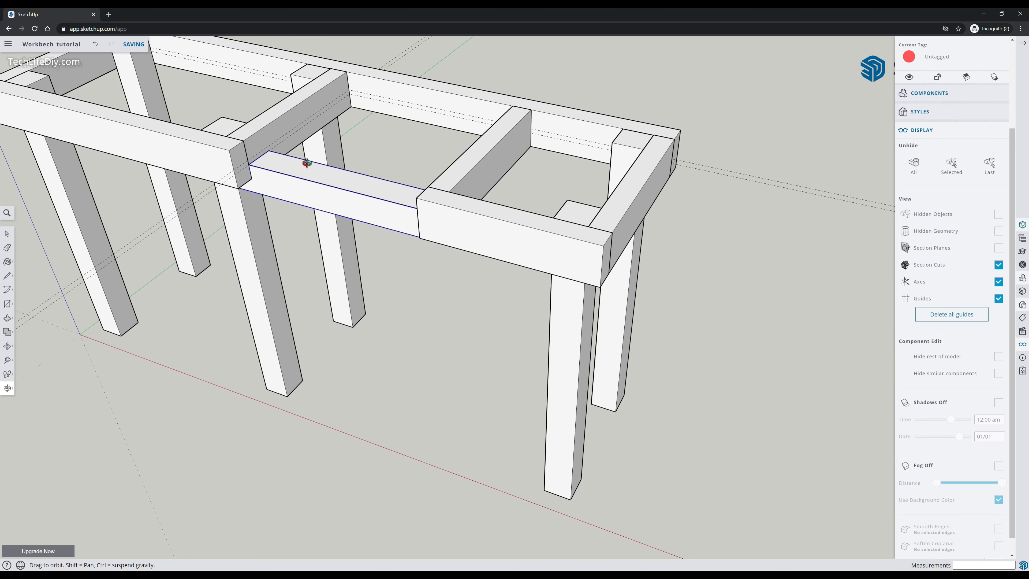
pyautogui.moveTo(330, 178)
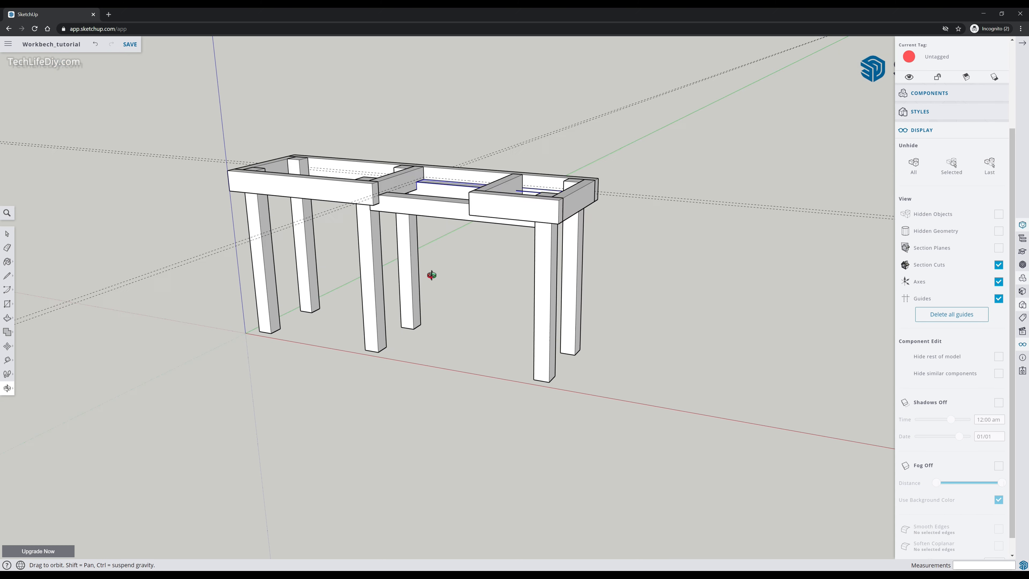
# Orbit outside the middle bay to check the lowered front and back rails.
pyautogui.moveTo(433, 275); pyautogui.dragTo(473, 243)
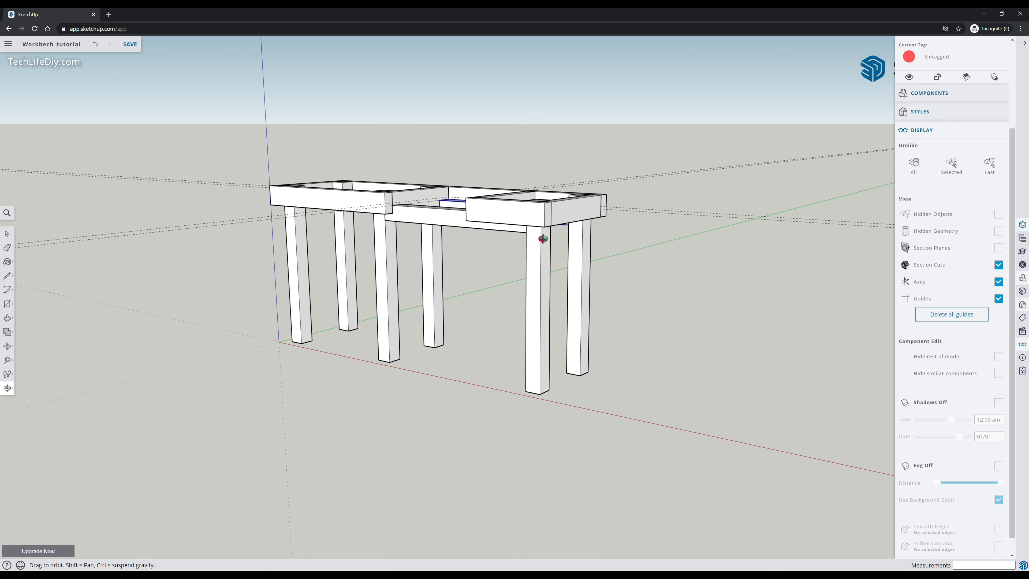
pyautogui.moveTo(425, 215)
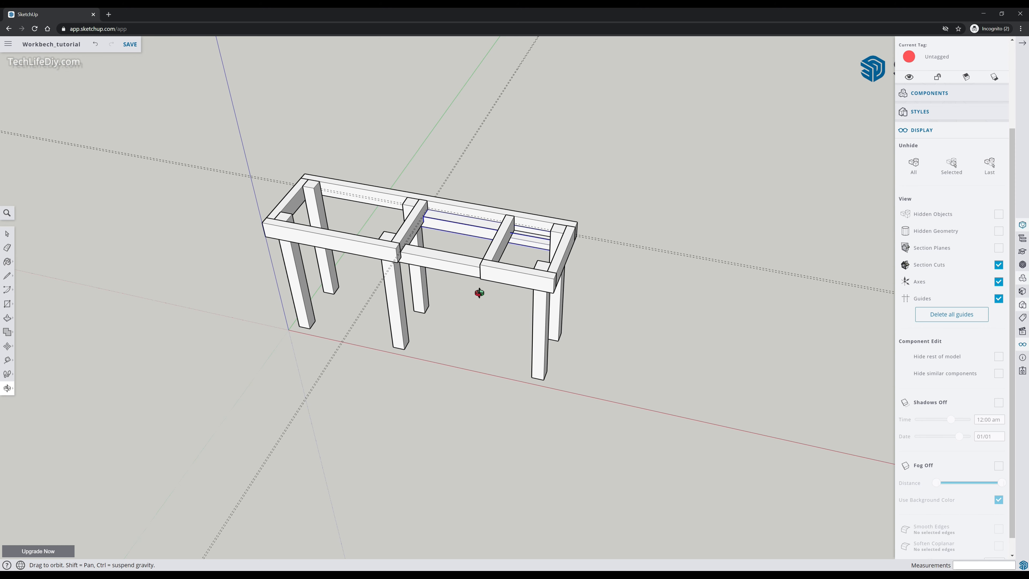
pyautogui.moveTo(442, 282)
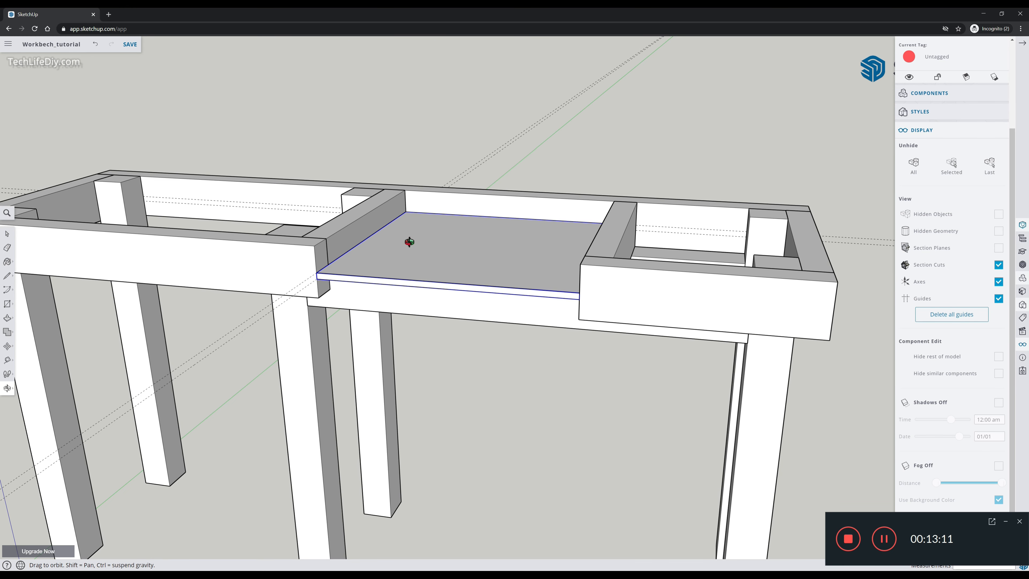
pyautogui.moveTo(399, 198)
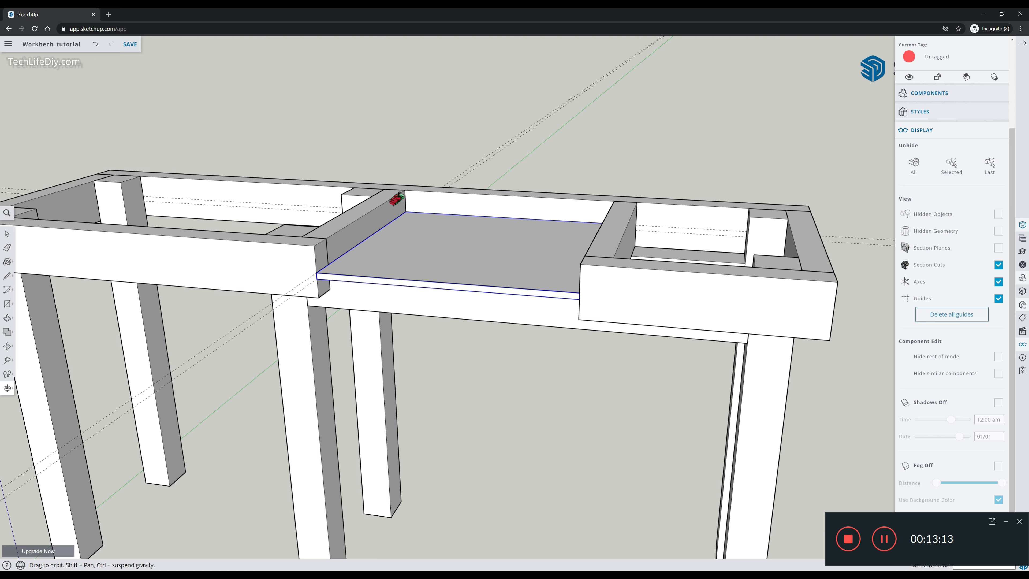
pyautogui.moveTo(609, 213)
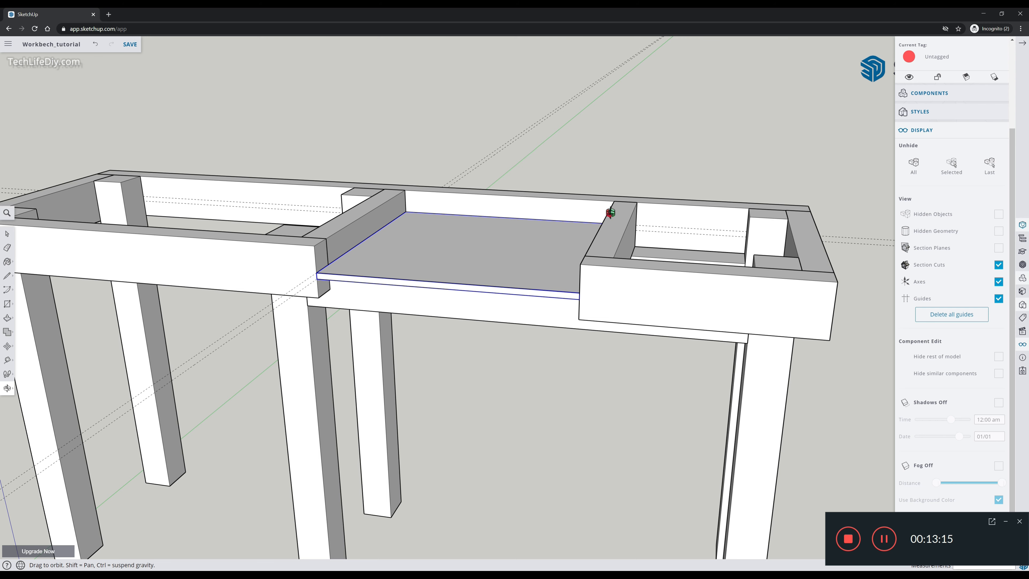
pyautogui.moveTo(591, 252)
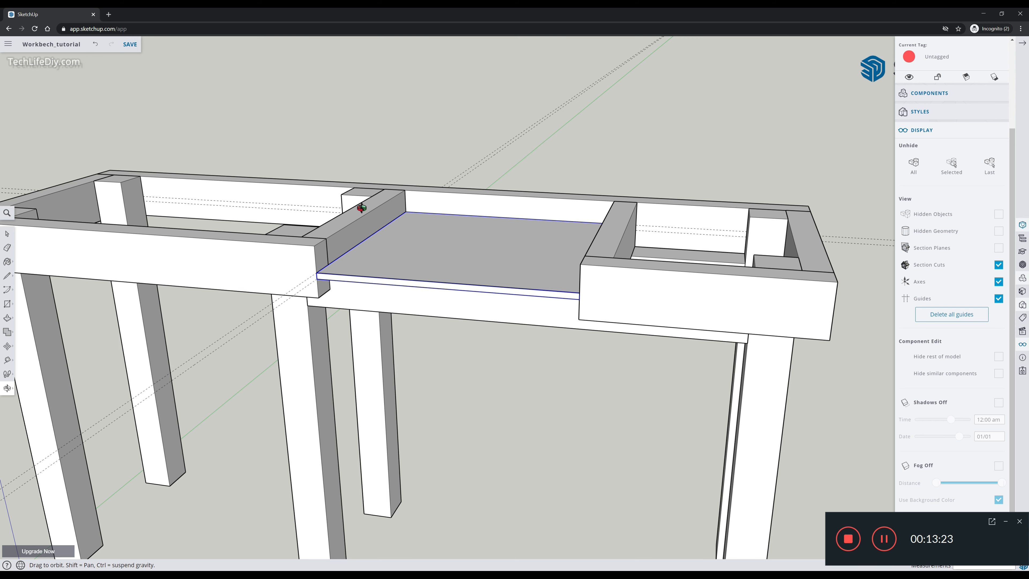
# Bring up the context options for the recessed saw platform board.
pyautogui.rightClick(522, 292)
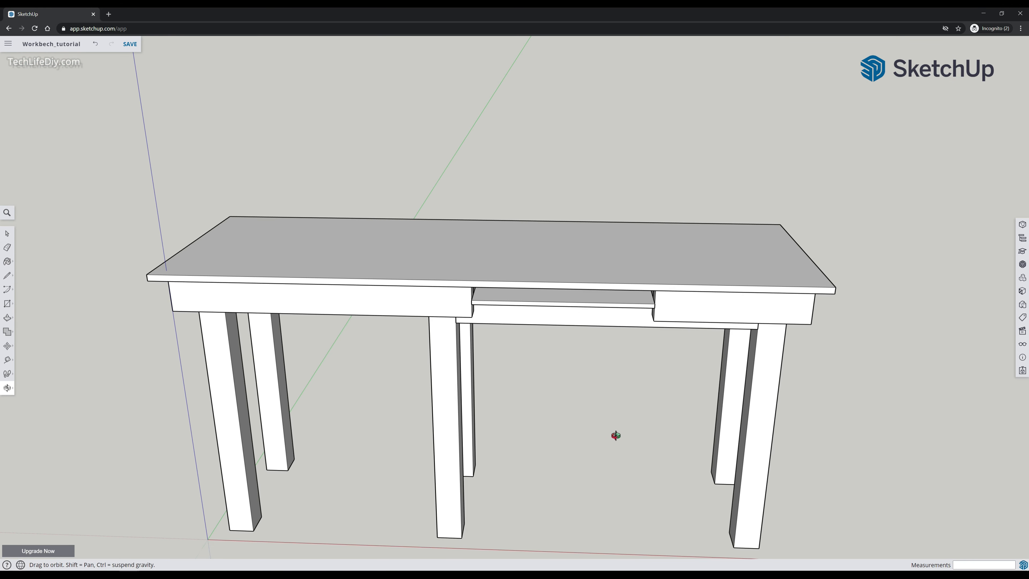
pyautogui.moveTo(616, 435); pyautogui.dragTo(582, 405)
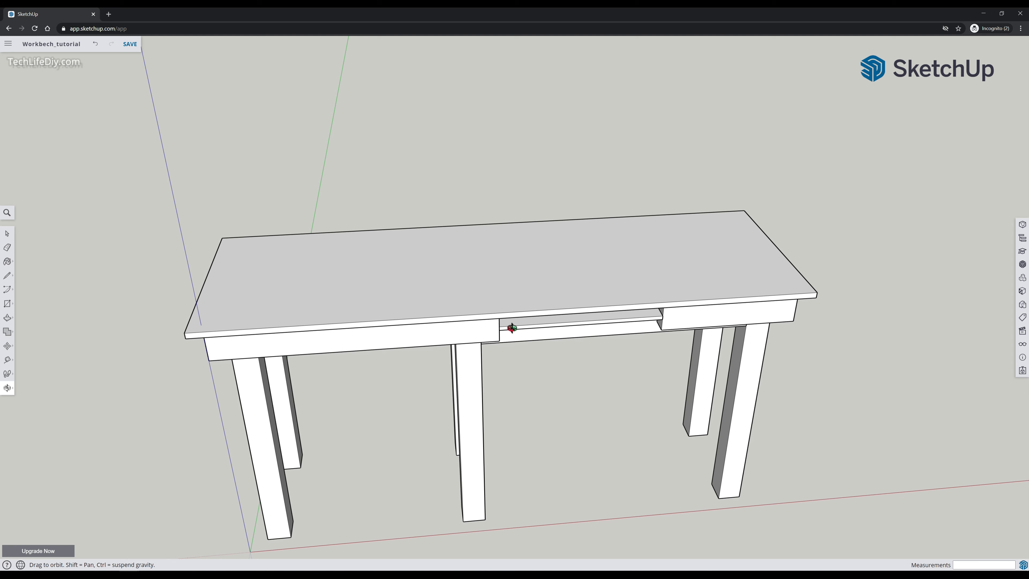
pyautogui.moveTo(512, 328); pyautogui.dragTo(529, 302)
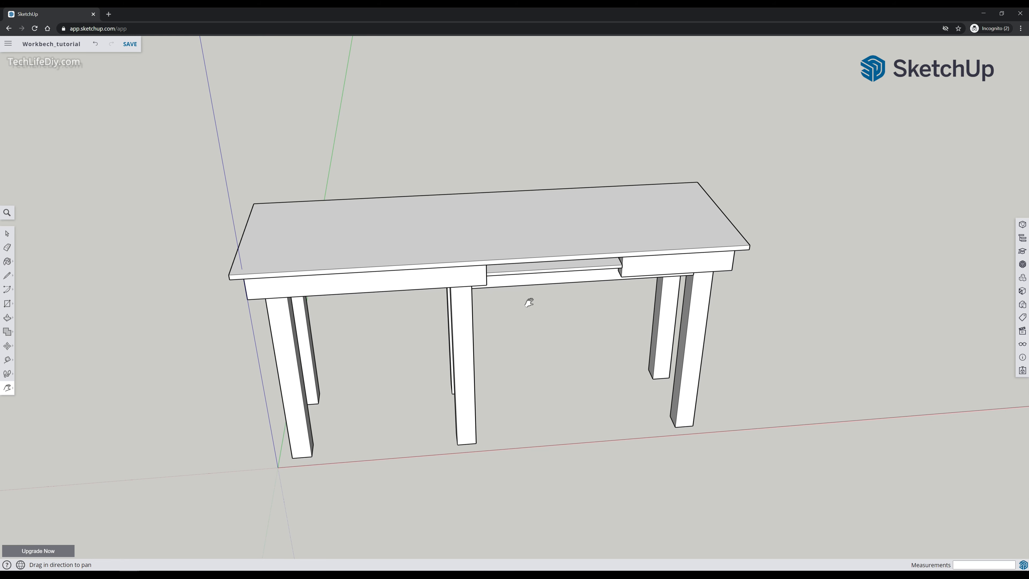
pyautogui.moveTo(529, 302); pyautogui.dragTo(553, 305)
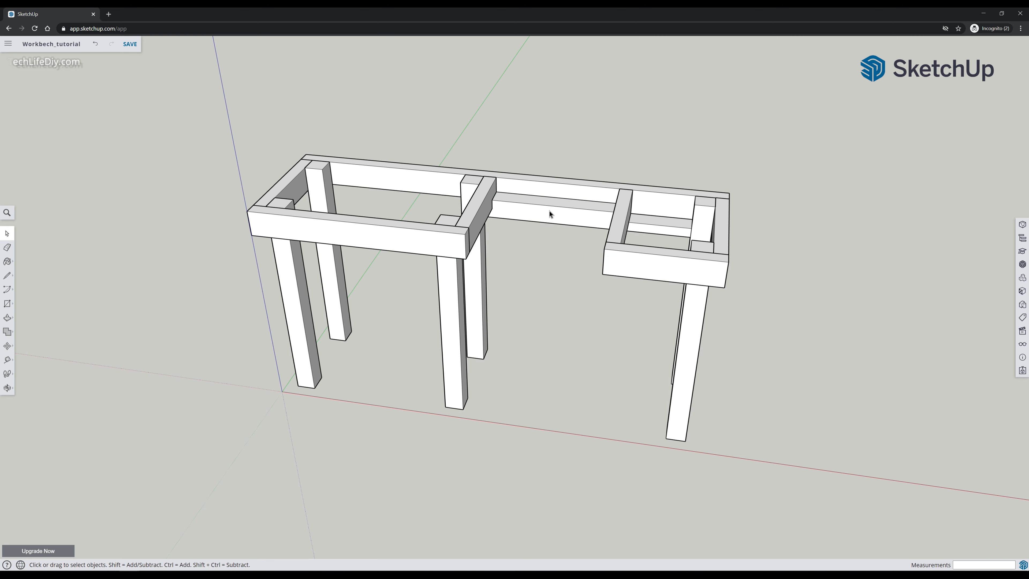
# Place a guide along the frame edge for dividing the tabletop and view it from the front.
pyautogui.moveTo(550, 214); pyautogui.dragTo(593, 374)
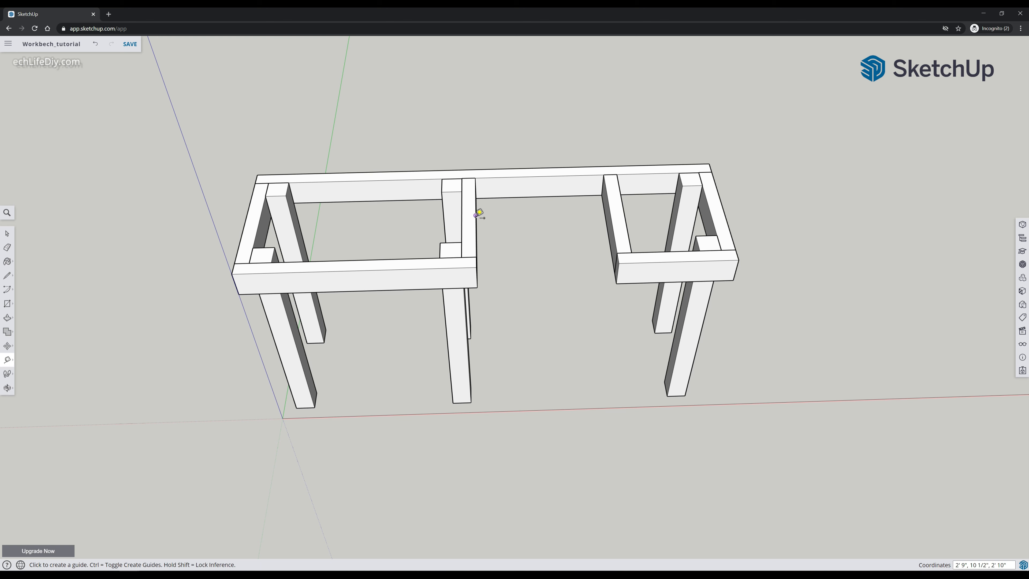
pyautogui.click(478, 213)
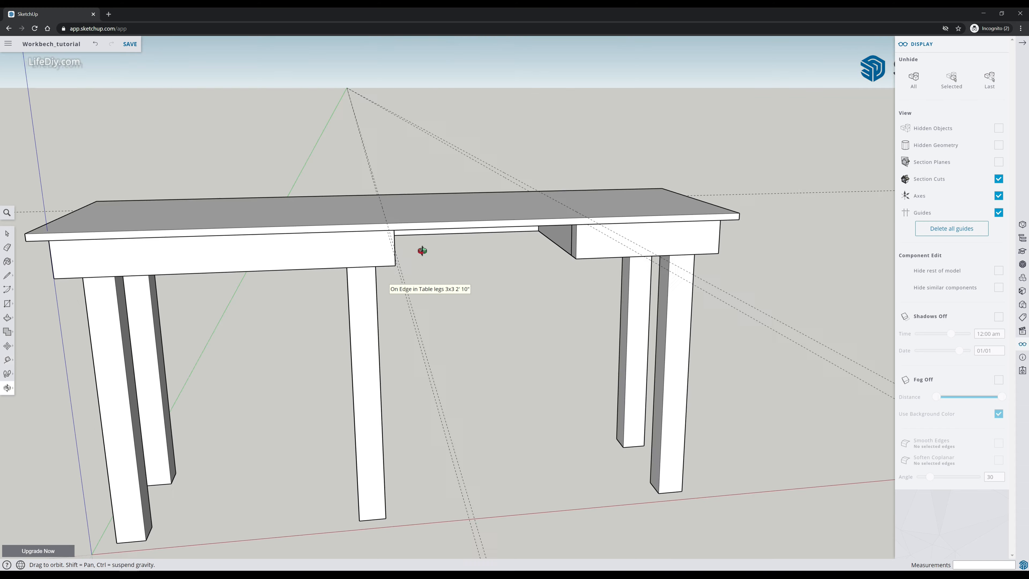
pyautogui.moveTo(423, 251); pyautogui.dragTo(754, 262)
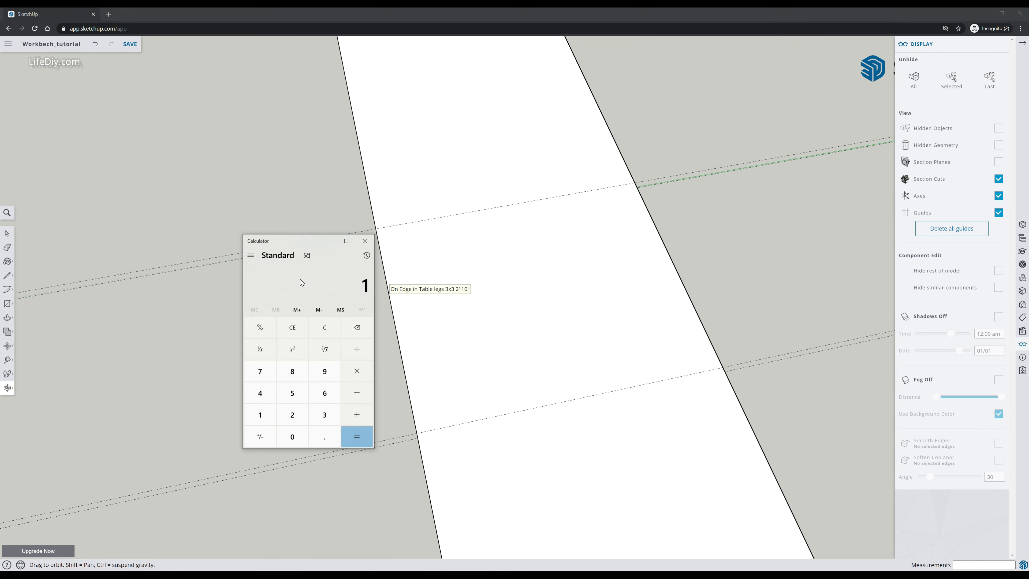
pyautogui.click(357, 437)
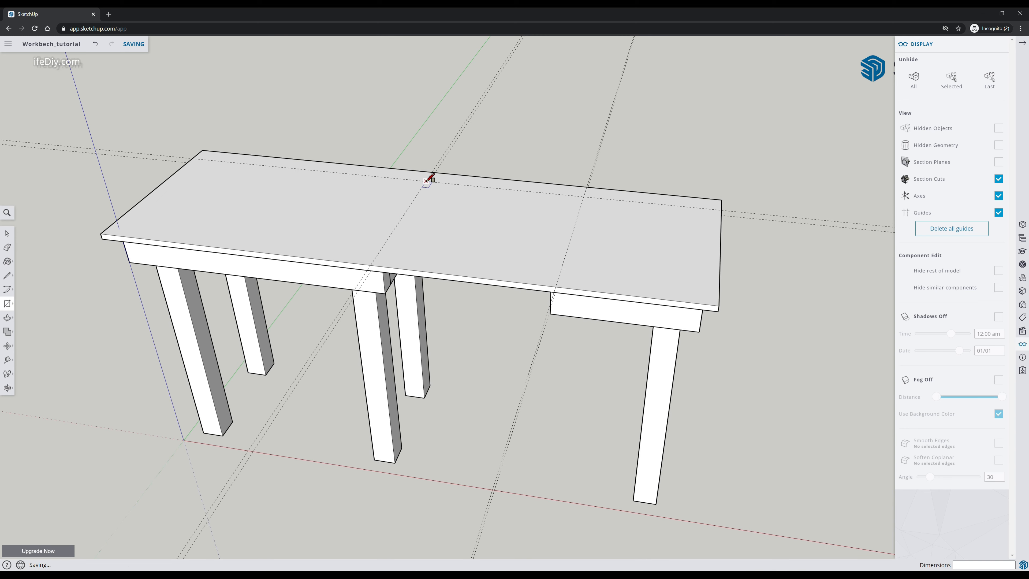
# Divide the tabletop into three sections, push the middle section through, and make the top pieces a component.
pyautogui.moveTo(427, 182); pyautogui.dragTo(524, 260)
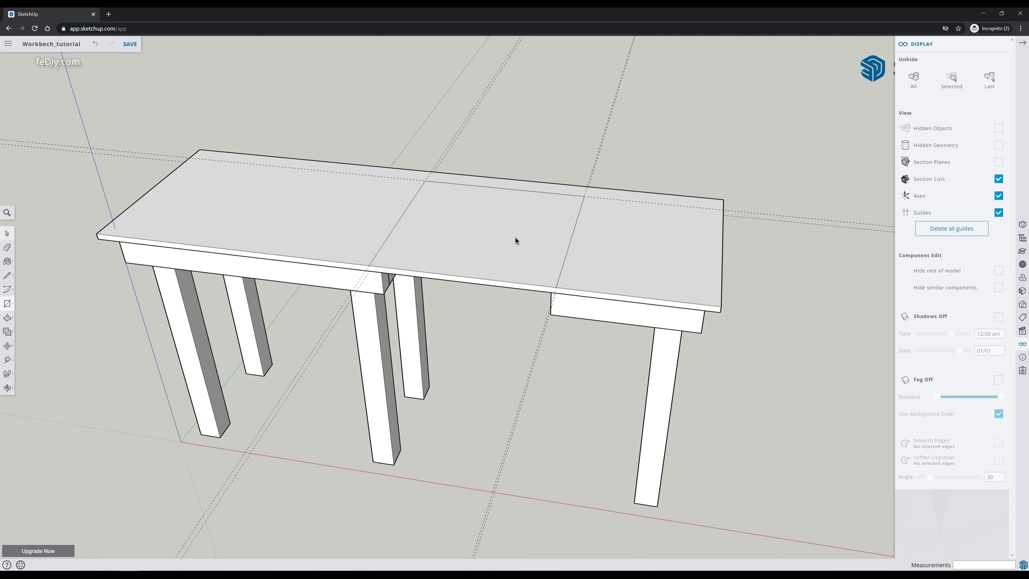
pyautogui.click(509, 243)
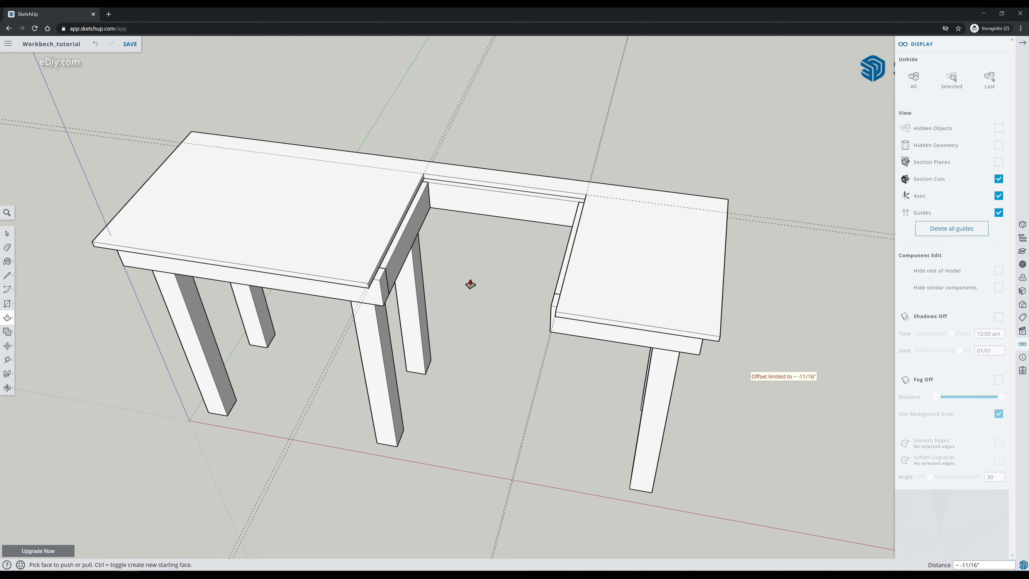
pyautogui.moveTo(592, 260)
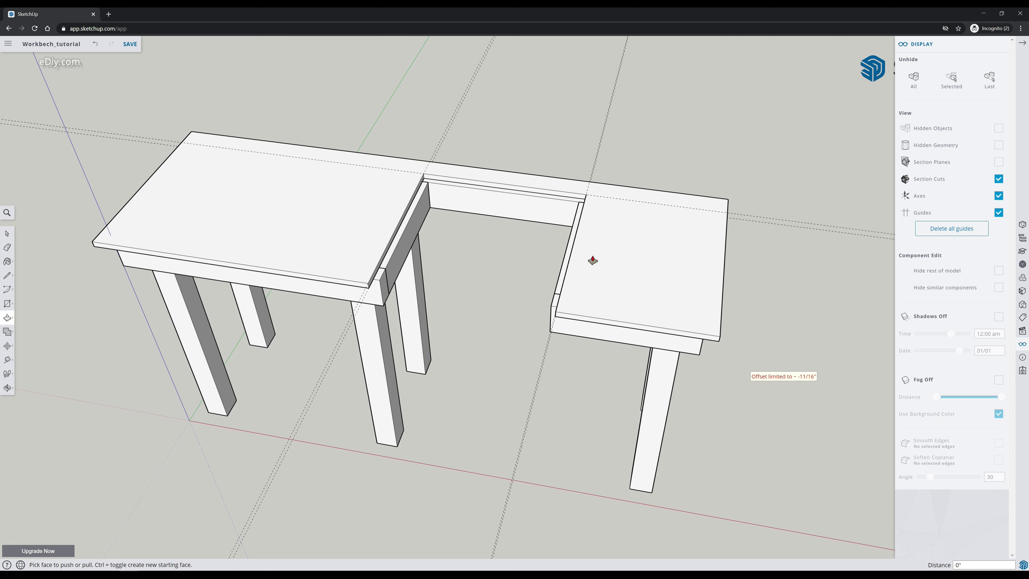
pyautogui.moveTo(457, 256)
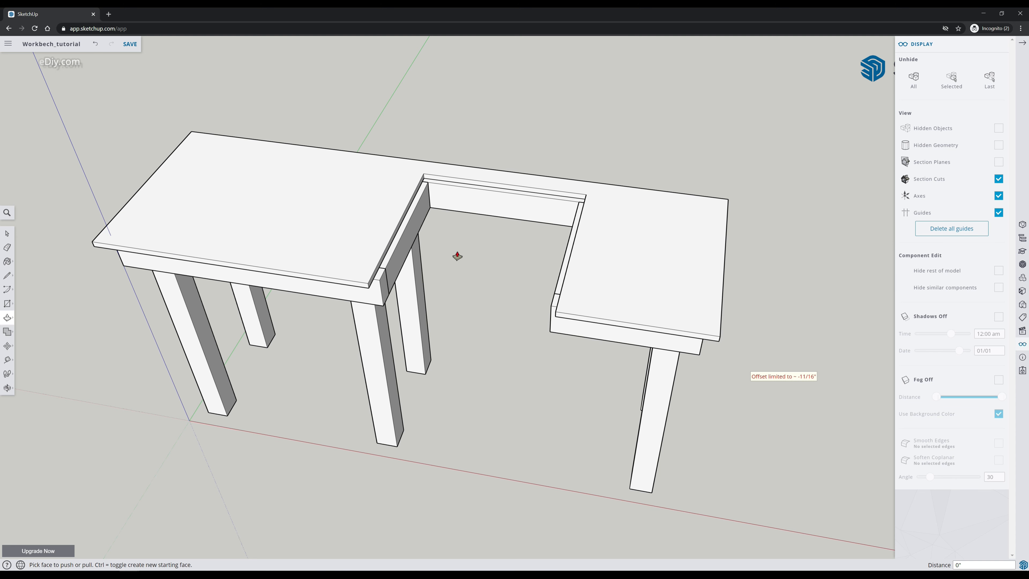
pyautogui.click(342, 204)
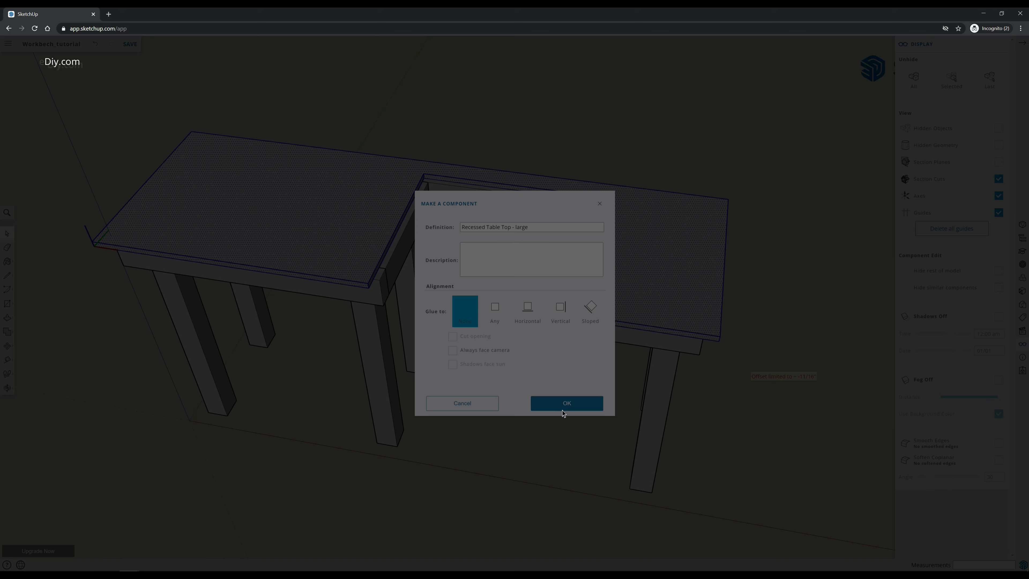
pyautogui.click(566, 404)
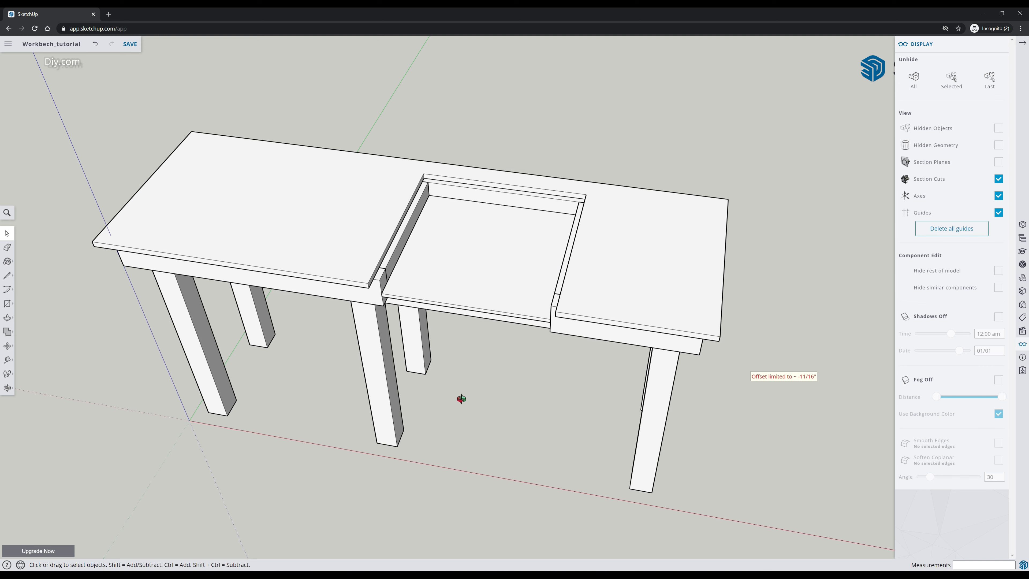
# Orbit around the workbench to inspect the recessed platform in the gap.
pyautogui.moveTo(459, 263); pyautogui.dragTo(539, 249)
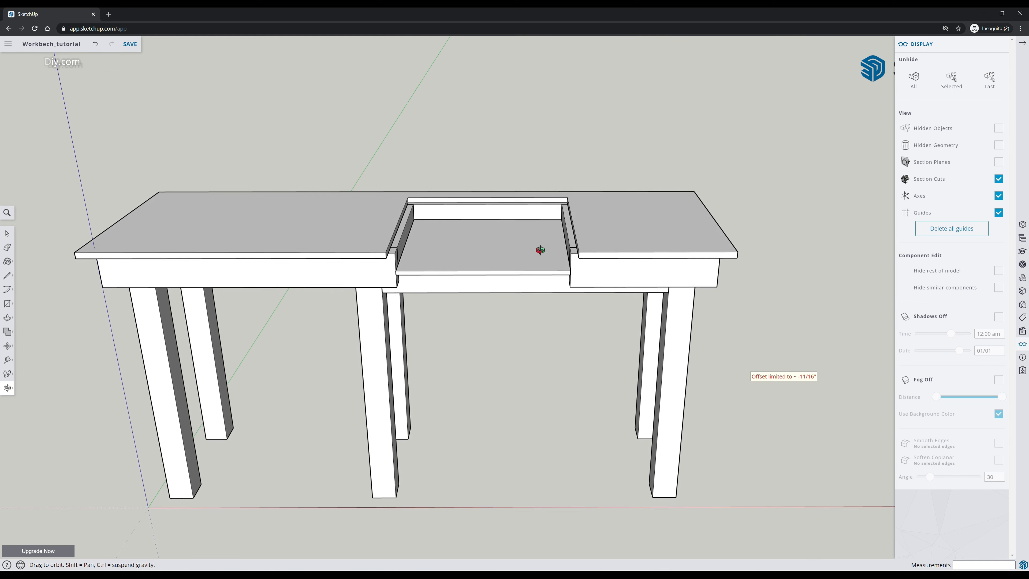
pyautogui.moveTo(539, 249); pyautogui.dragTo(451, 327)
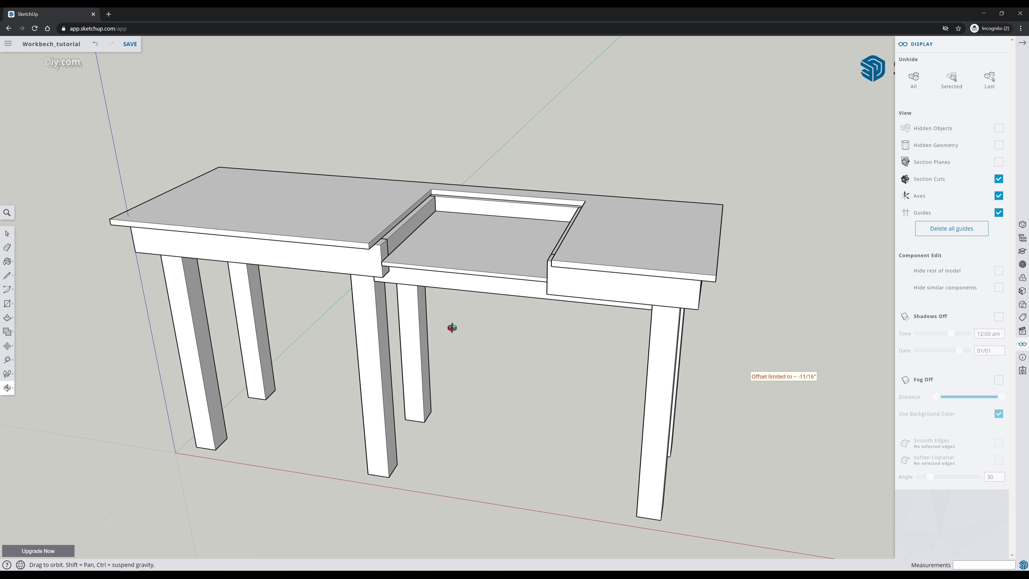
pyautogui.moveTo(451, 328); pyautogui.dragTo(448, 240)
pyautogui.write('Circular Saw board - 1')
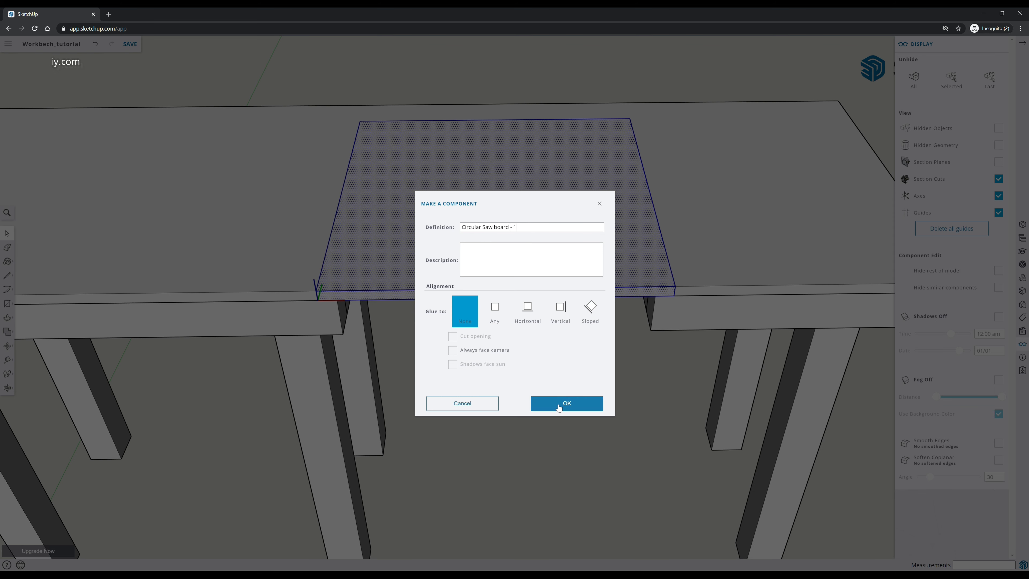
# Make the 'Circular Saw board' component, then paint the tabletop brown and the legs and frame with a Wood texture.
pyautogui.click(566, 403)
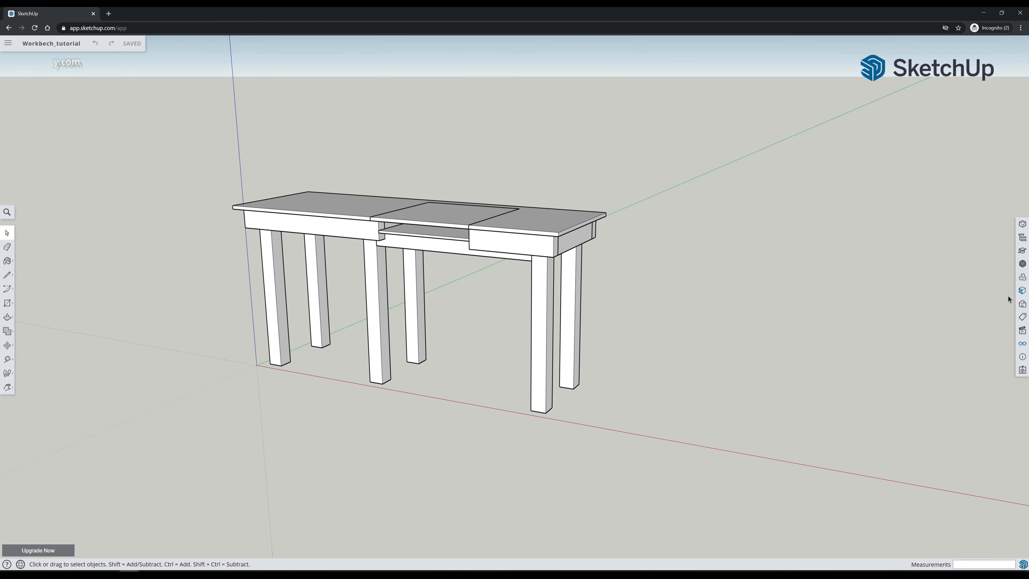
pyautogui.click(1023, 291)
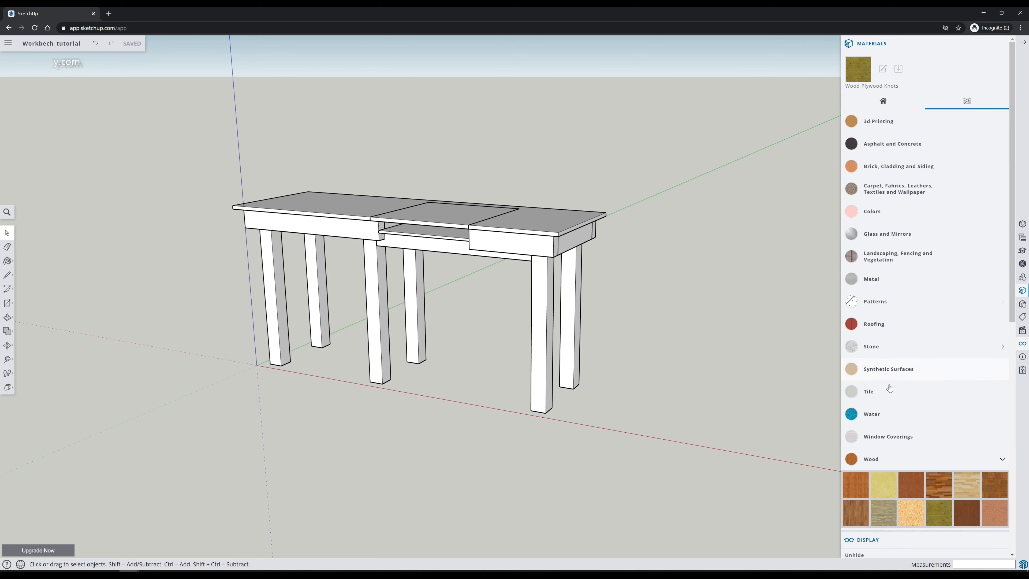
pyautogui.scroll(-3)
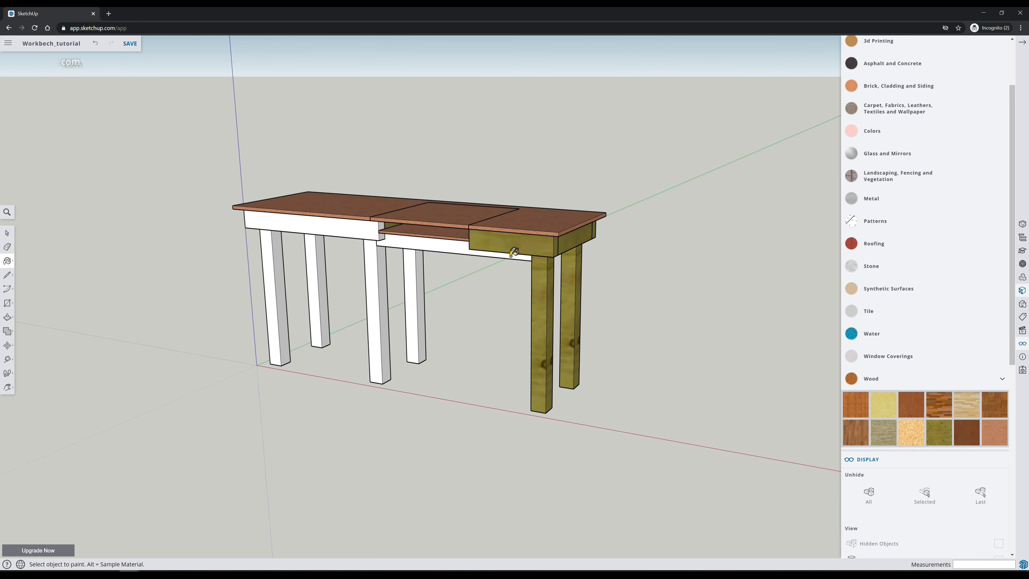
pyautogui.click(514, 254)
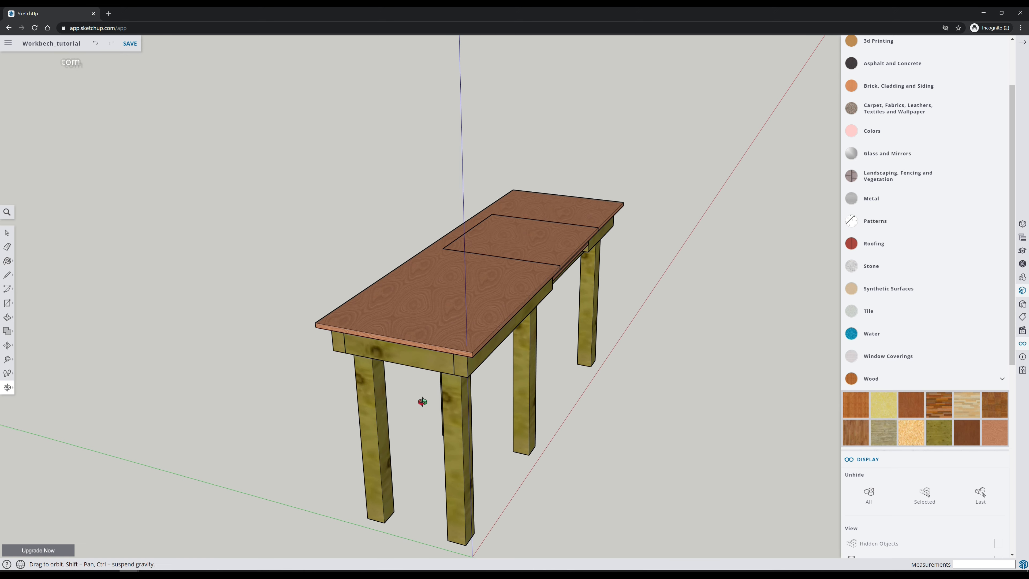
pyautogui.moveTo(421, 401); pyautogui.dragTo(798, 427)
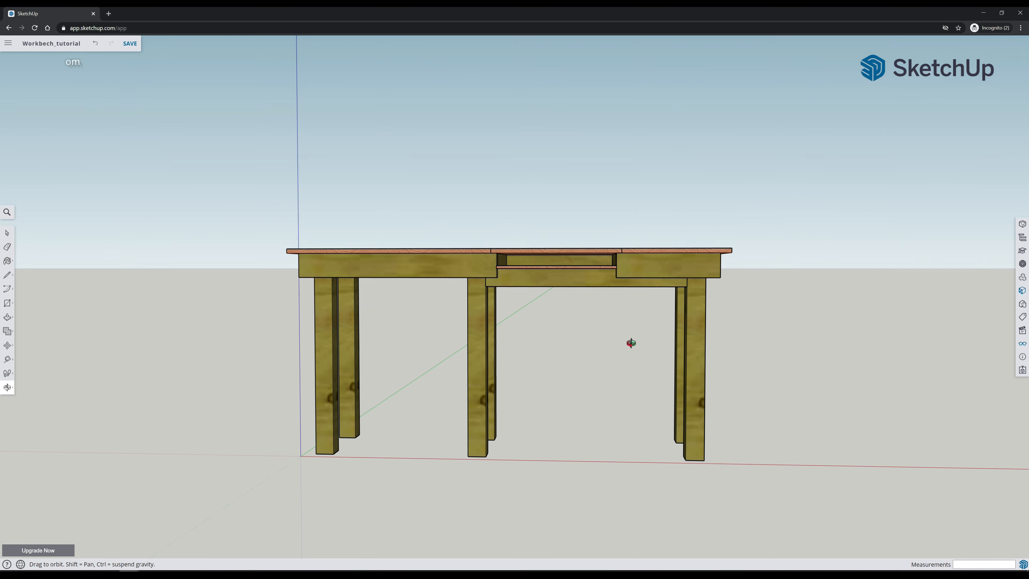
pyautogui.moveTo(631, 343); pyautogui.dragTo(607, 348)
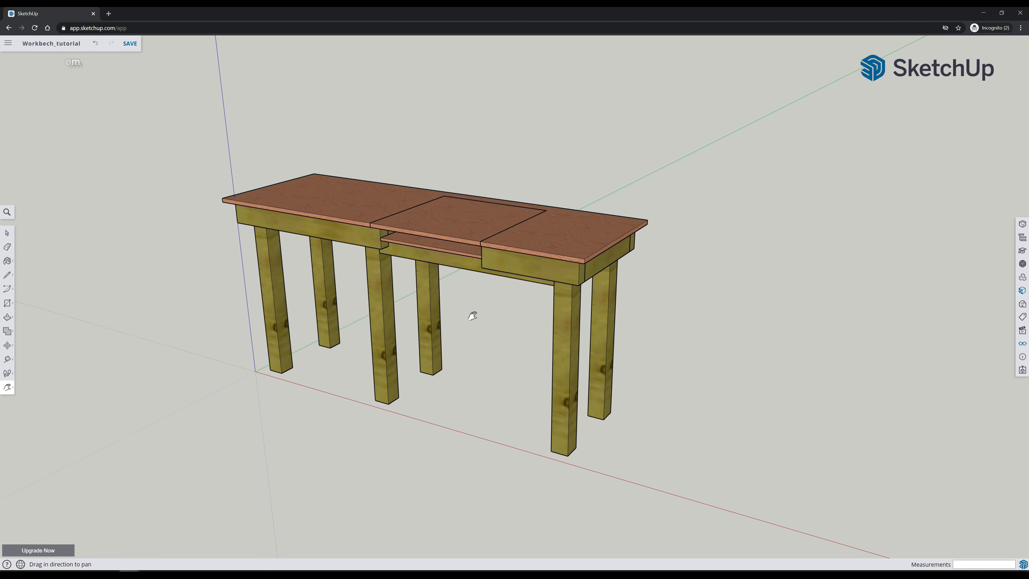
pyautogui.moveTo(471, 316); pyautogui.dragTo(479, 317)
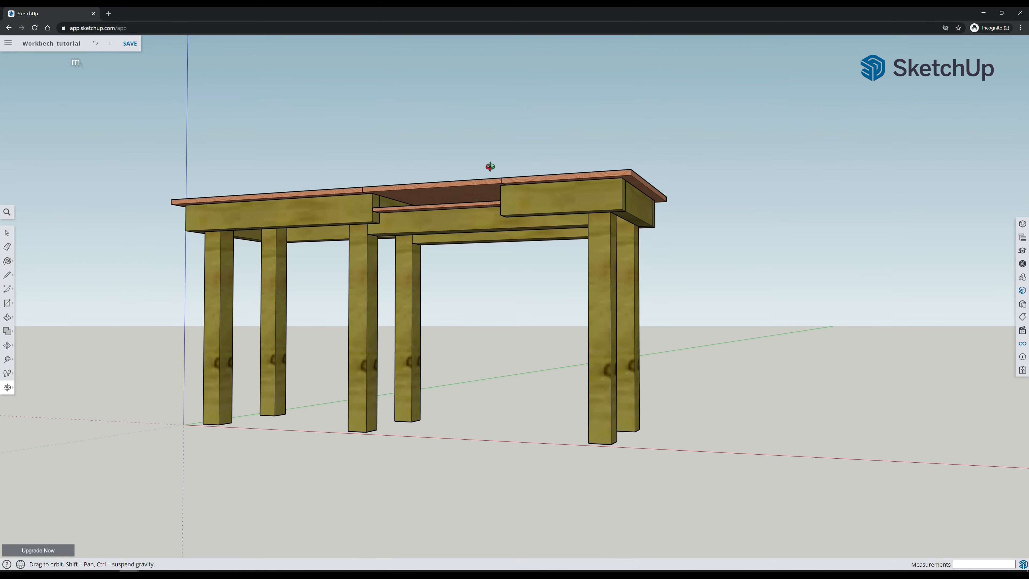
pyautogui.moveTo(489, 167); pyautogui.dragTo(476, 365)
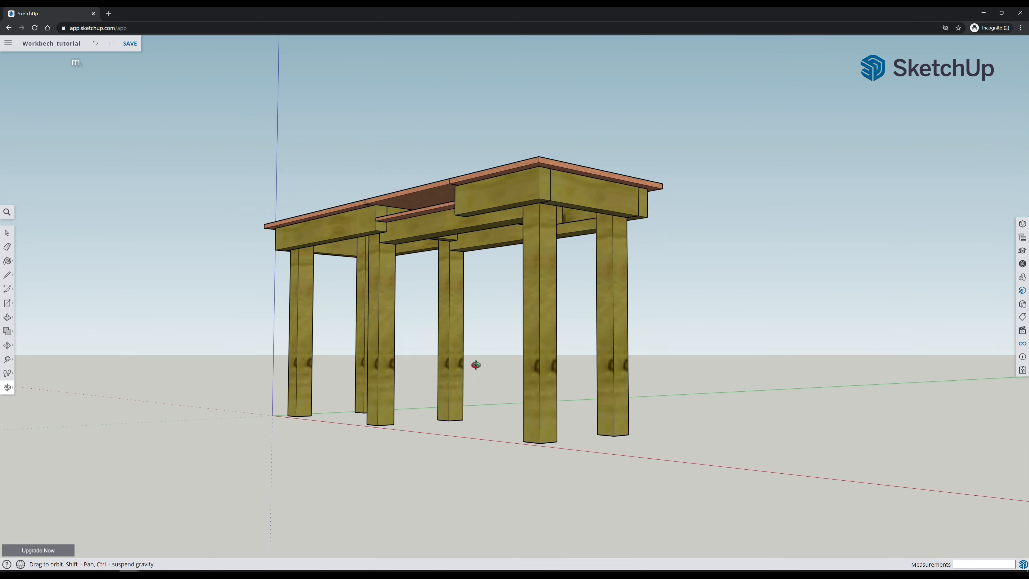